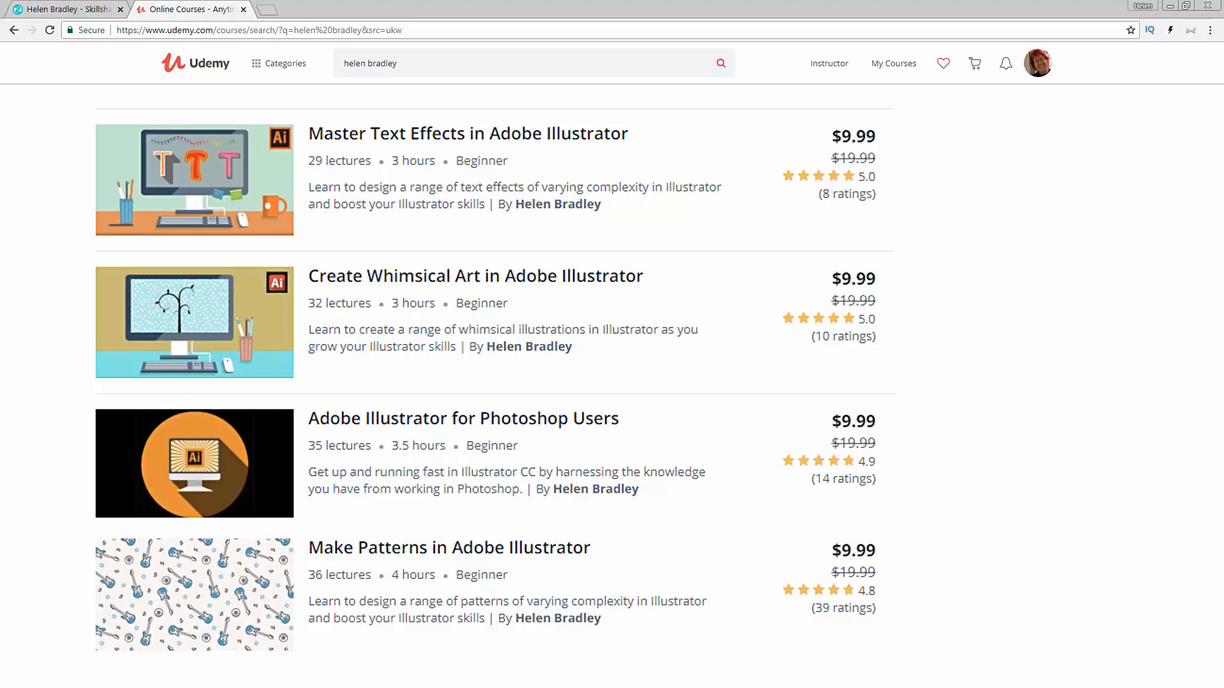
Show Helen Bradley's Skillshare teacher profile listing her Illustrator and Photoshop for Lunch classes.
left_click(66, 8)
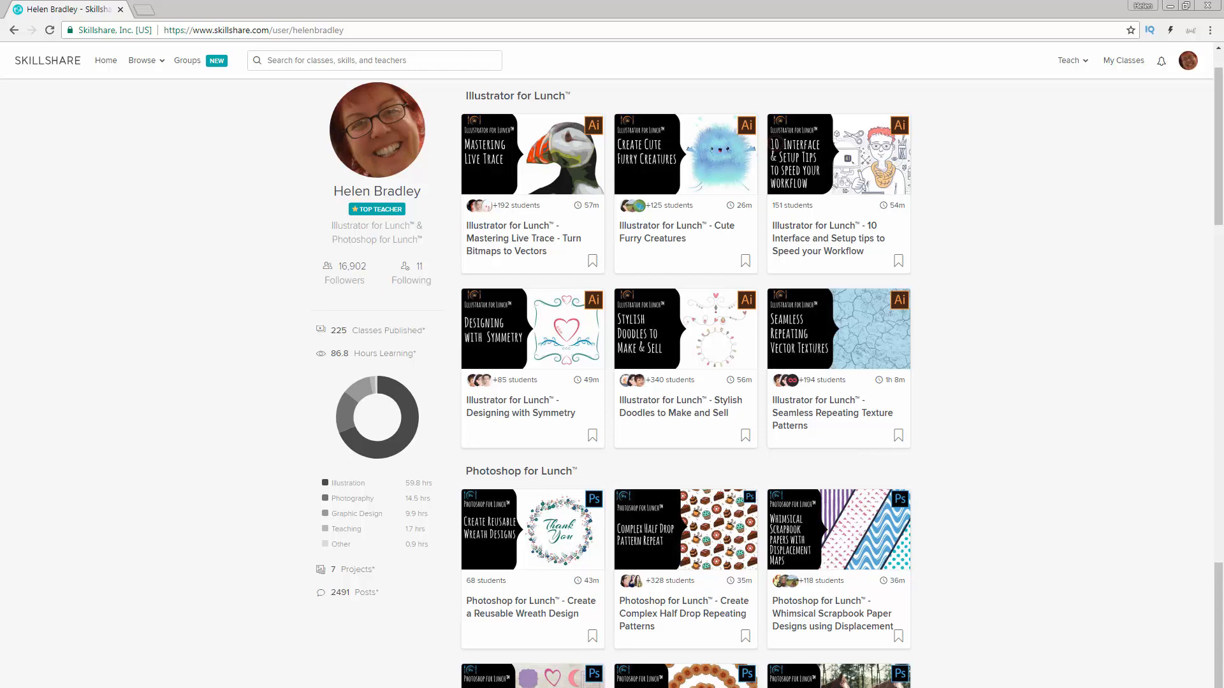
Create a new blank Web-Large 1920 × 1080 px RGB document, Untitled-2.
left_click(571, 675)
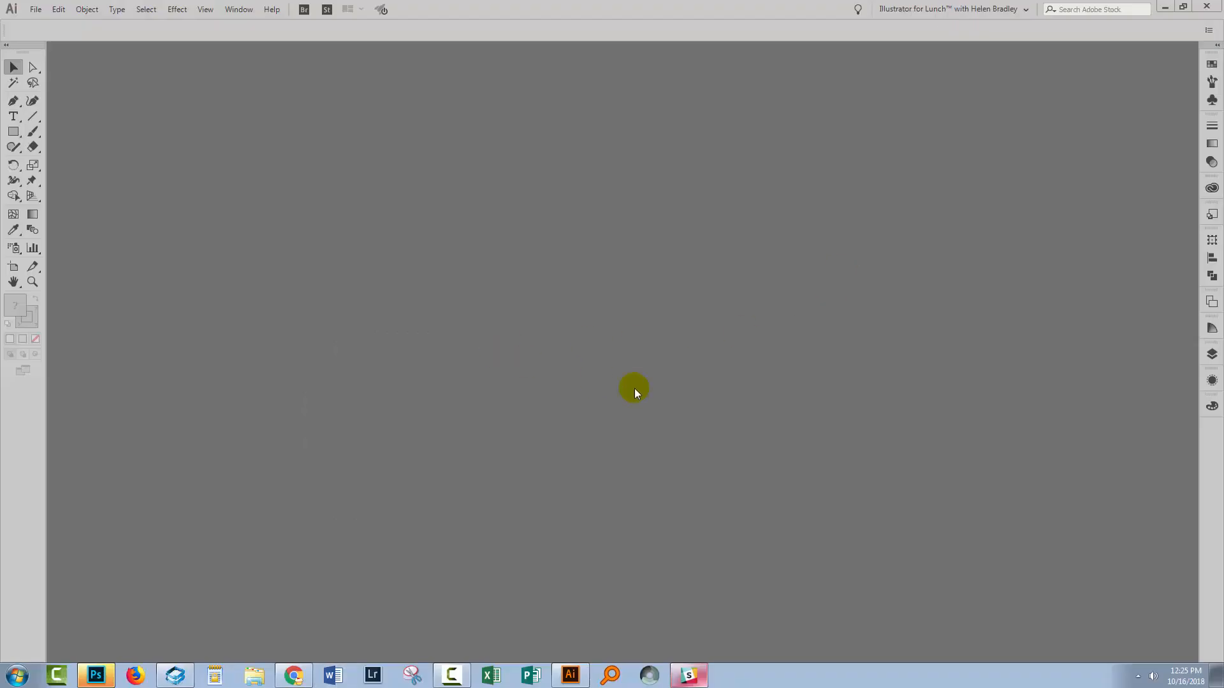
mouse_move(23, 10)
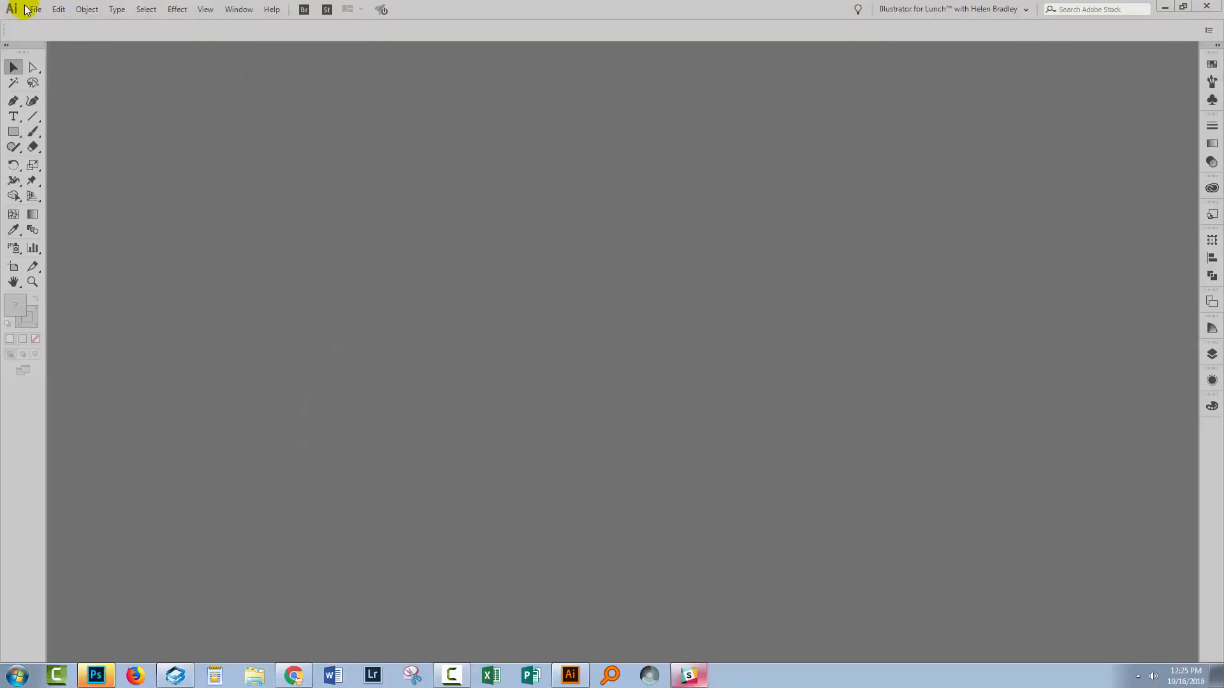
mouse_move(589, 307)
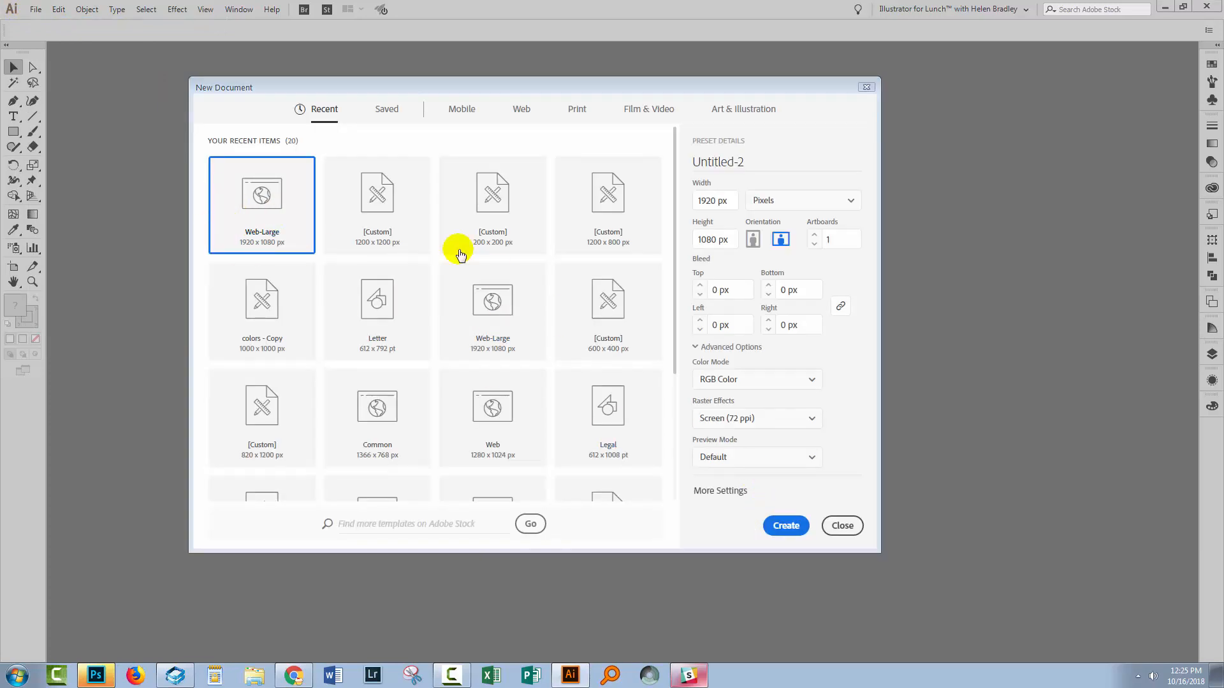
mouse_move(730, 496)
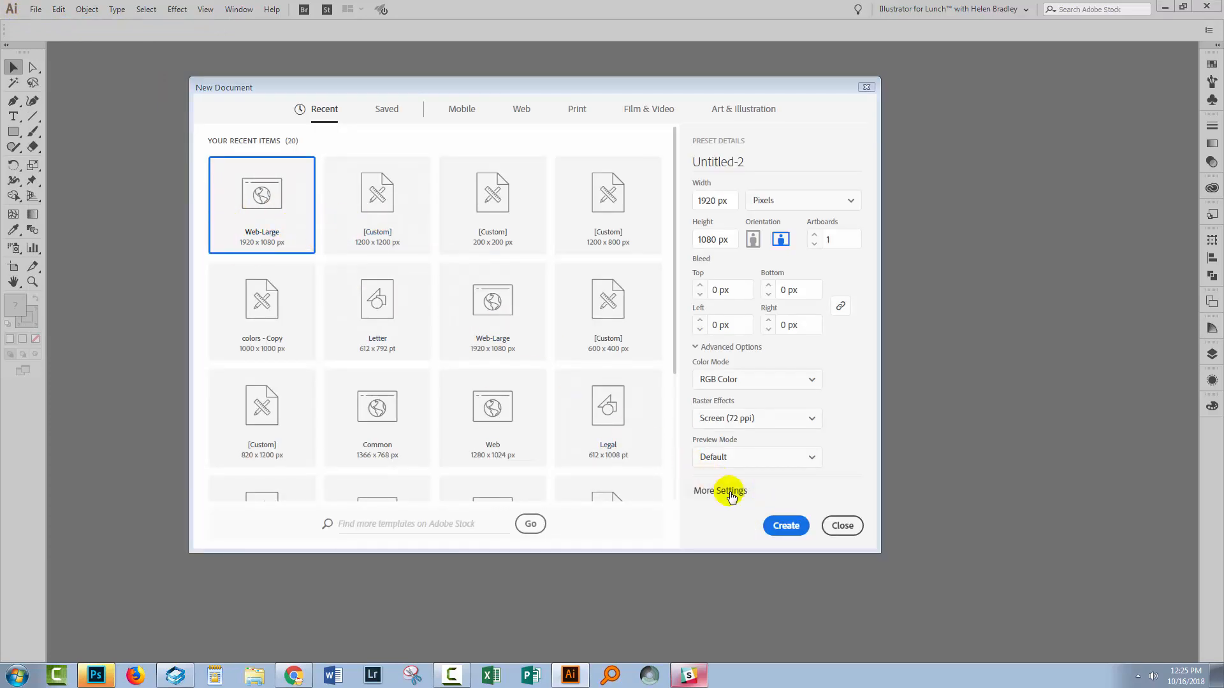
left_click(785, 526)
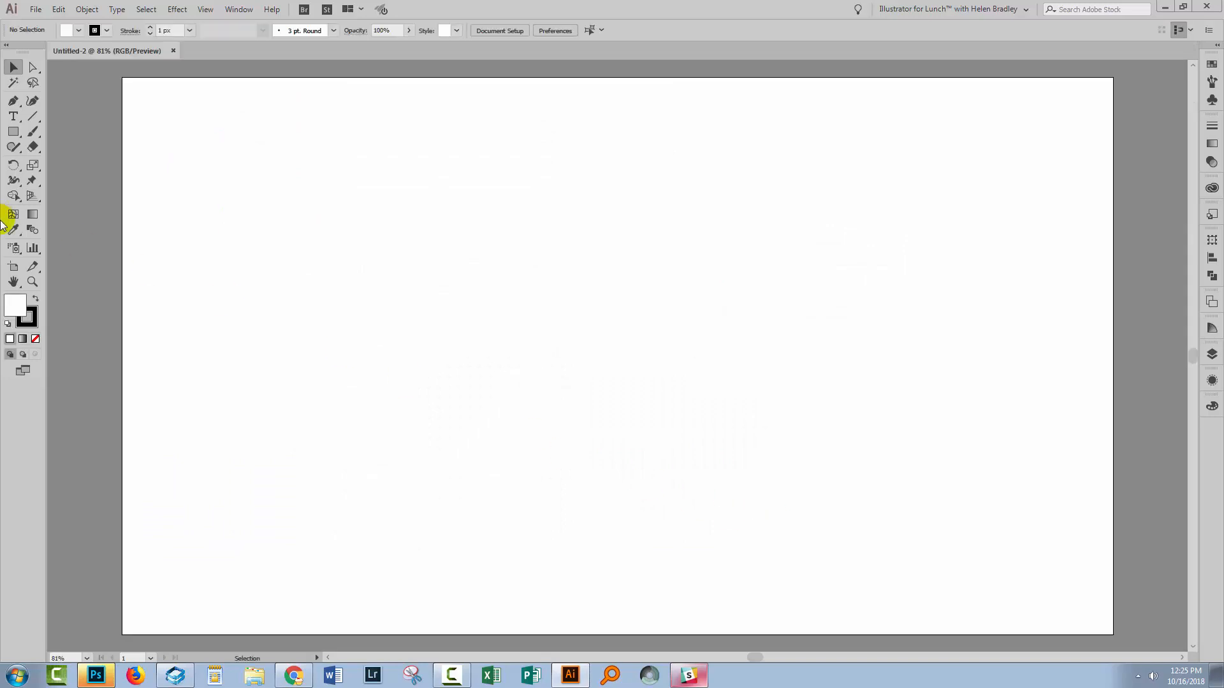
mouse_move(97, 279)
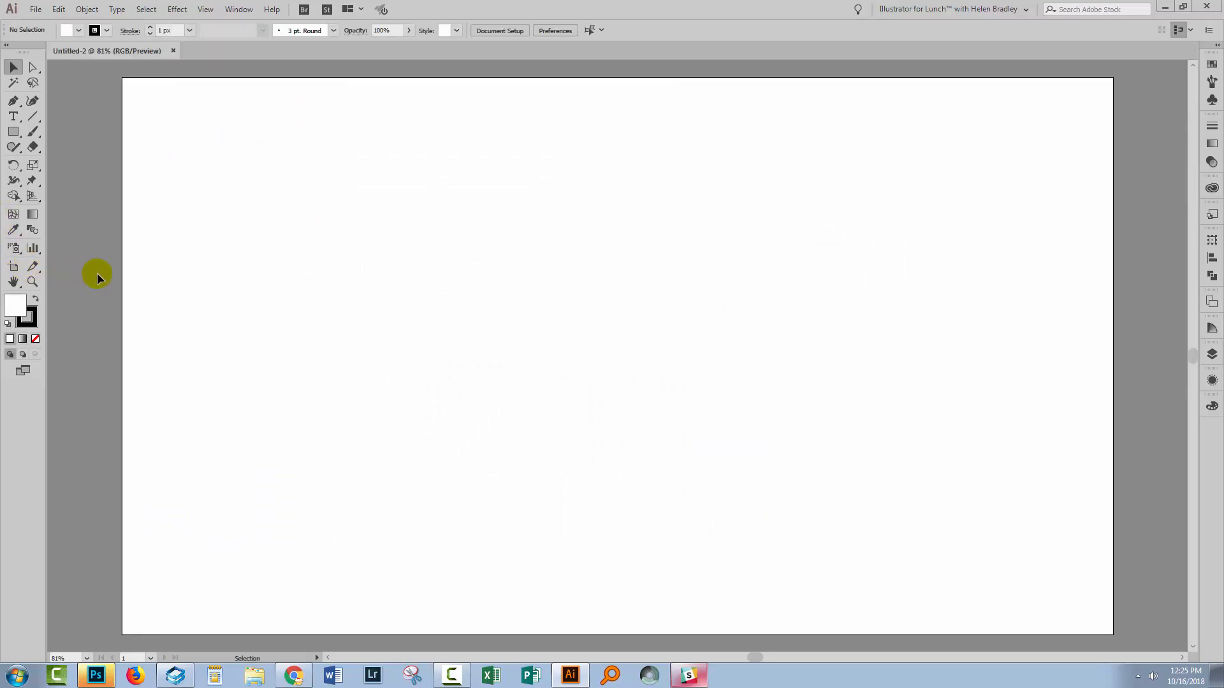
mouse_move(148, 288)
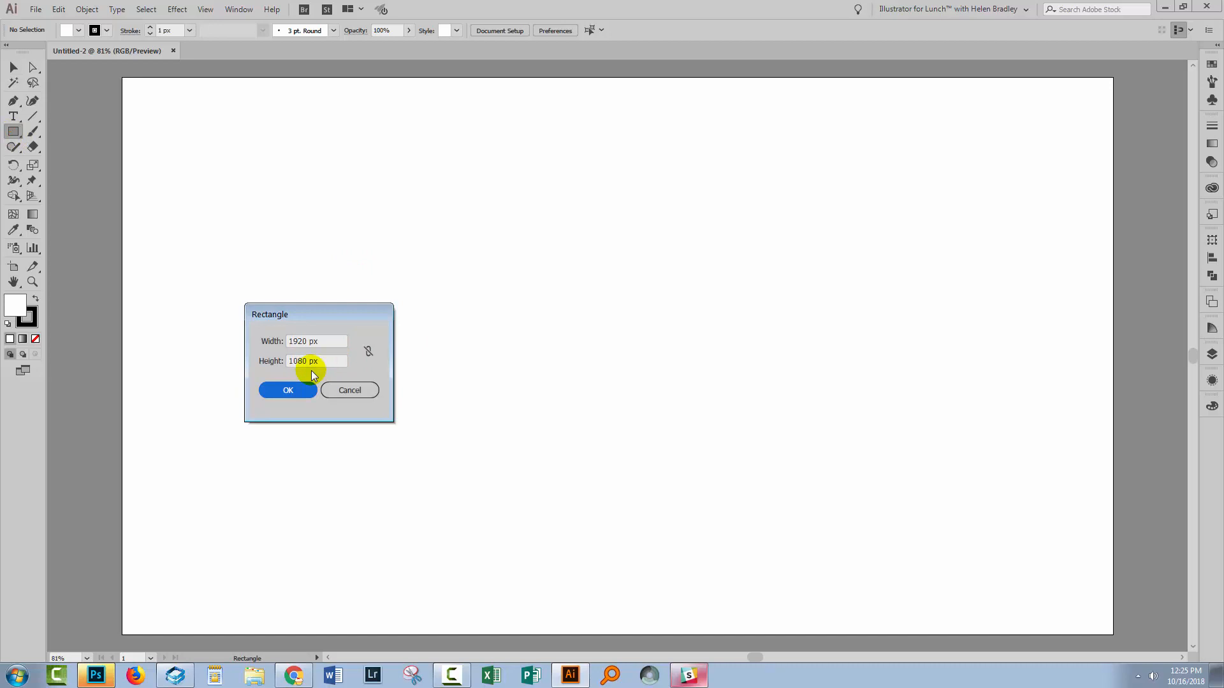
Add a 1920 × 1080 px rectangle to the artboard filled pink (#ff7fe4).
left_click(288, 390)
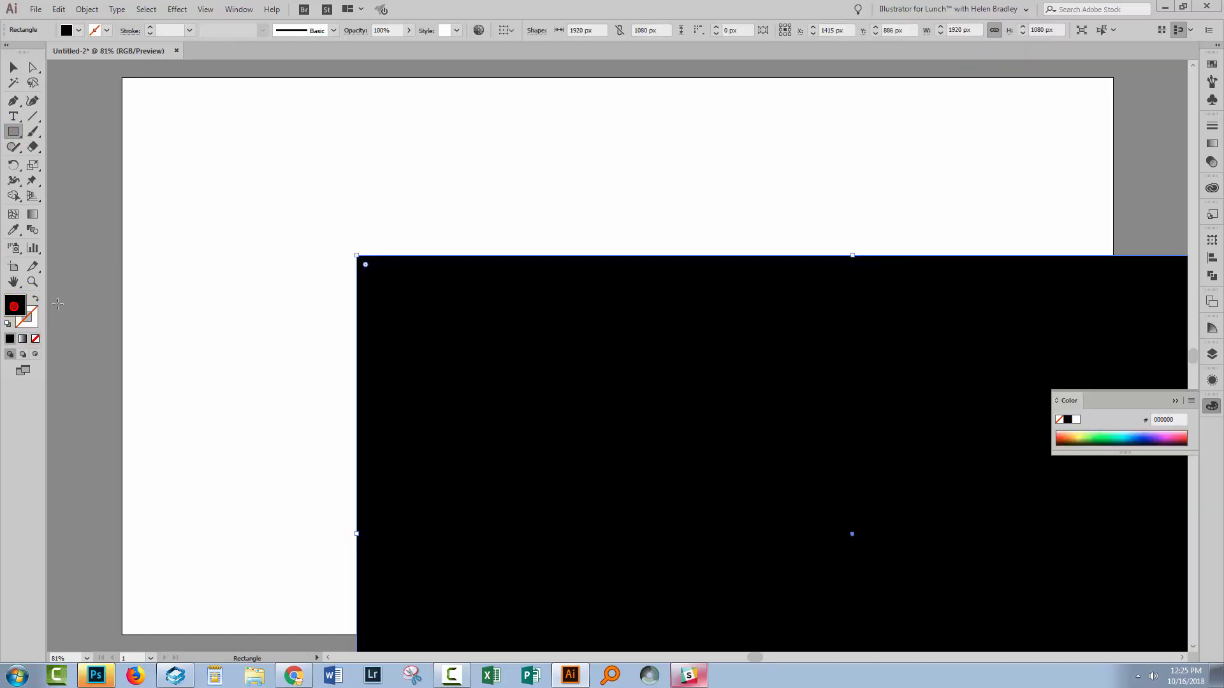
left_click(1161, 436)
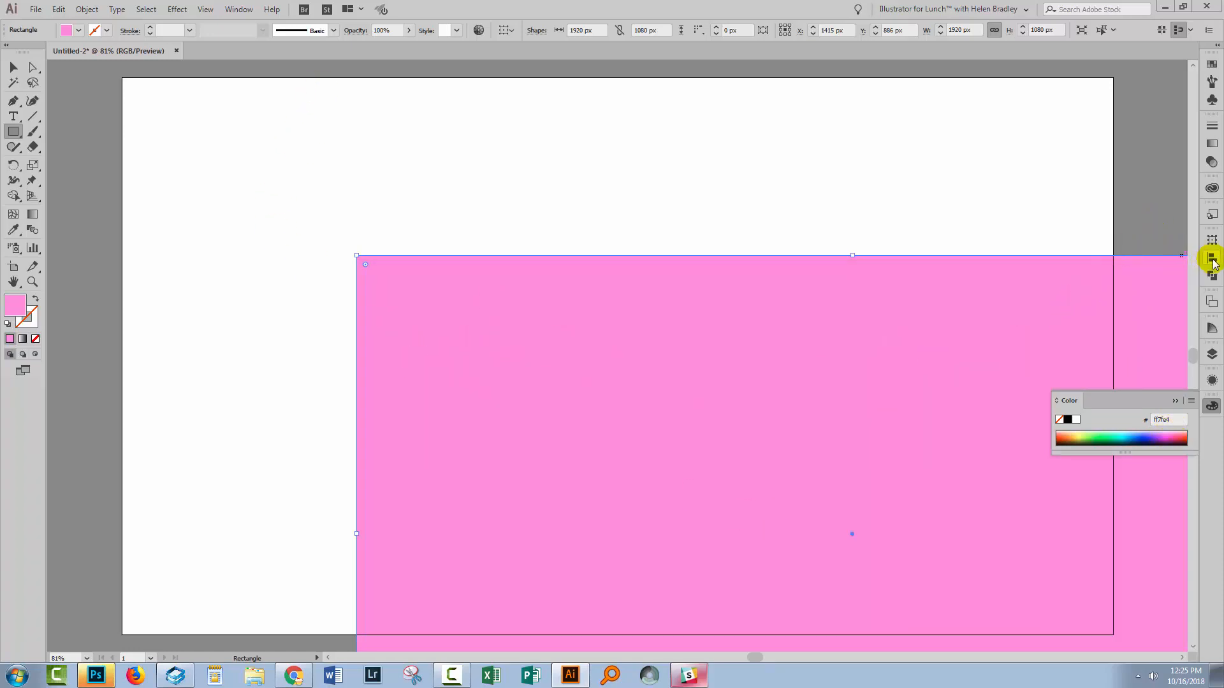
Align the pink rectangle to the artboard centre and expand Layer 1 to list it.
left_click(1211, 258)
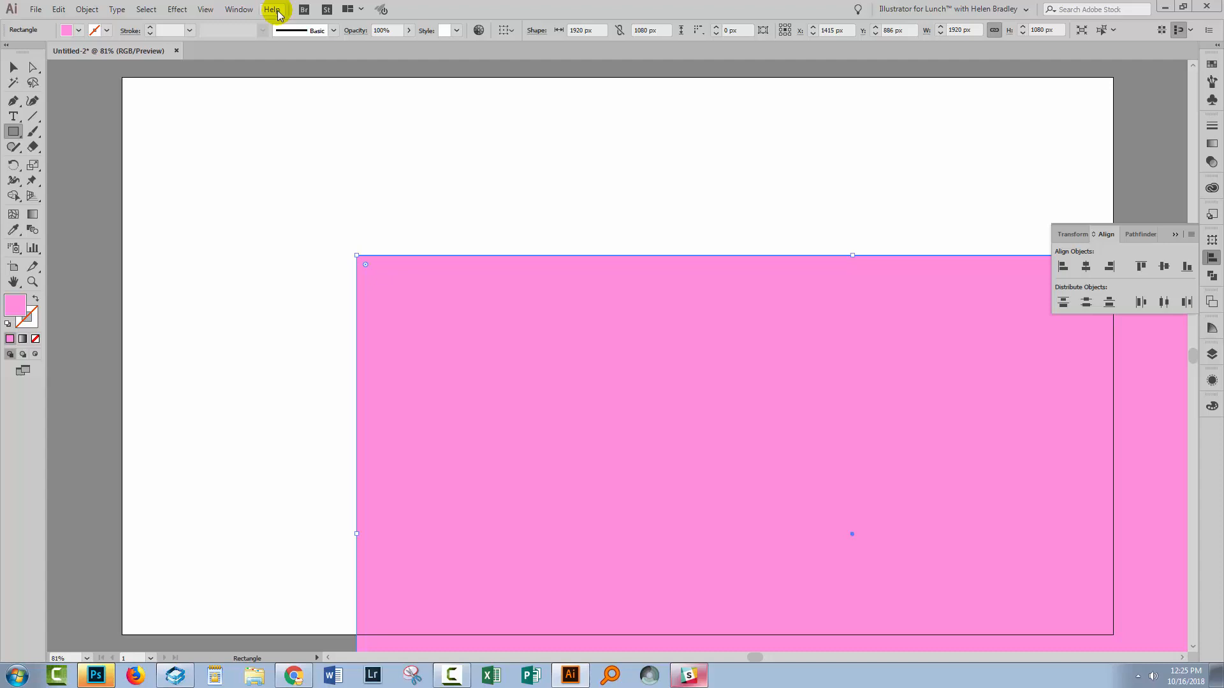
mouse_move(1093, 235)
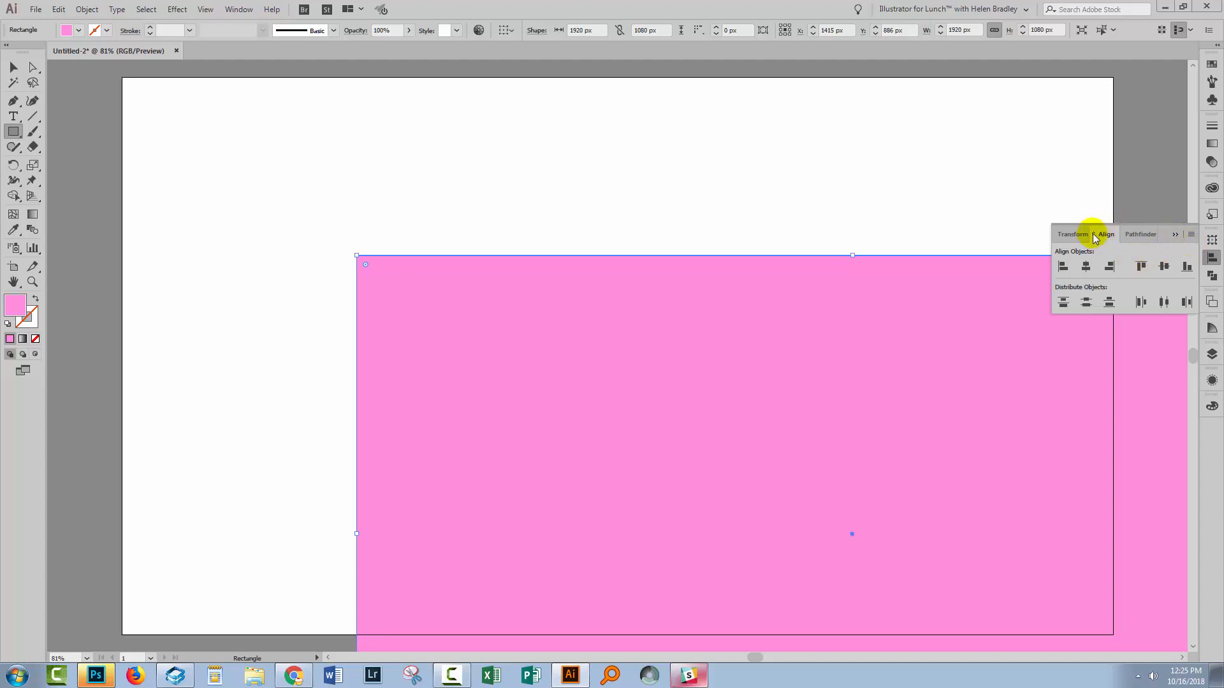
left_click(1183, 338)
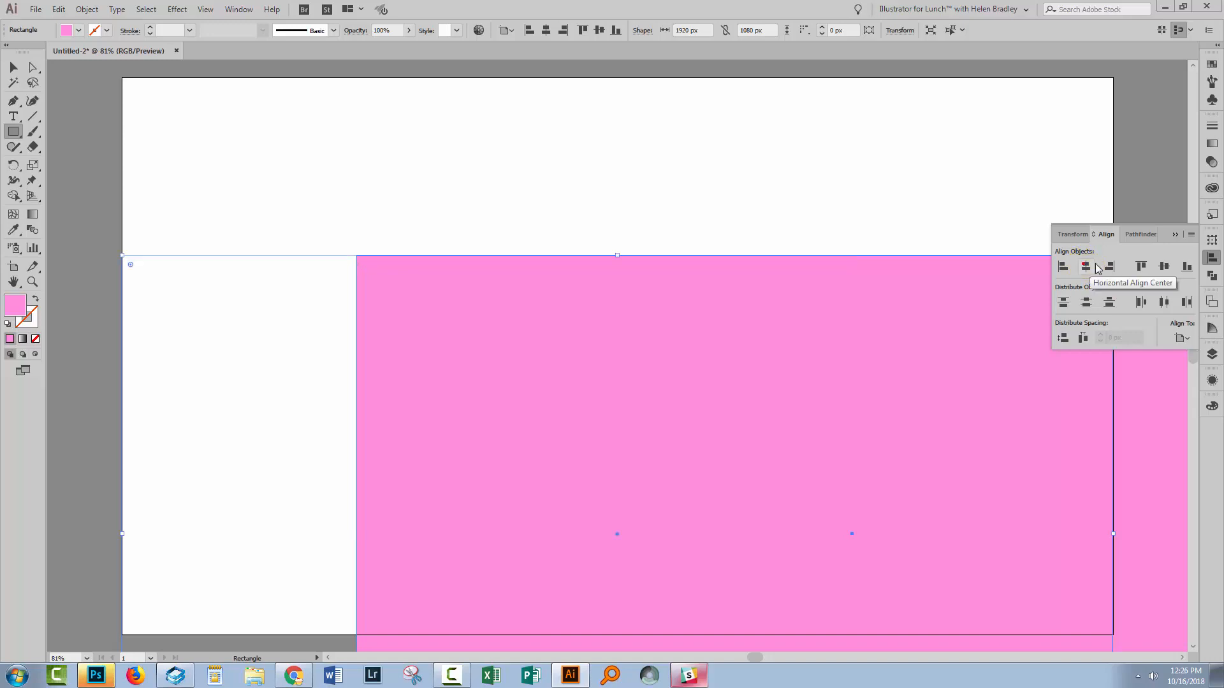
left_click(1086, 266)
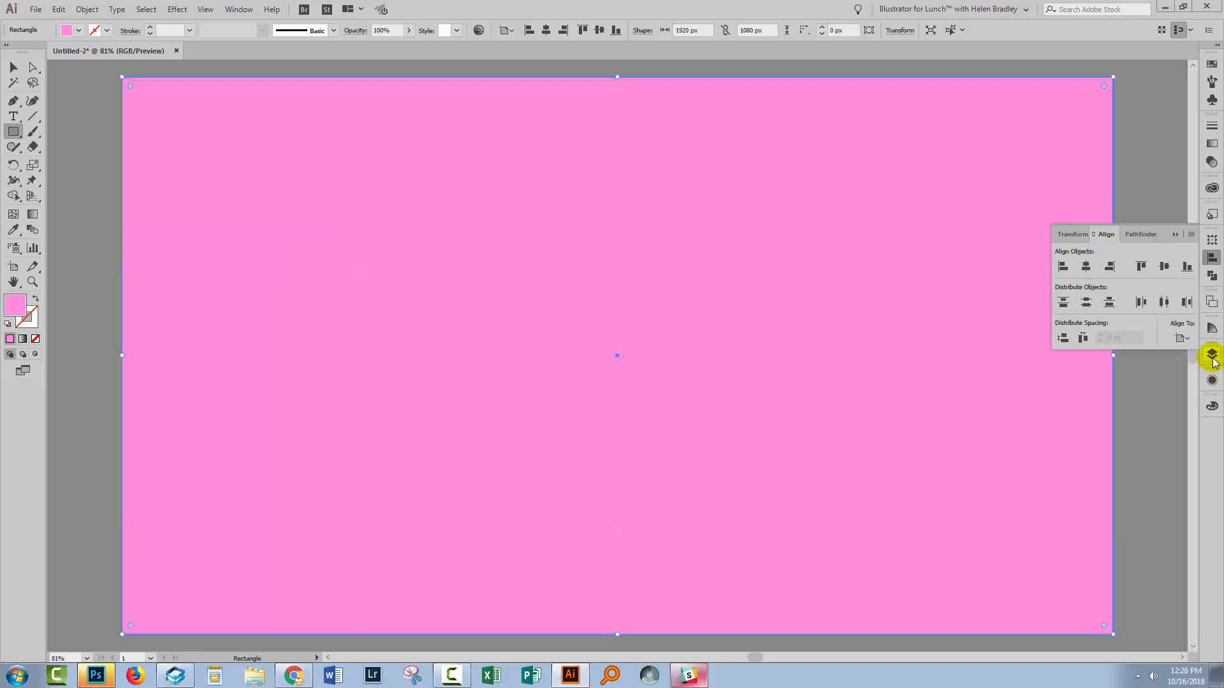
left_click(1213, 355)
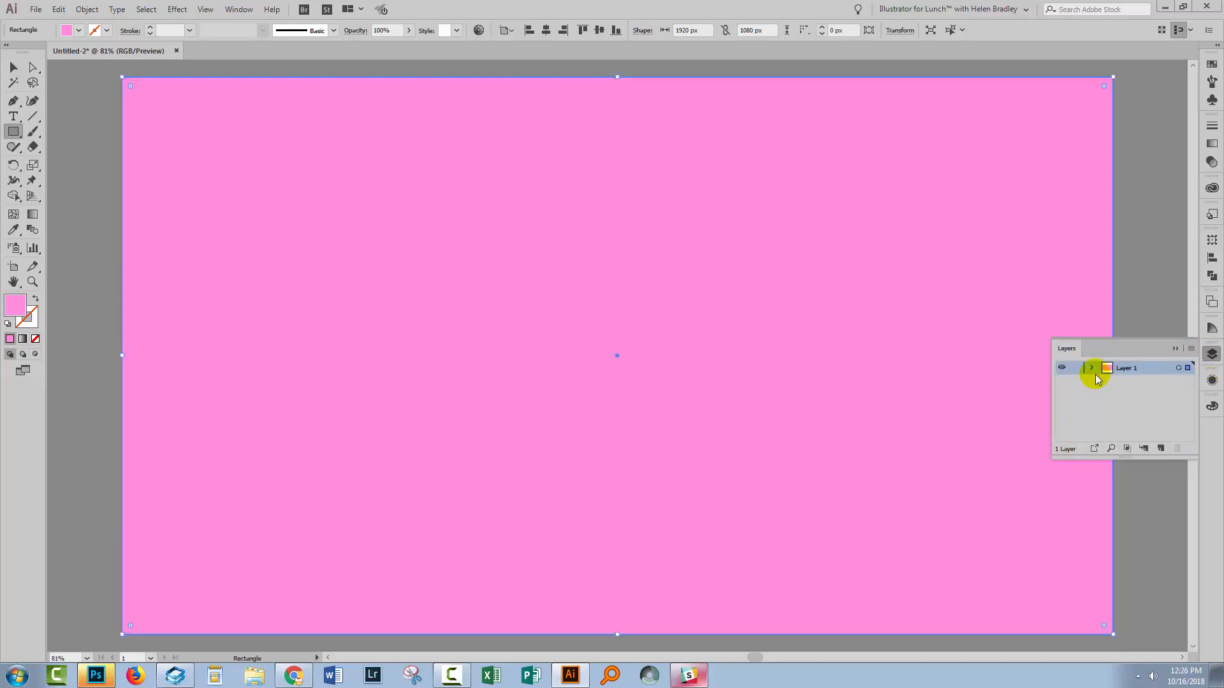
left_click(1093, 368)
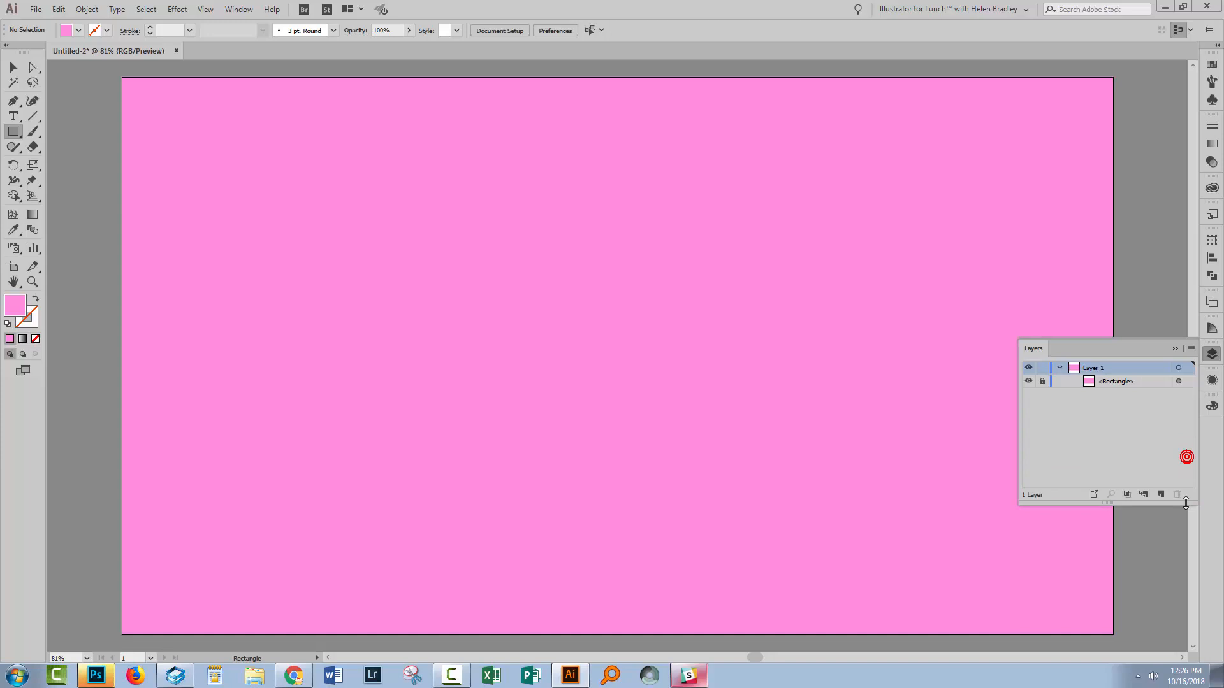
mouse_move(1163, 174)
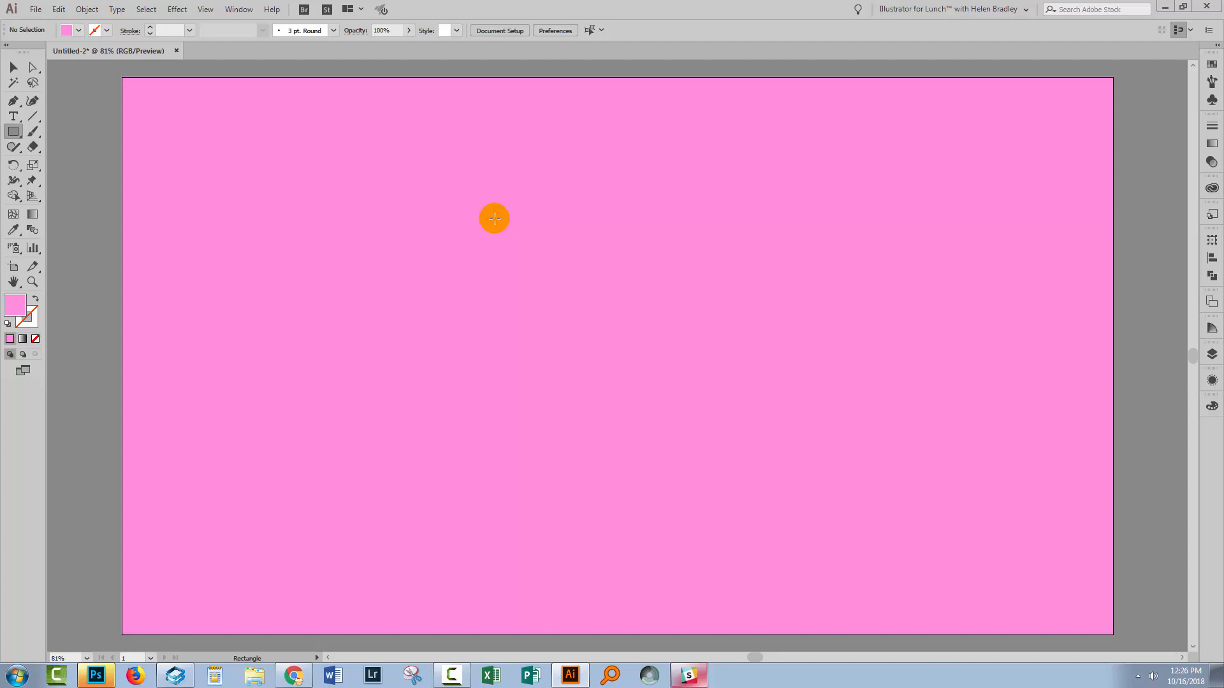
mouse_move(598, 306)
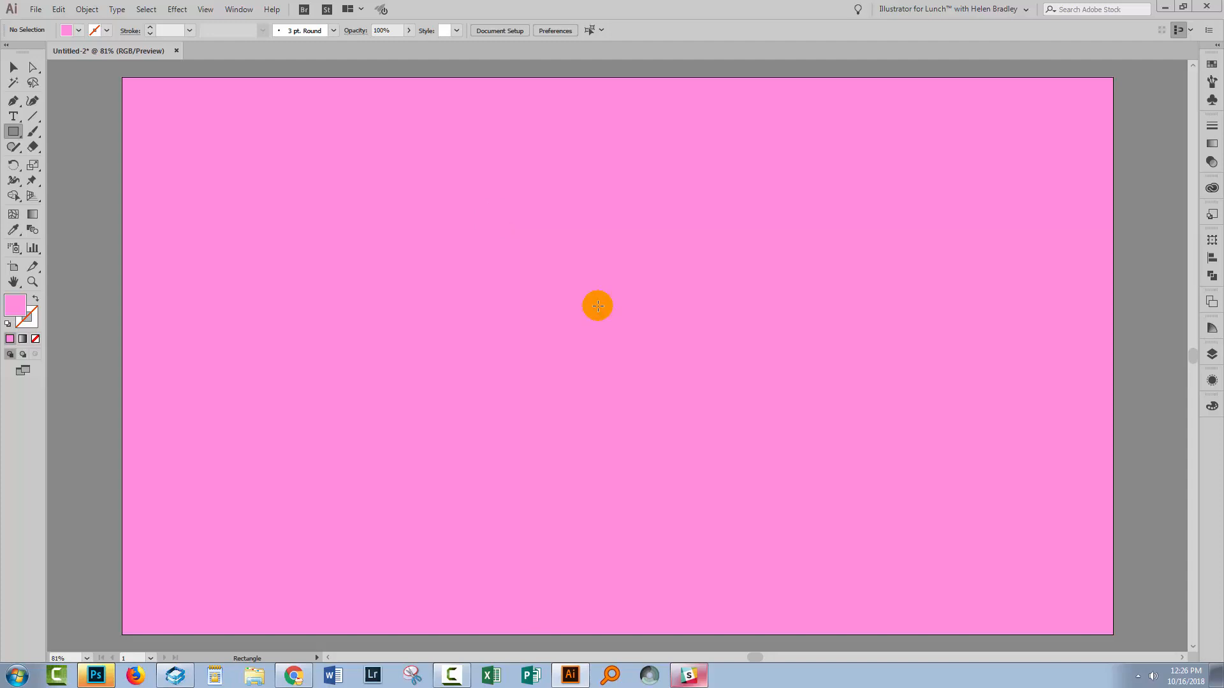
mouse_move(350, 265)
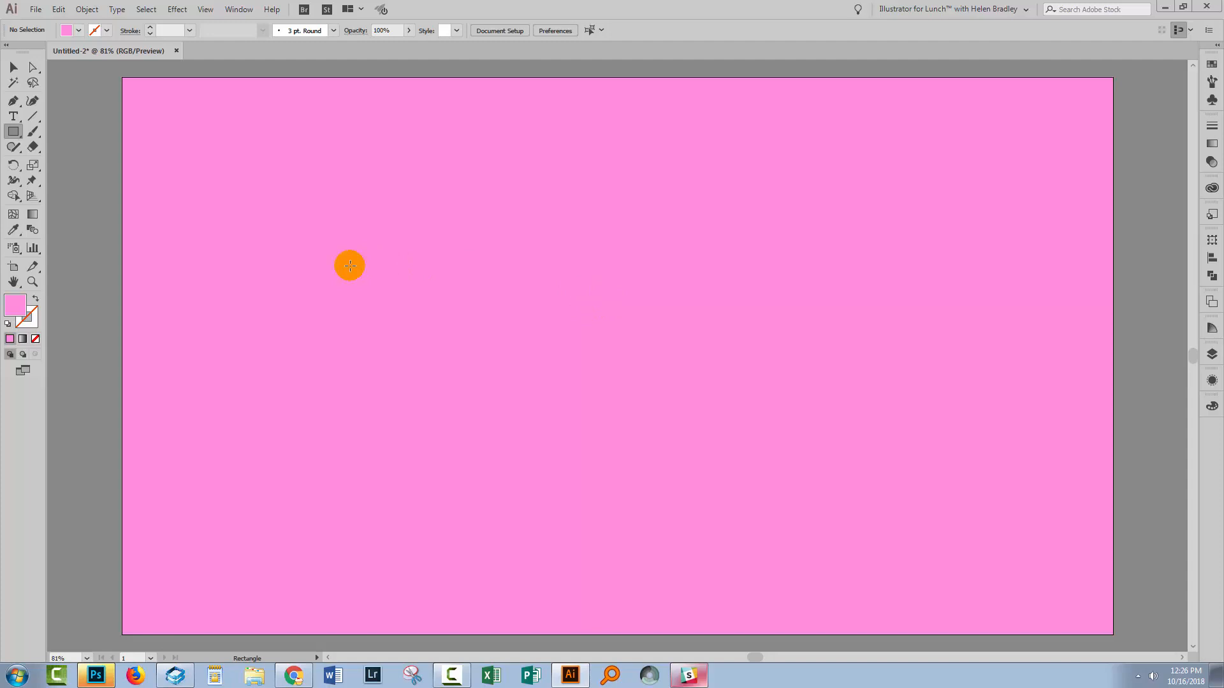
Draw a large circle near the centre of the pink artboard with the Ellipse tool.
left_click(13, 131)
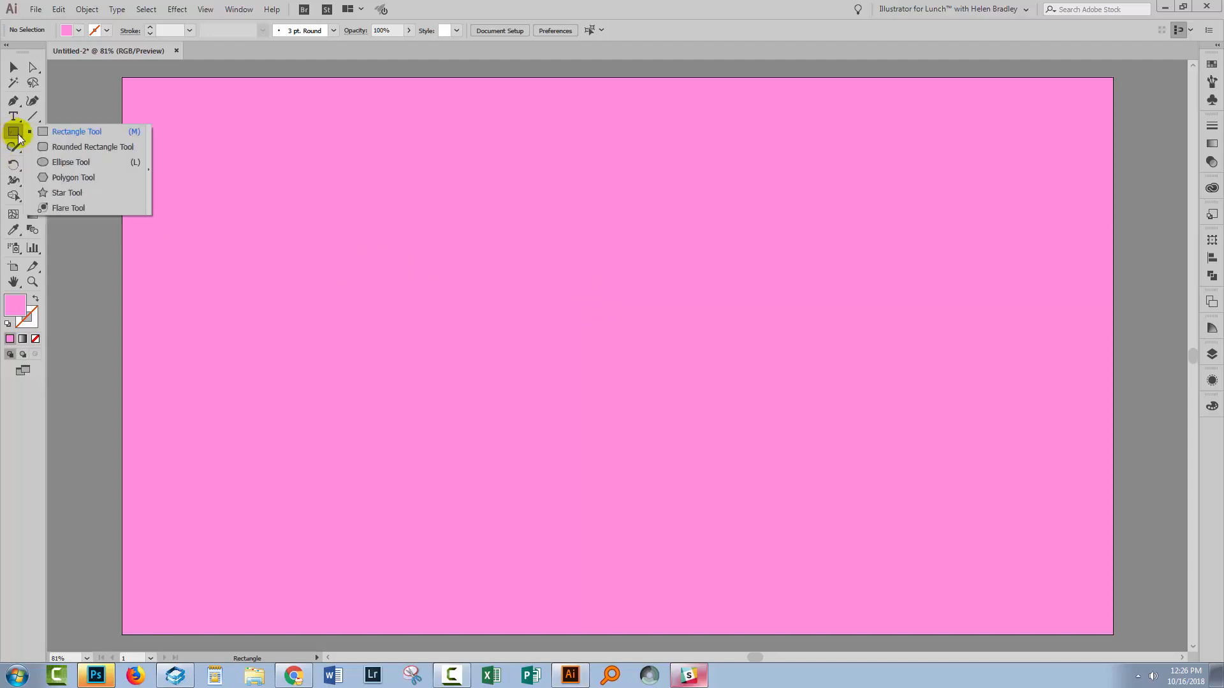
left_click(70, 161)
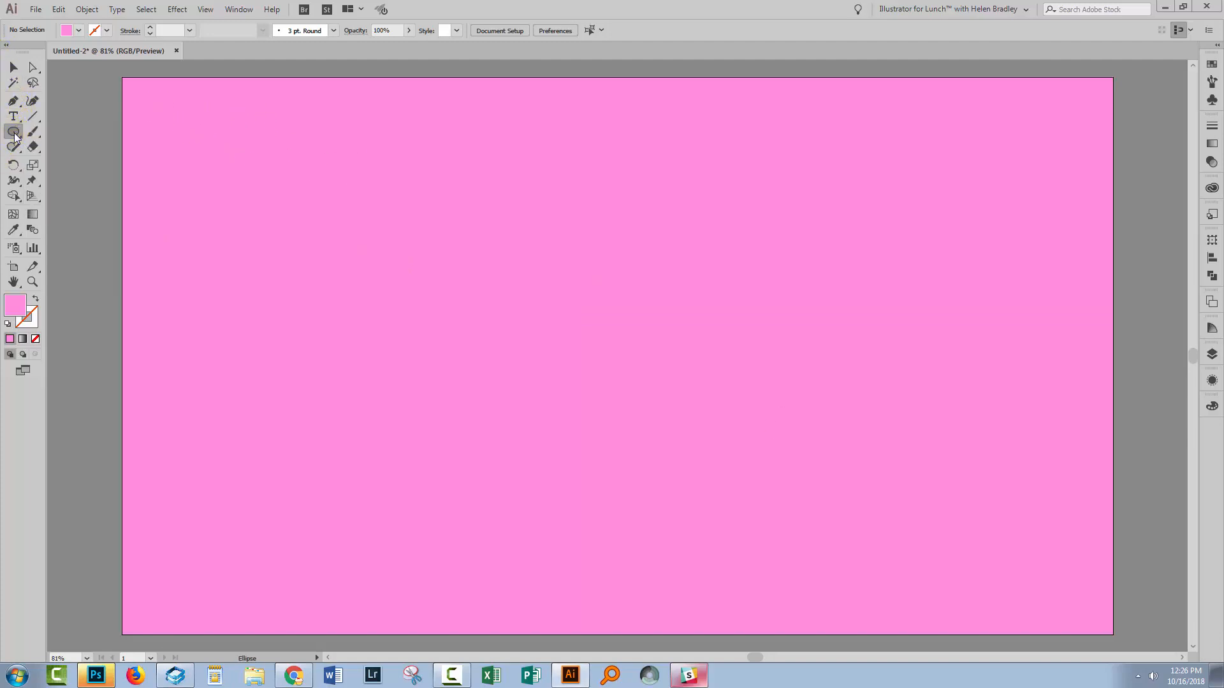
left_click_drag(340, 177, 373, 221)
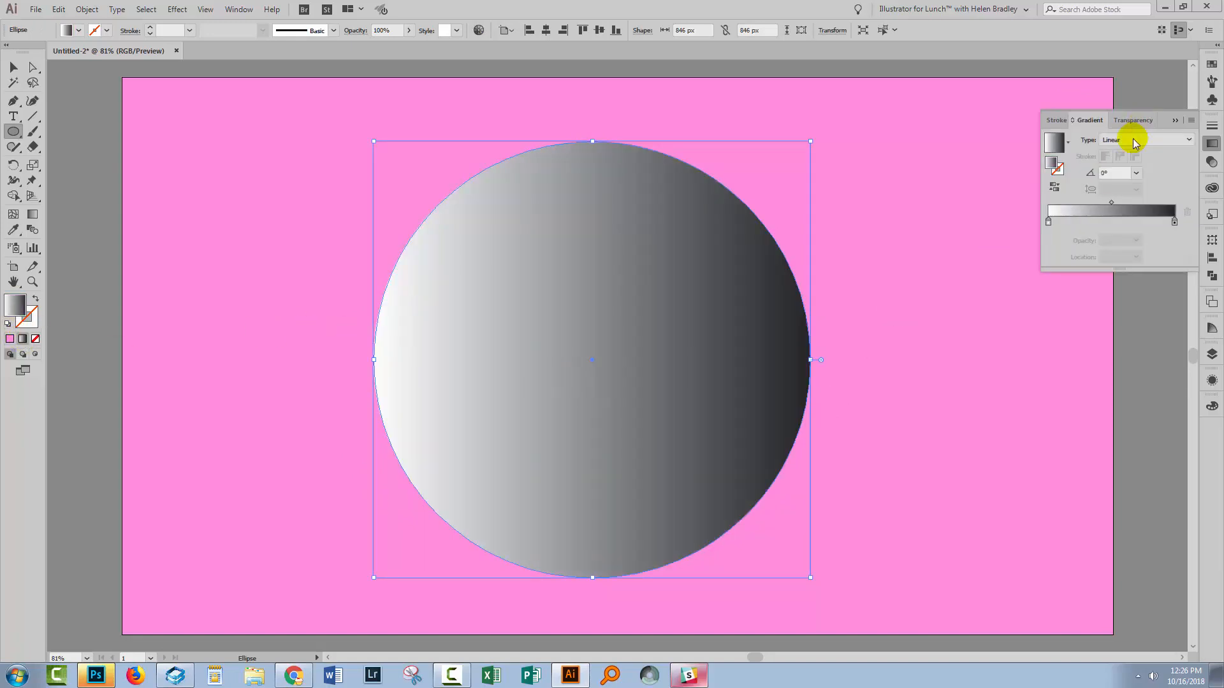
Give the circle a reversed radial gradient with a K 67% grey centre fading to white edges.
left_click(1148, 140)
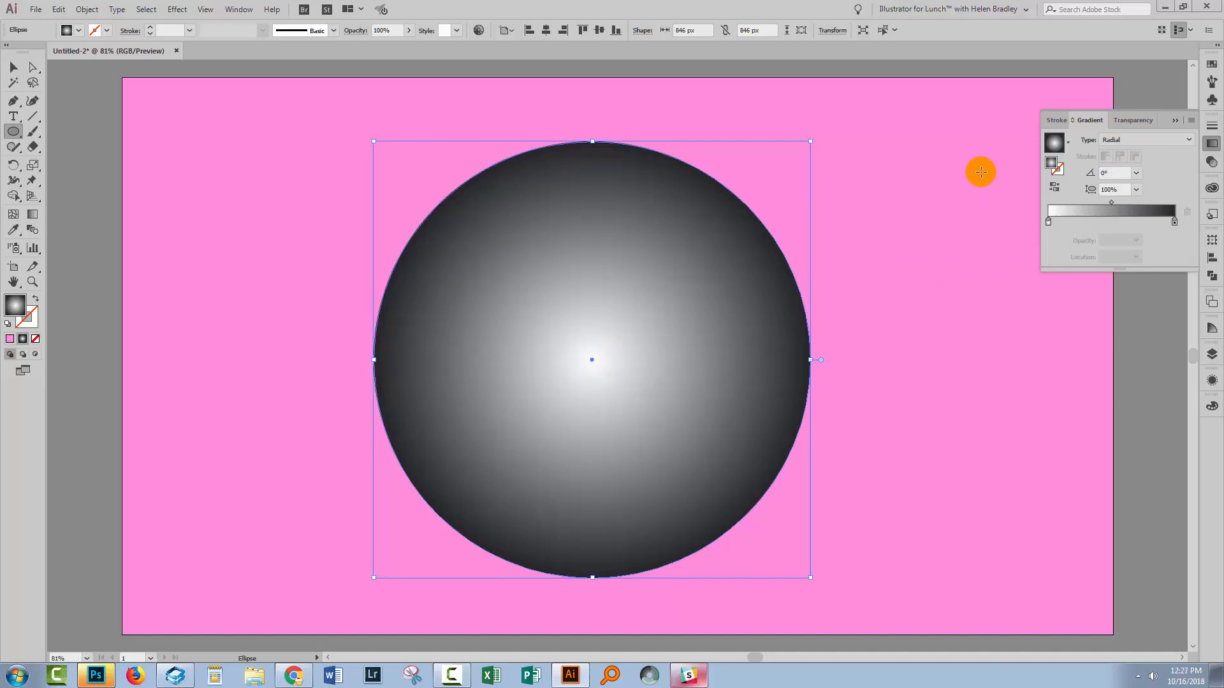
mouse_move(692, 187)
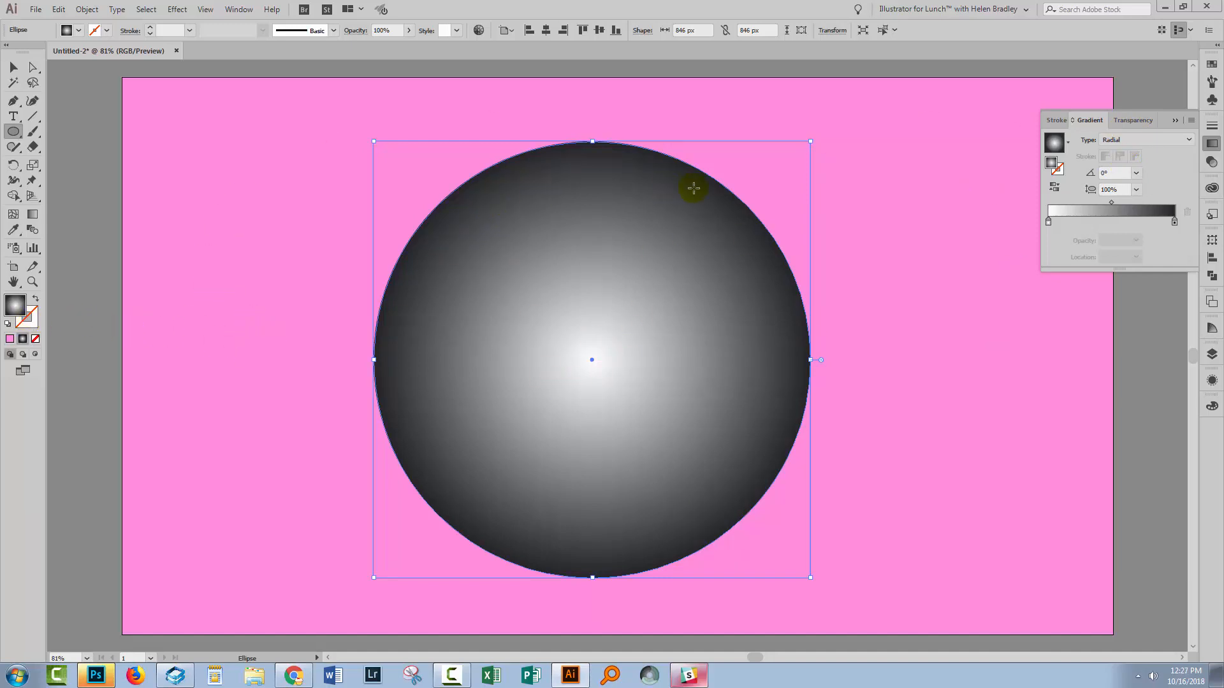
left_click(1053, 164)
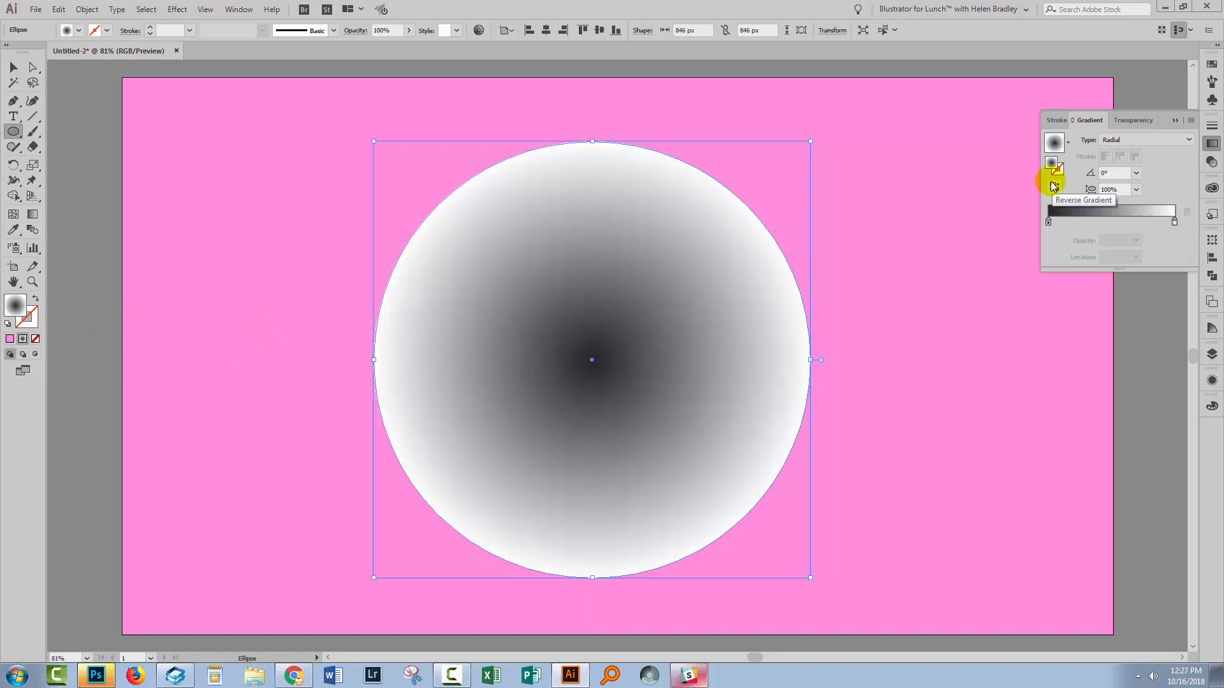
mouse_move(1076, 248)
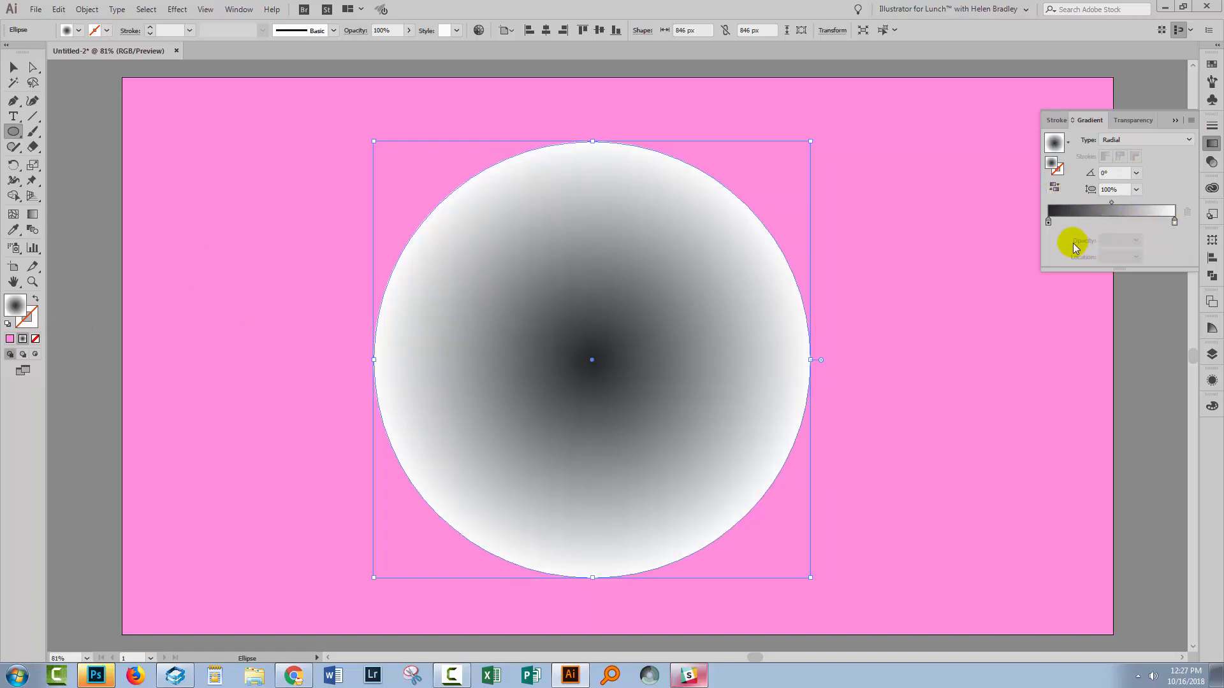
mouse_move(1048, 225)
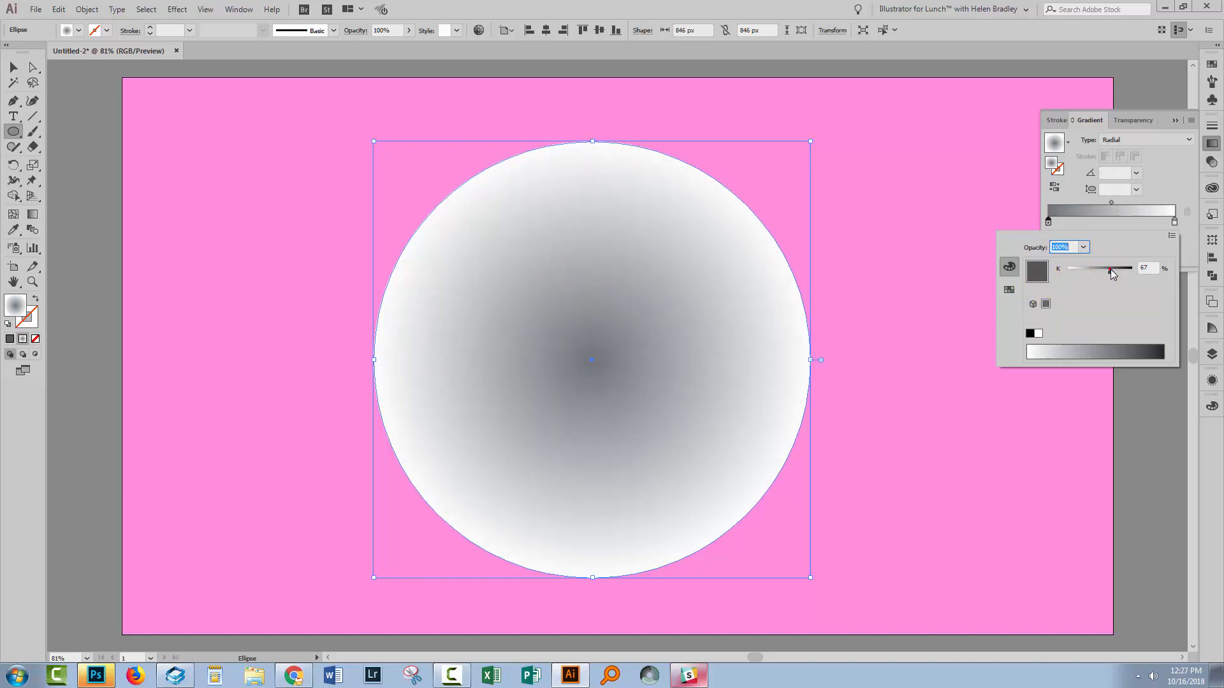
left_click(1175, 221)
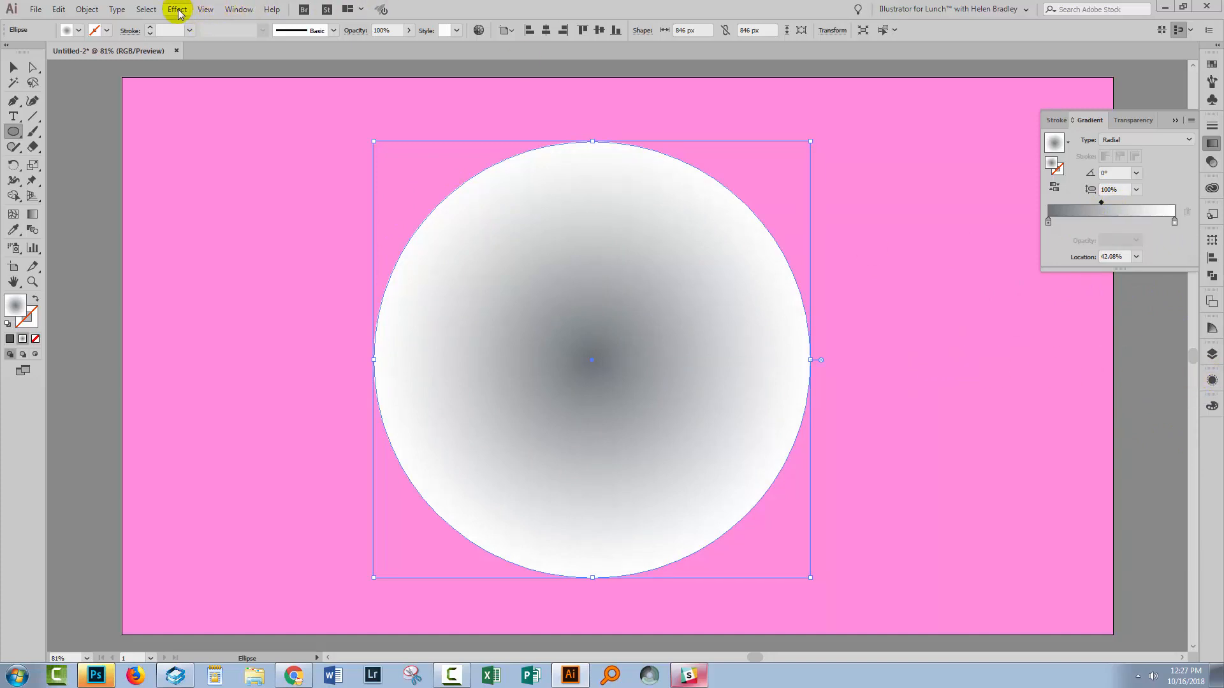
Apply the Pixelate Color Halftone effect to the gradient circle, dismissing the stray Ellipse prompt.
left_click(177, 8)
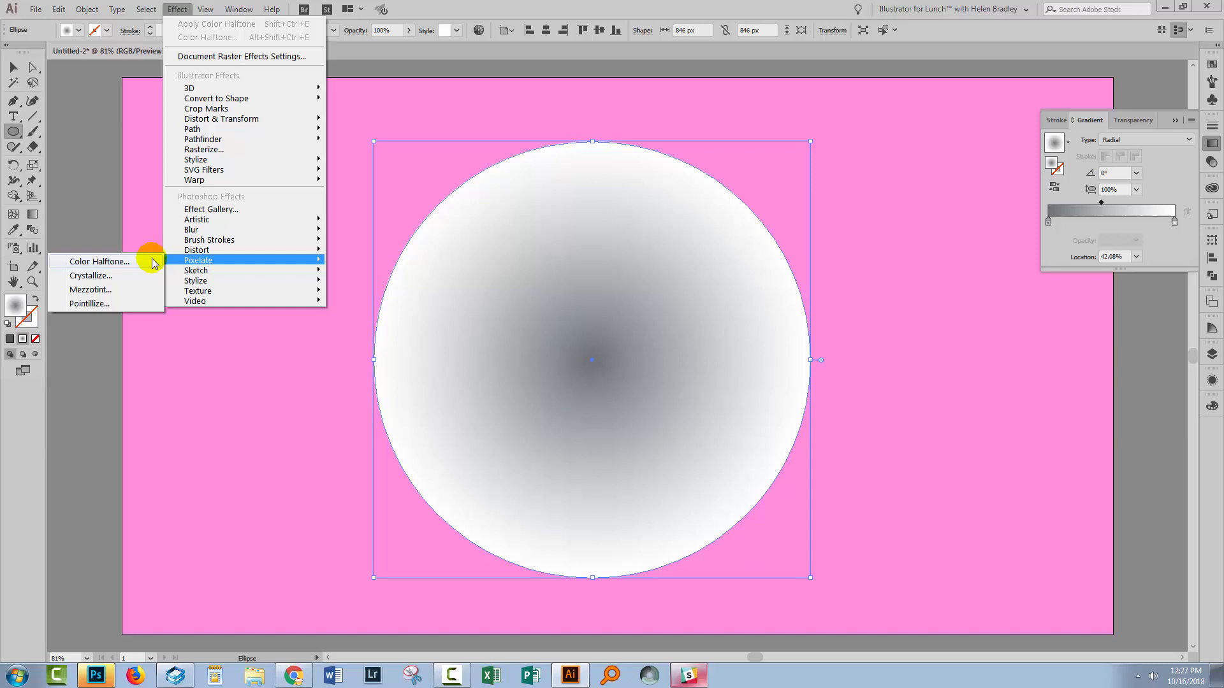
left_click(99, 261)
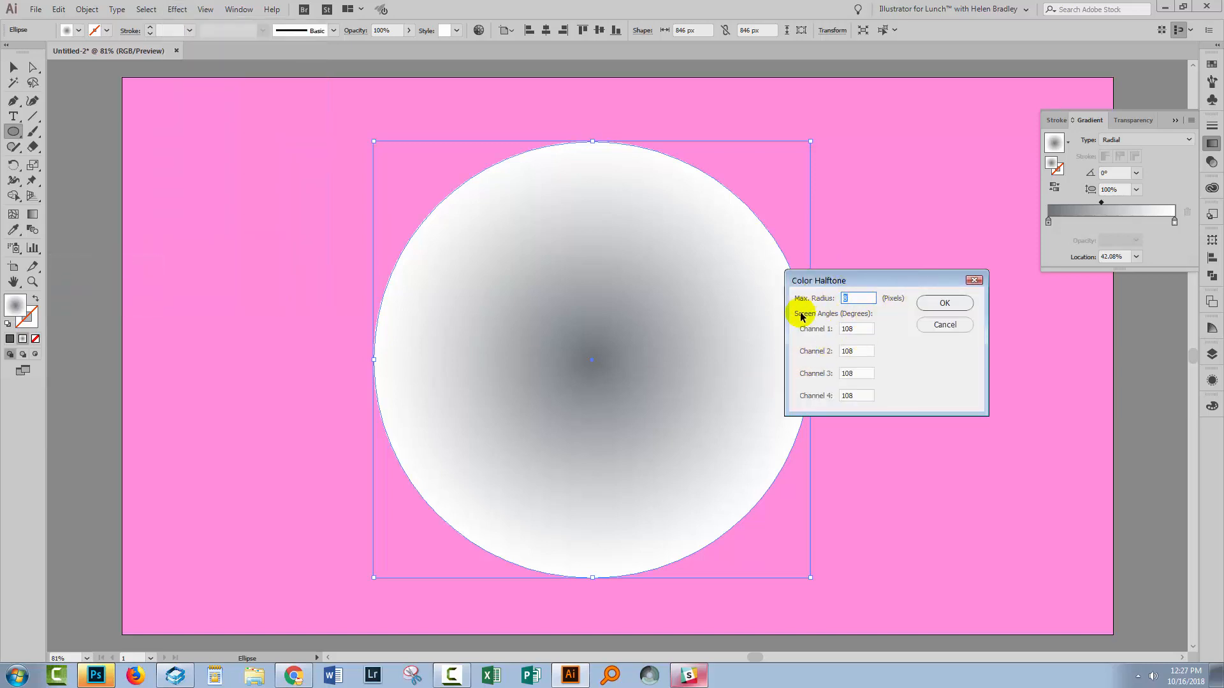
mouse_move(863, 324)
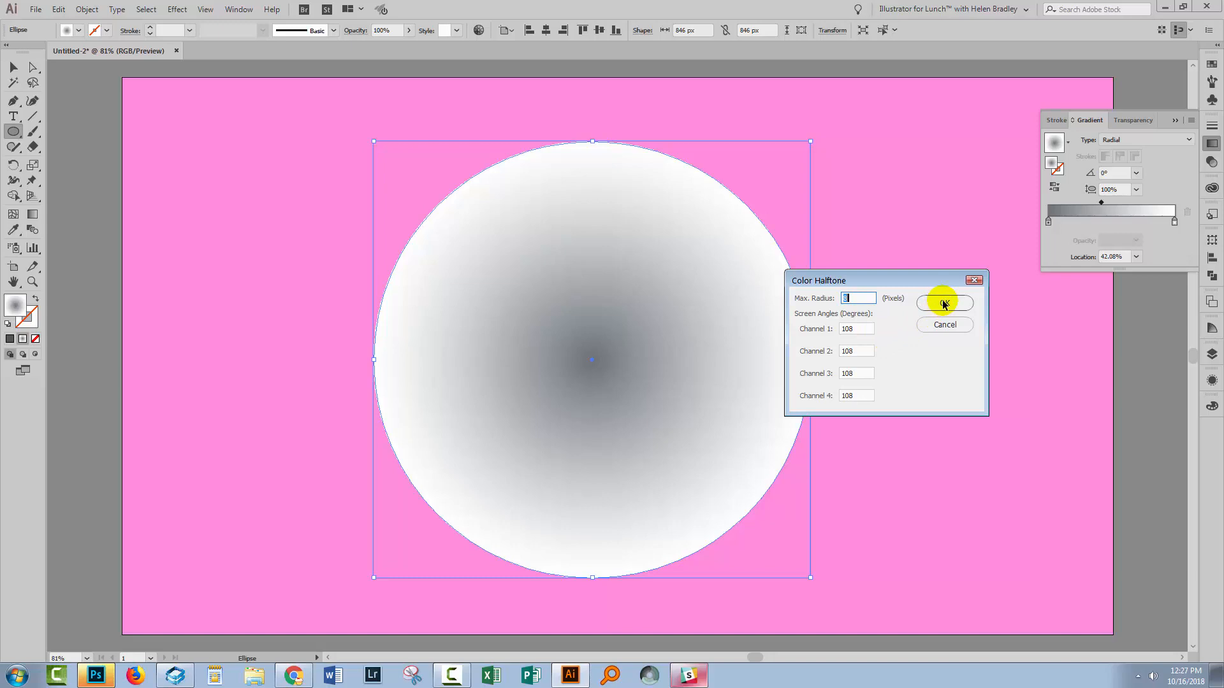
left_click(945, 302)
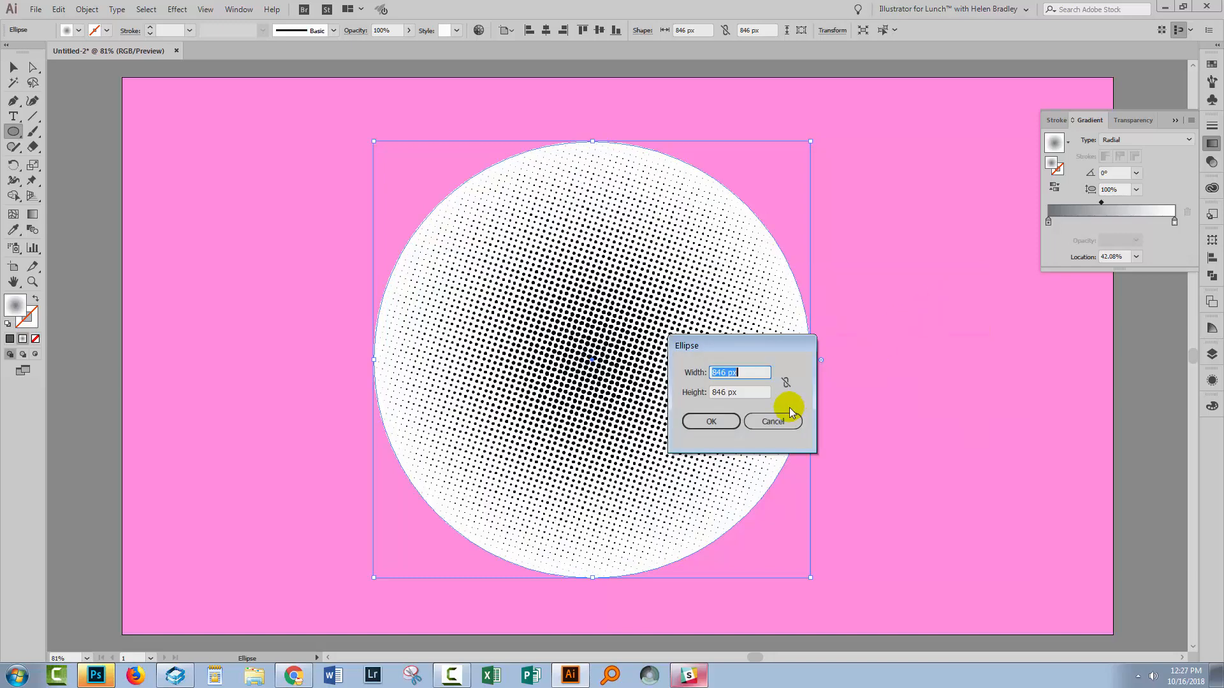
left_click(710, 422)
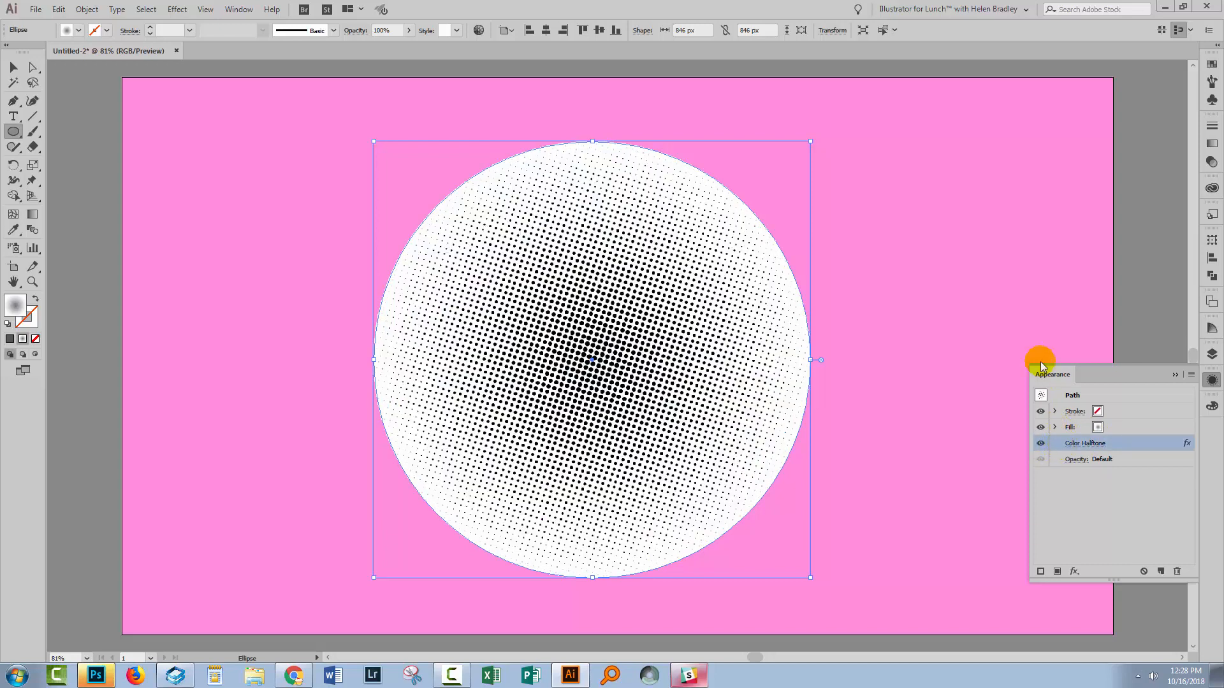
mouse_move(1095, 410)
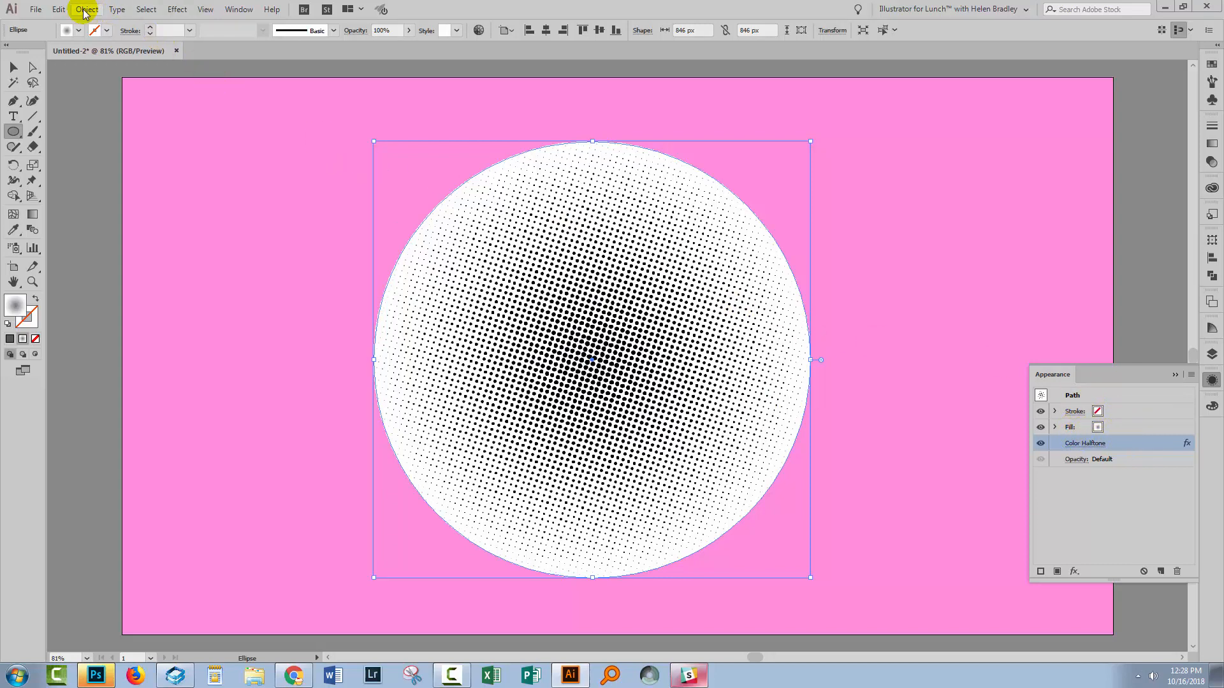
Rasterize the halftone circle as a 300 ppi RGB image with a transparent background.
left_click(87, 8)
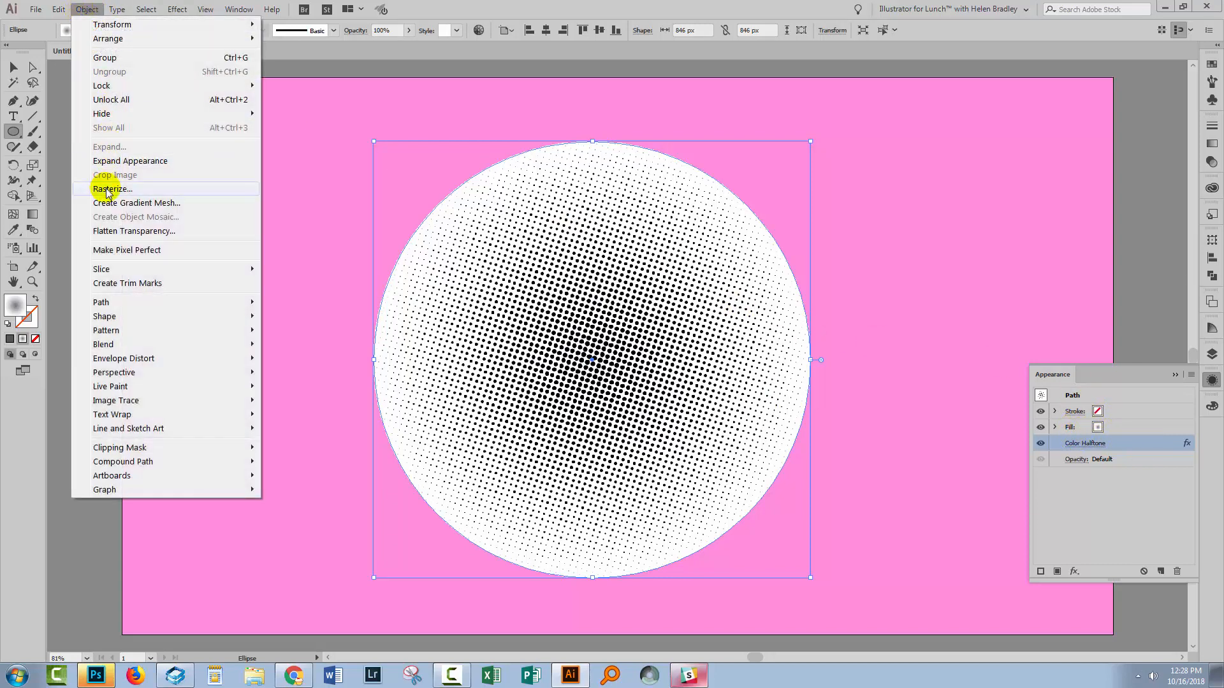
left_click(112, 189)
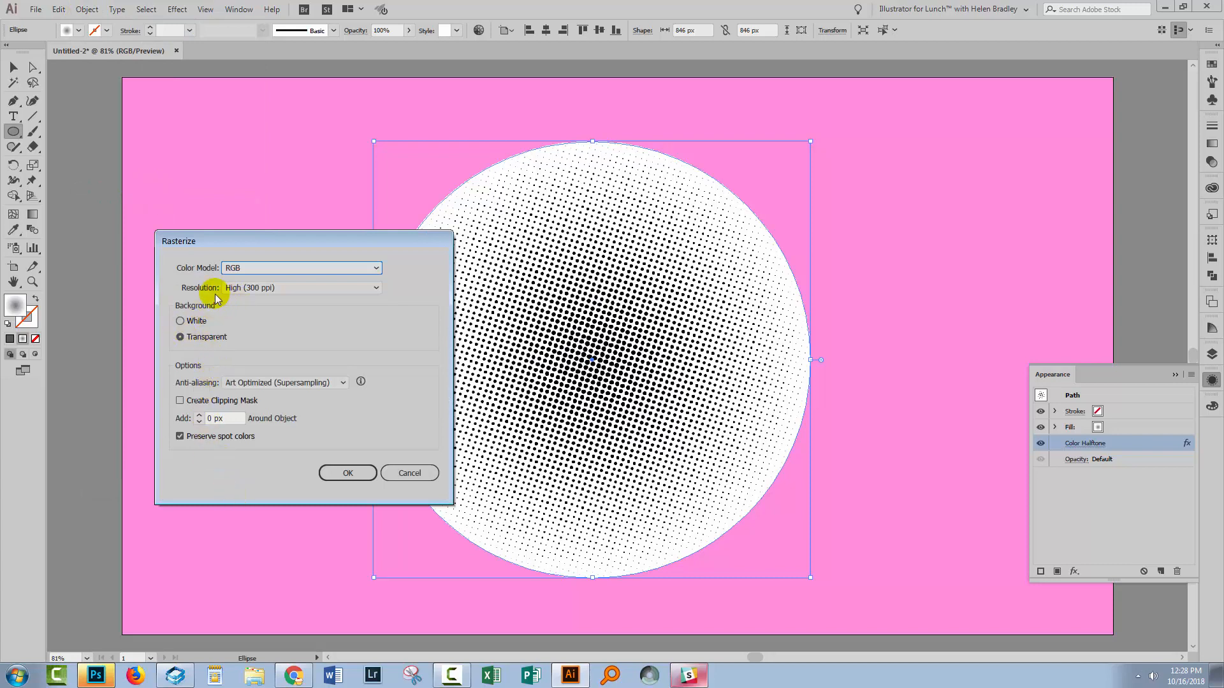
mouse_move(185, 306)
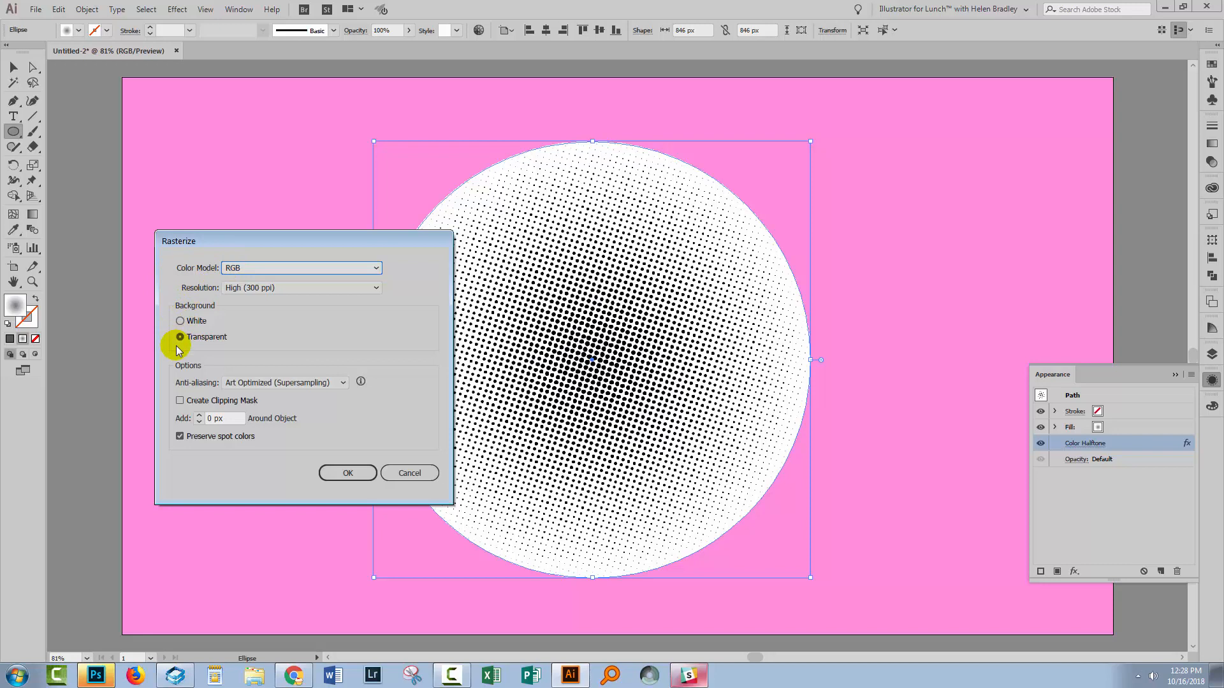
mouse_move(346, 473)
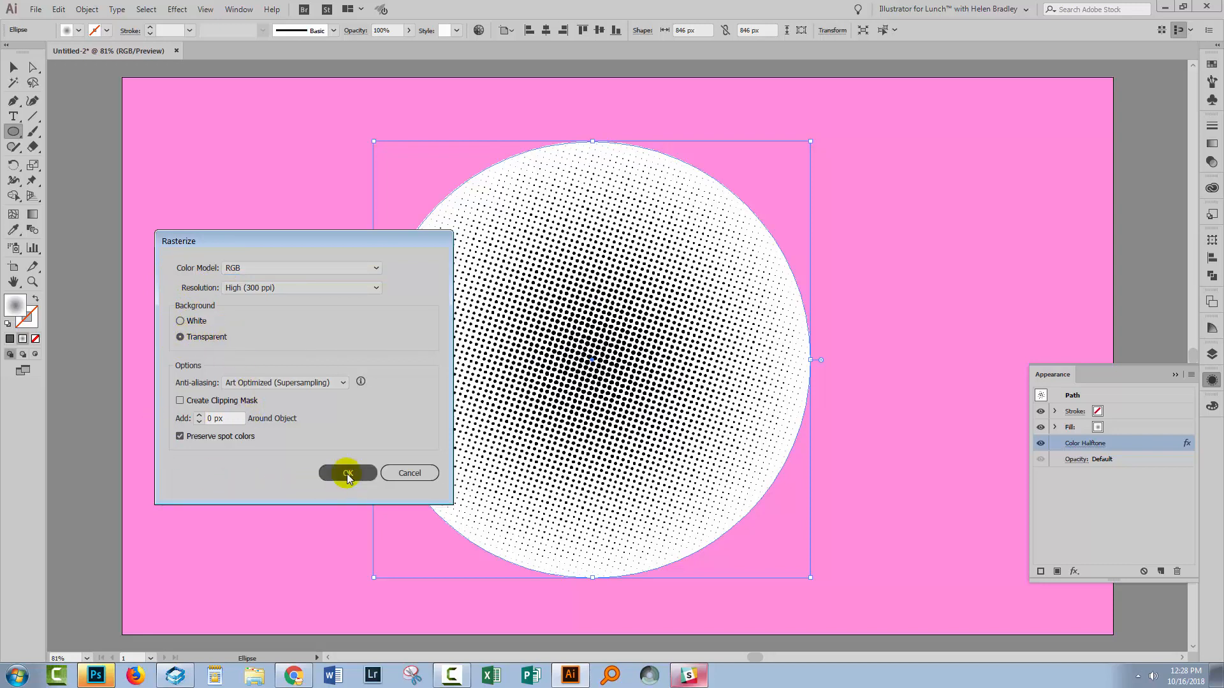
left_click(347, 473)
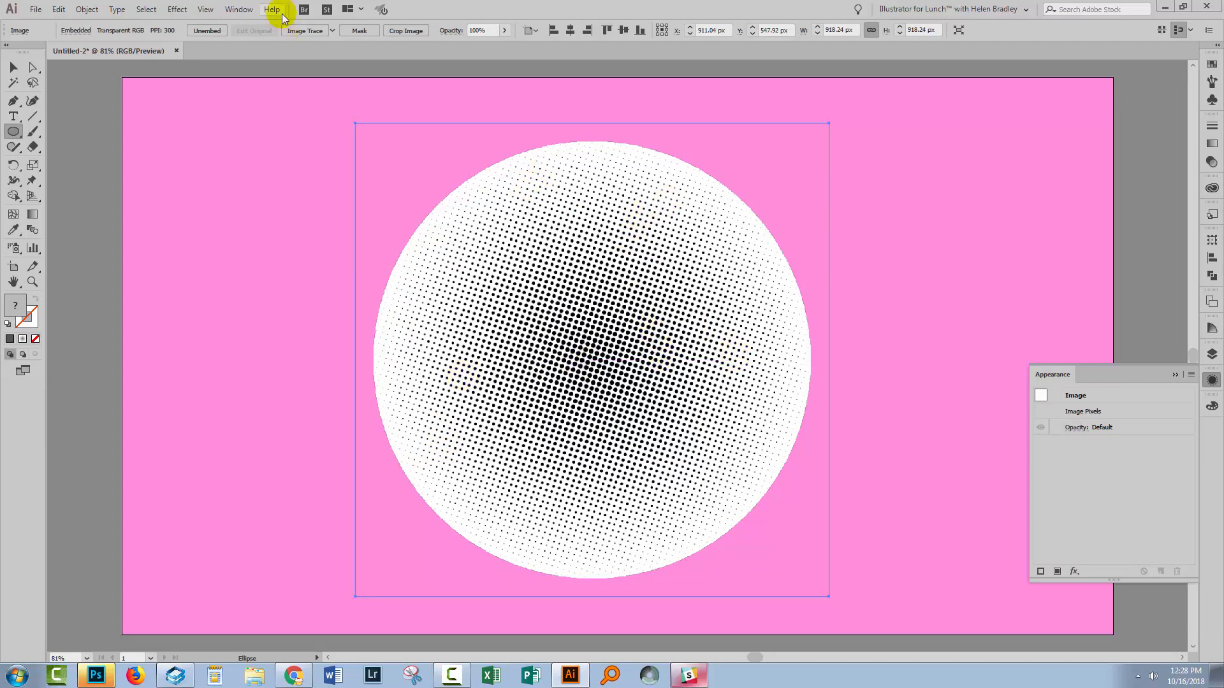
mouse_move(546, 148)
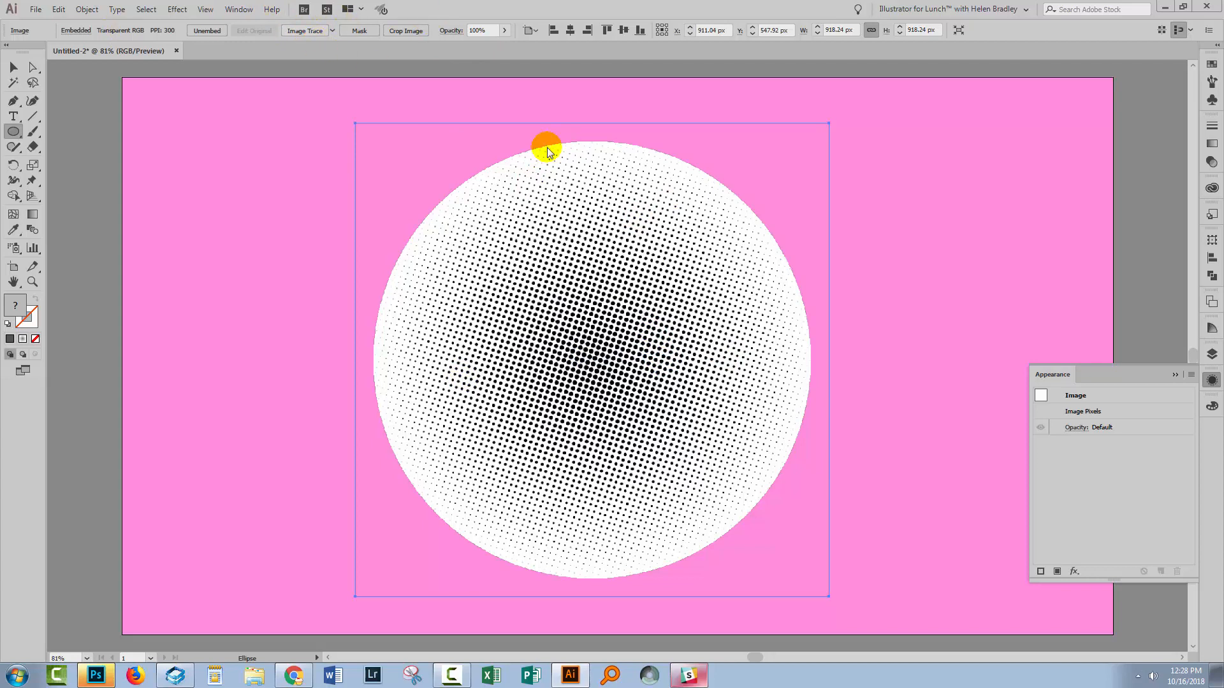
Image Trace the rasterized halftone and turn off the live trace preview.
left_click(306, 30)
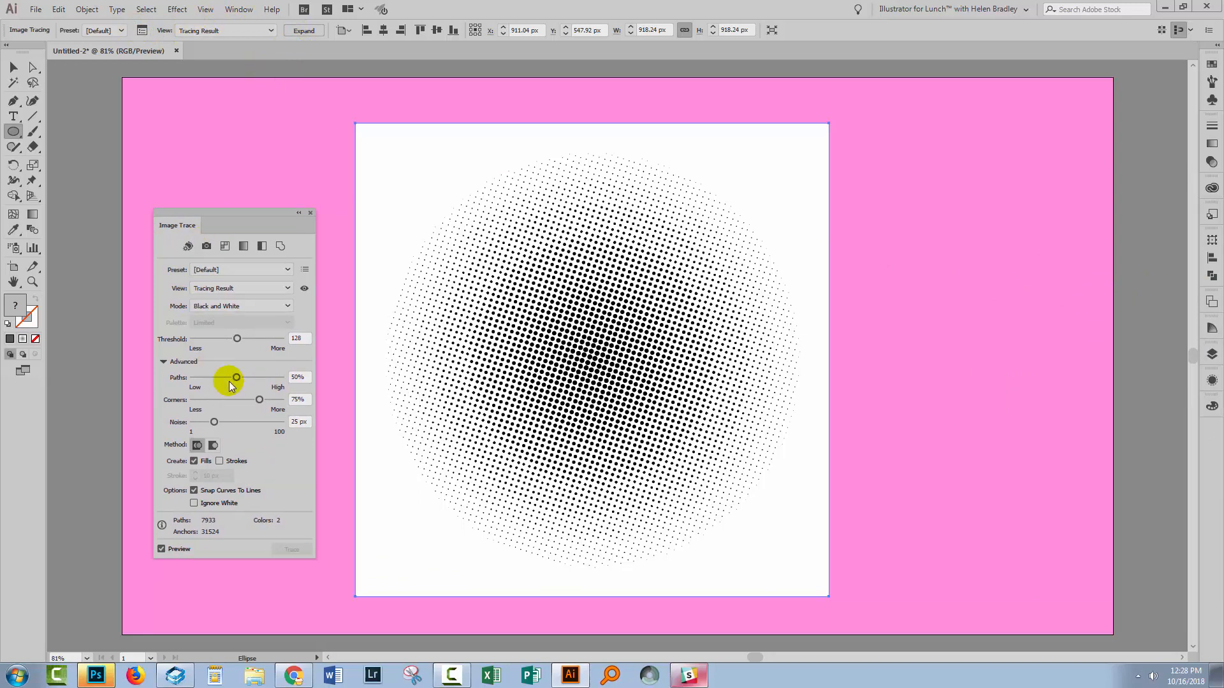
mouse_move(167, 491)
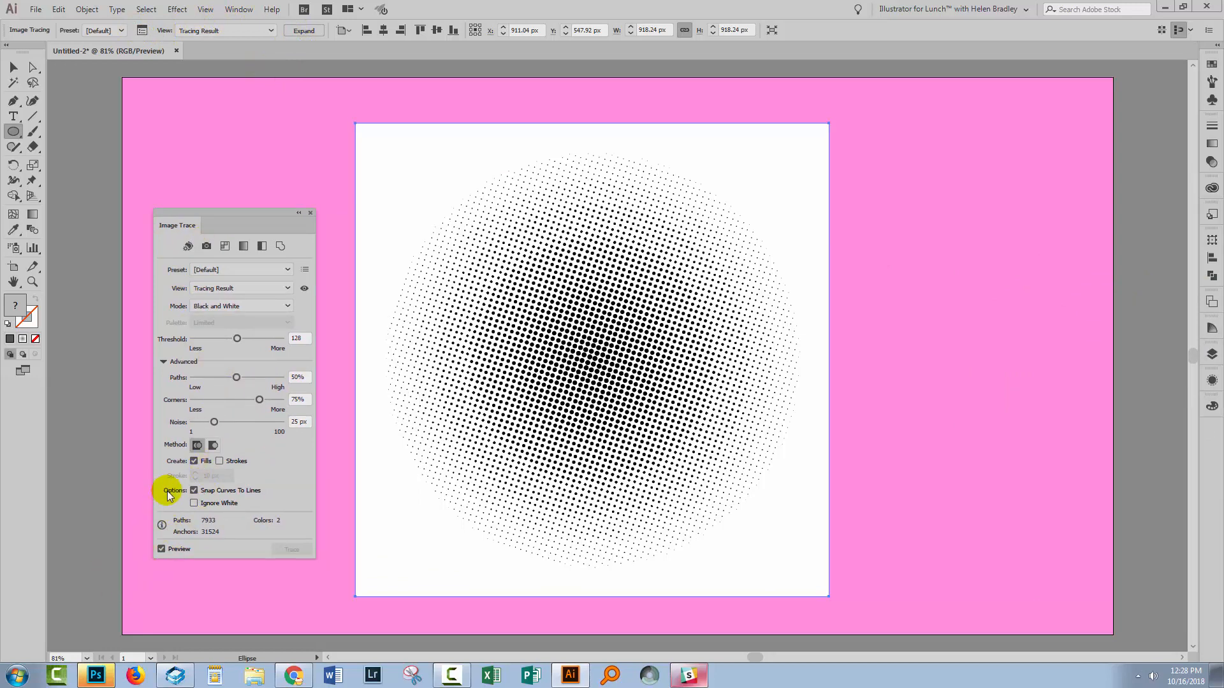
mouse_move(173, 449)
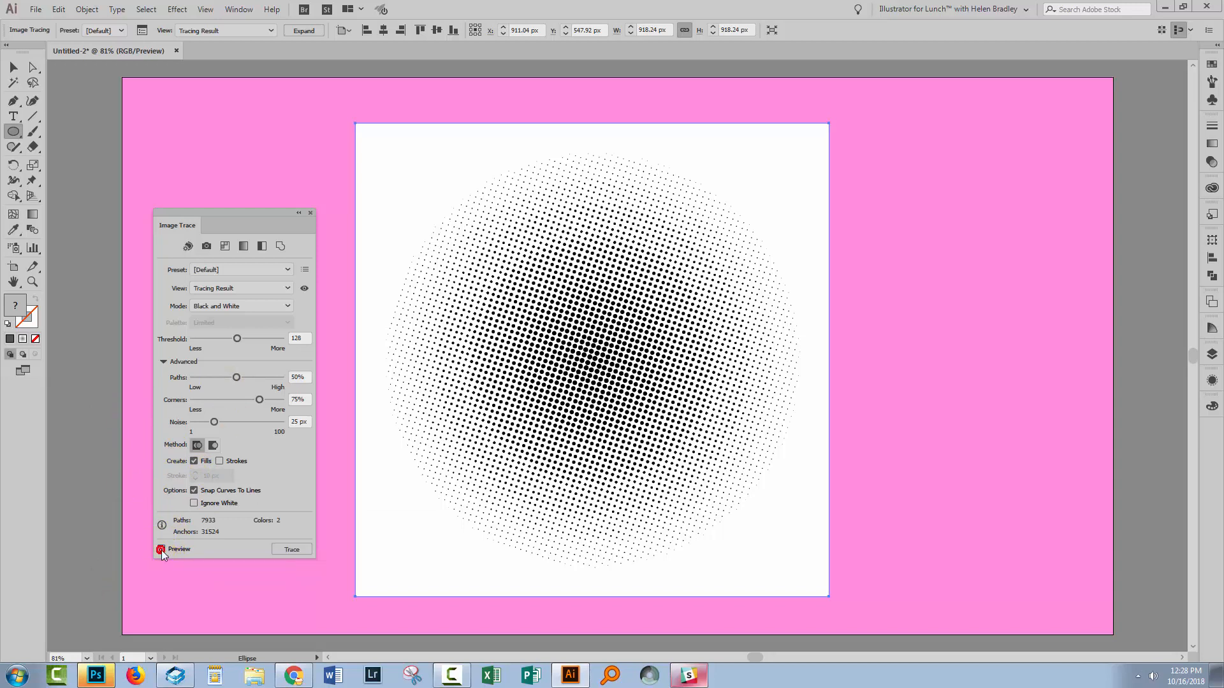
left_click(161, 549)
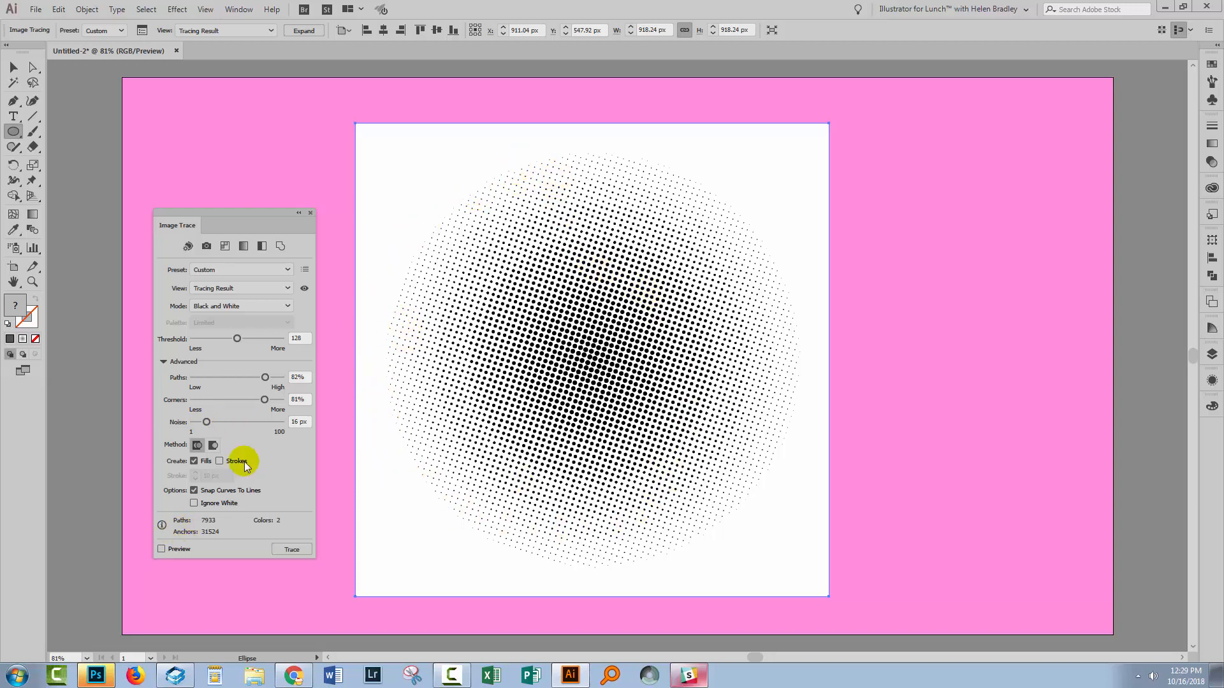
mouse_move(488, 257)
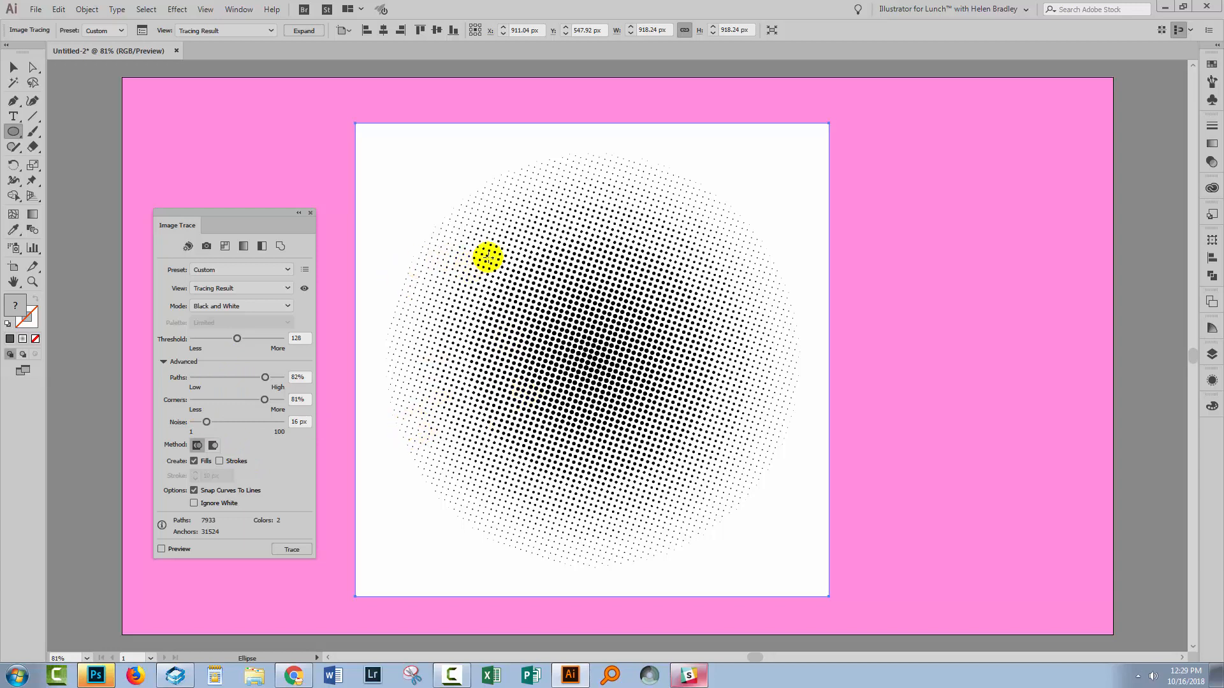
mouse_move(230, 429)
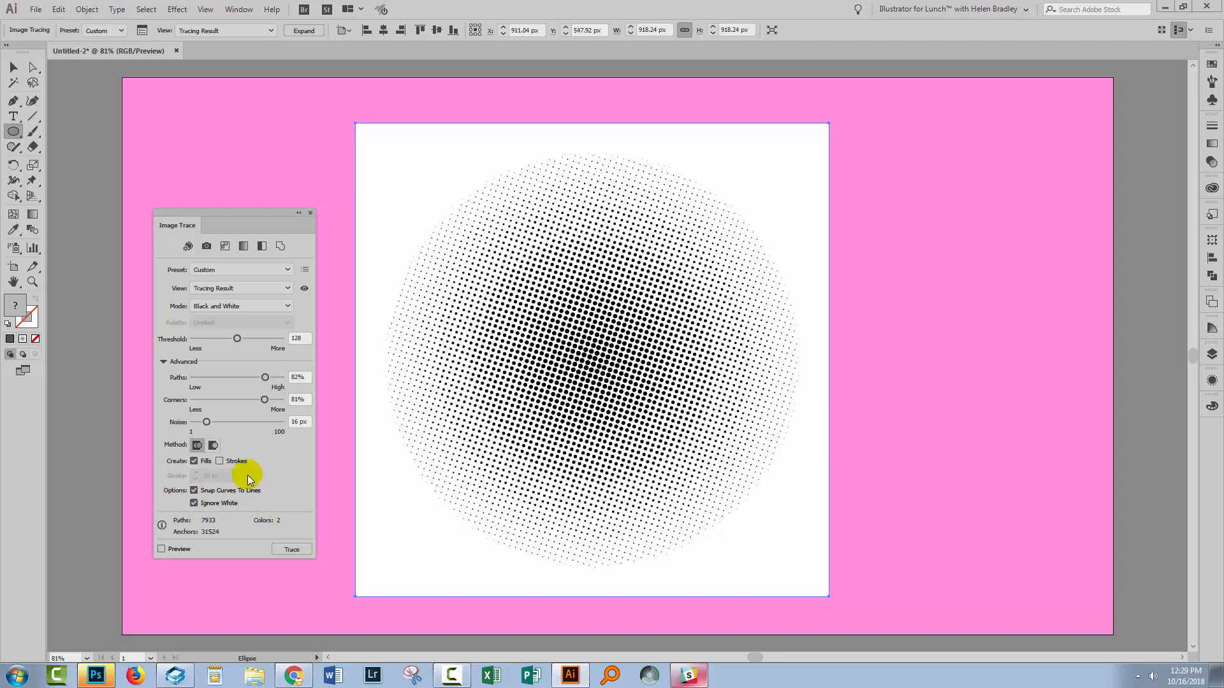
mouse_move(202, 533)
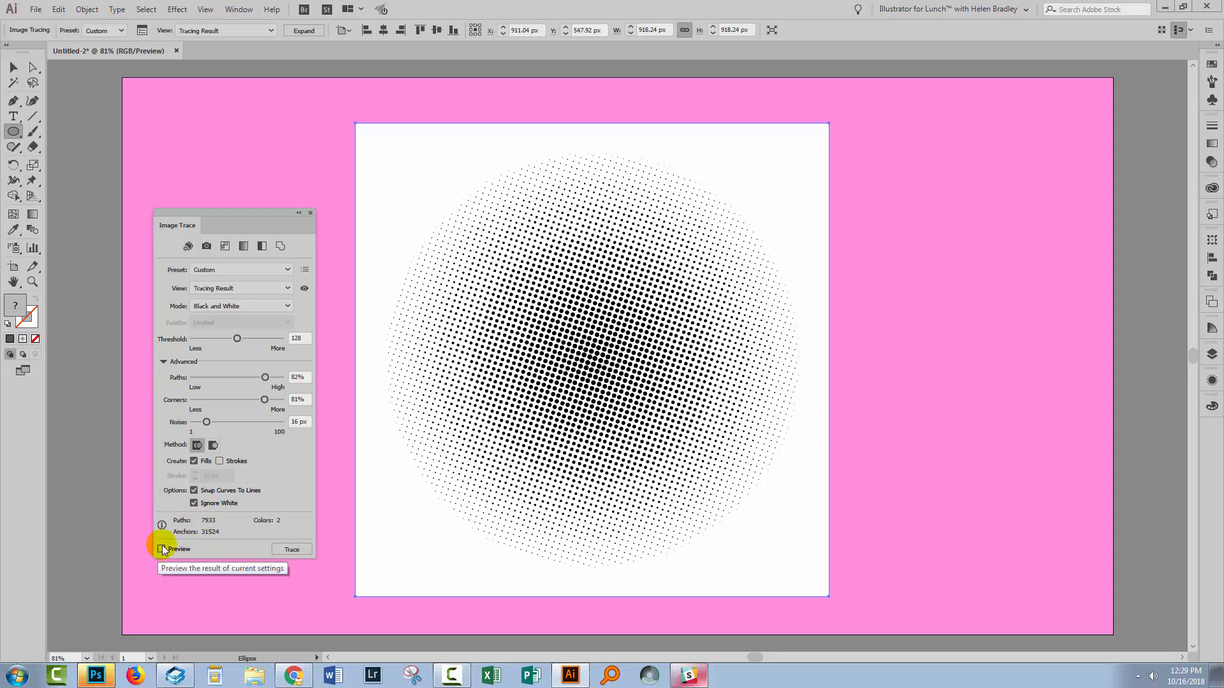
Preview the black-and-white trace with Ignore White, leaving only black dots (3,966 paths).
left_click(162, 548)
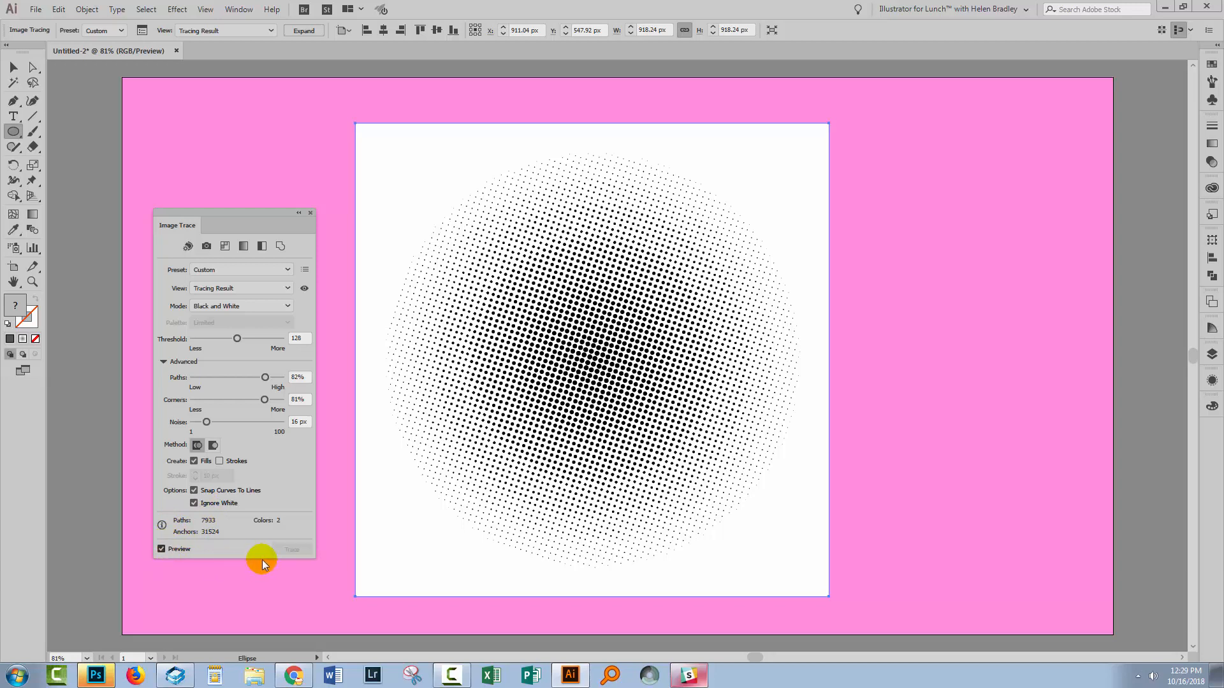
left_click(265, 559)
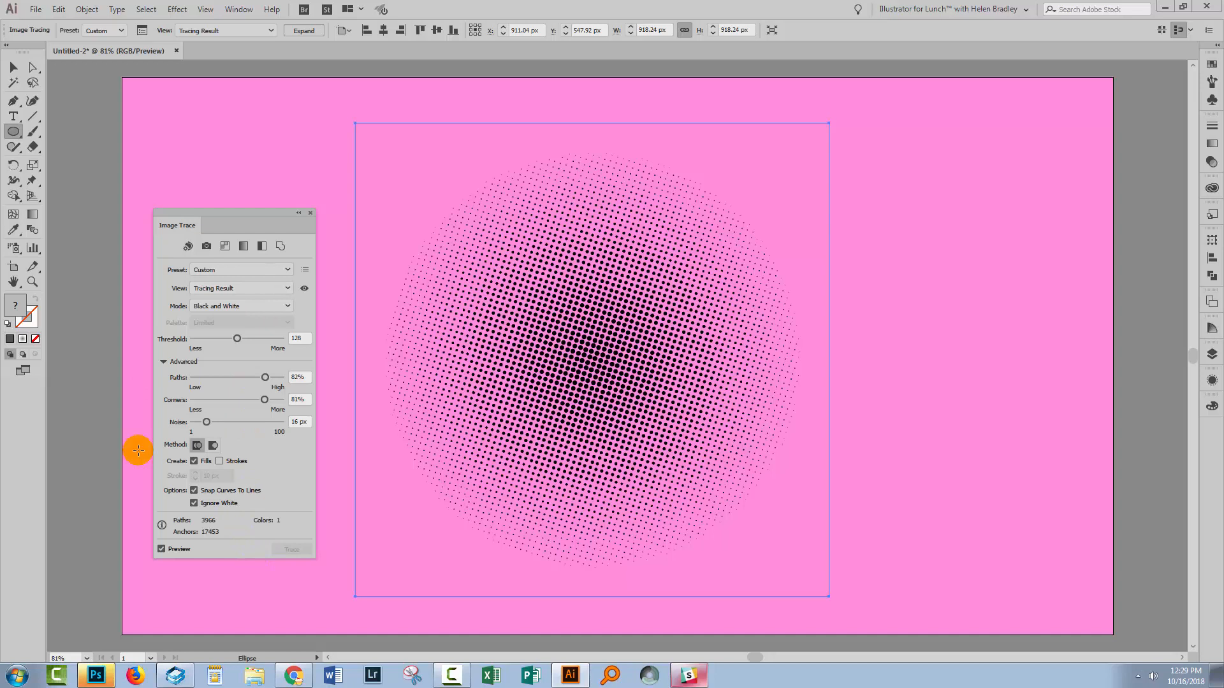
mouse_move(309, 215)
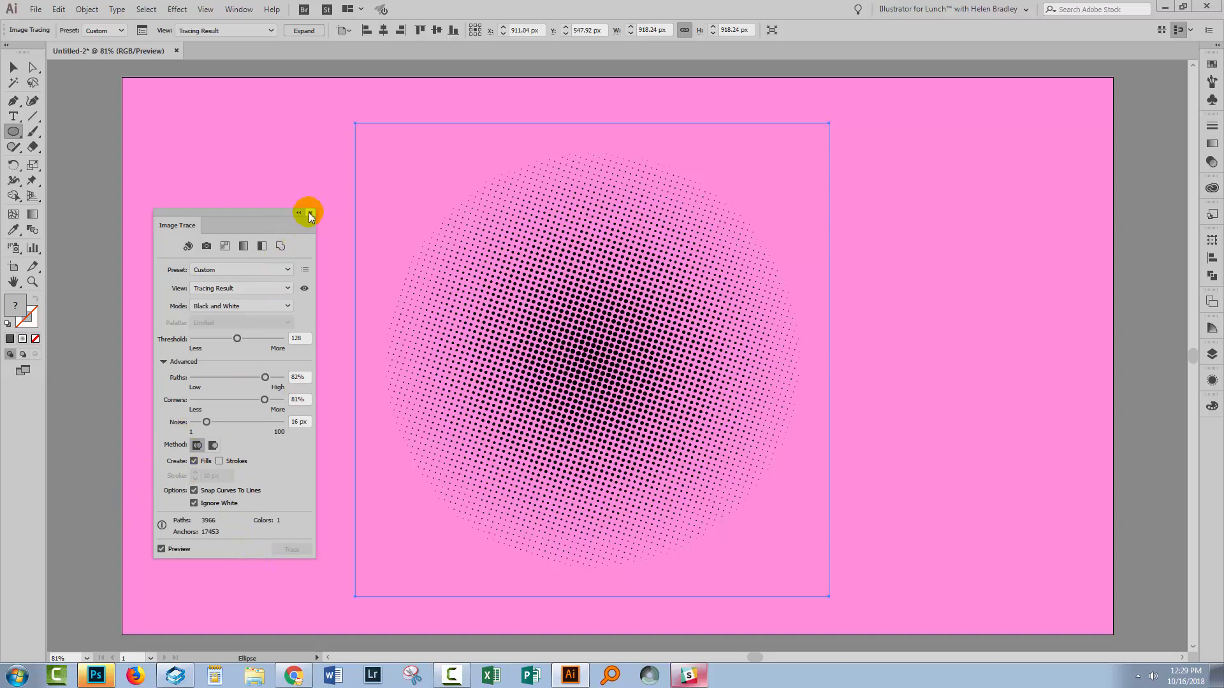
Expand the tracing into a group of editable dot paths and show the Layers list.
left_click(299, 213)
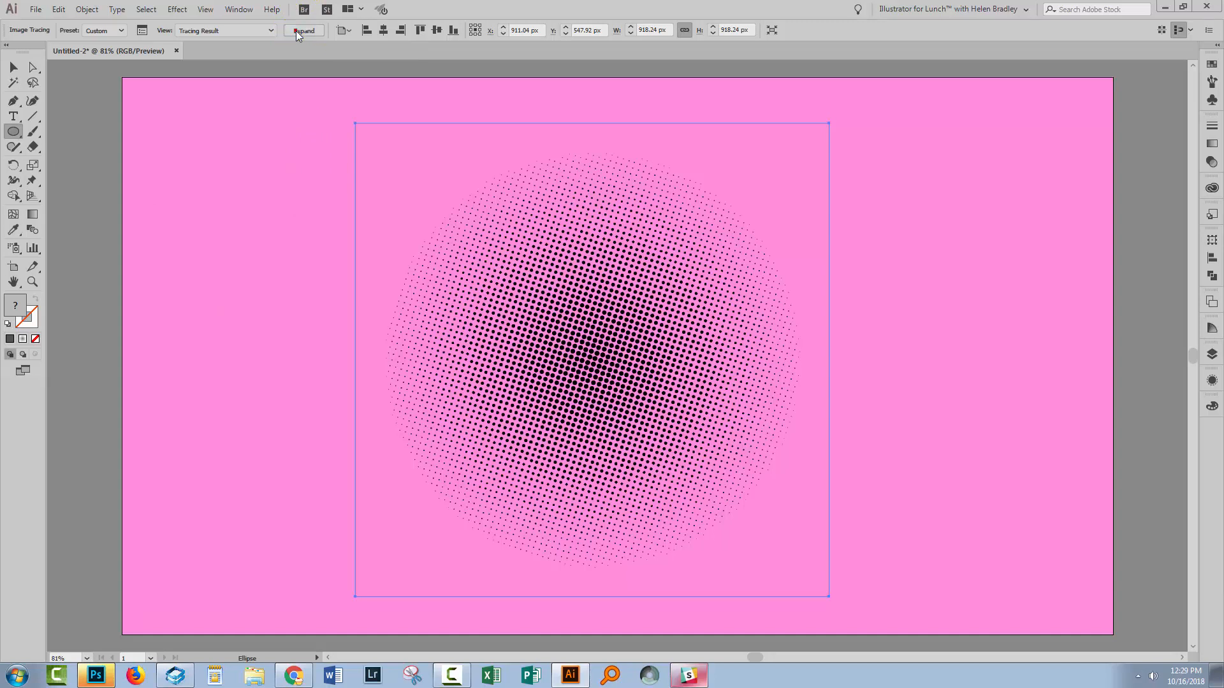
left_click(304, 30)
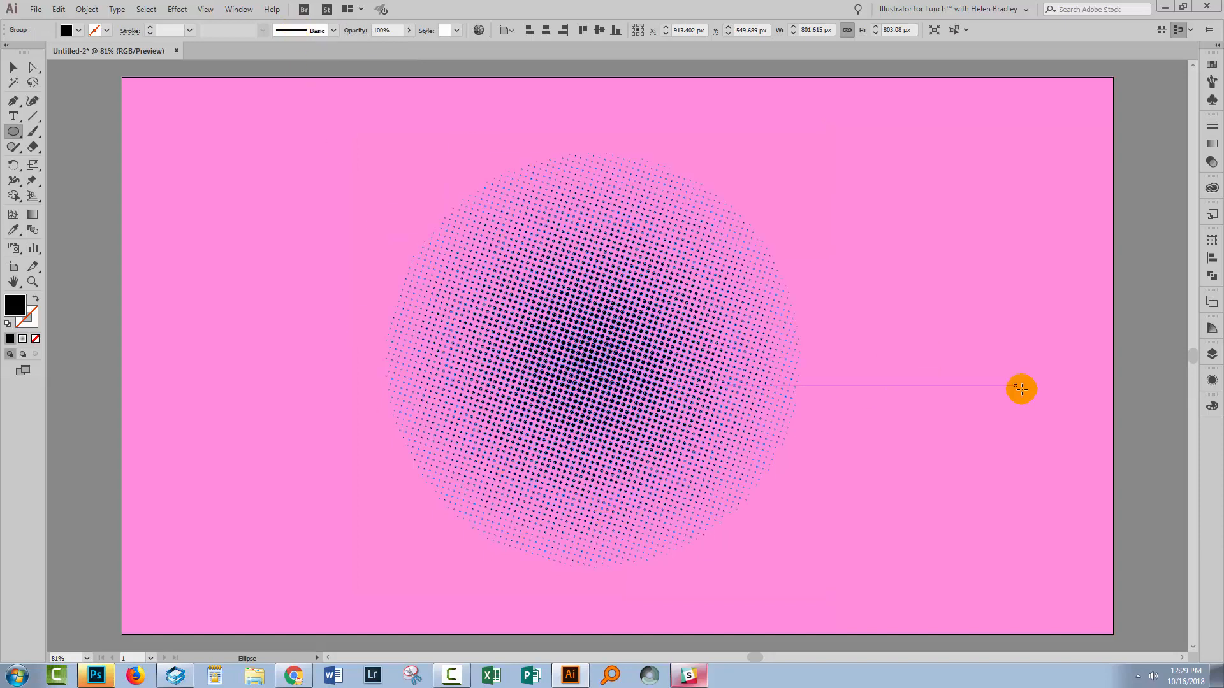
left_click(1212, 352)
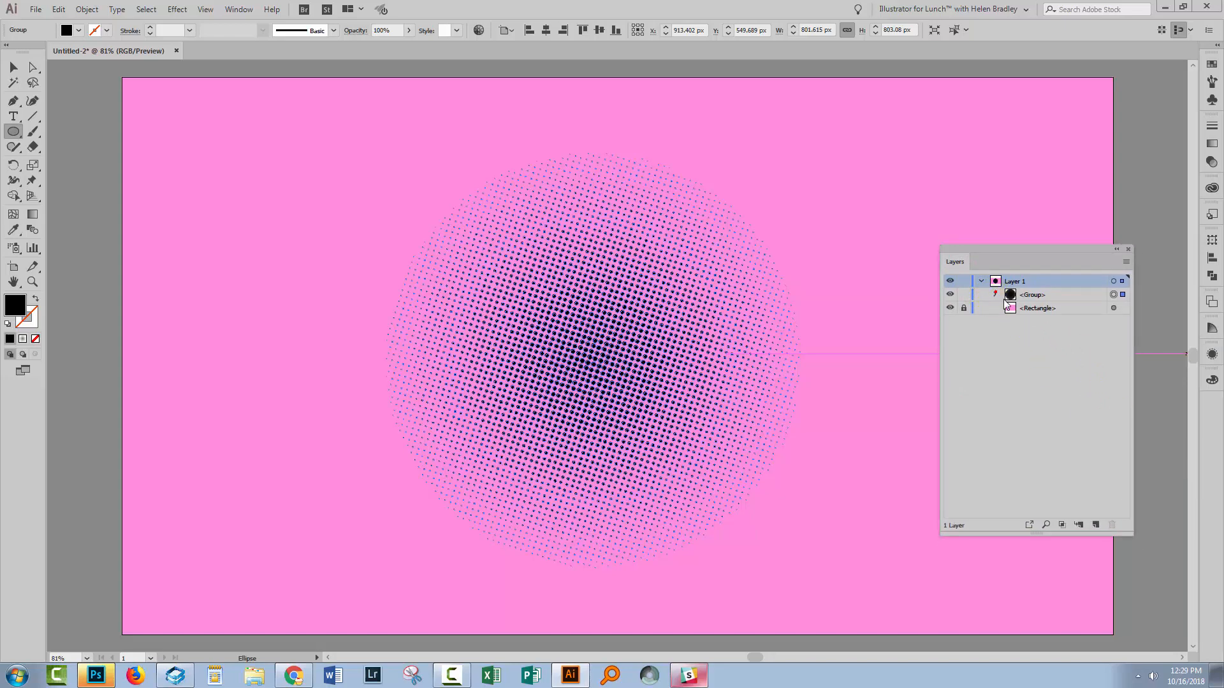
Expand <Group> in Layer 1 and scroll through its individual dot paths.
left_click(1002, 295)
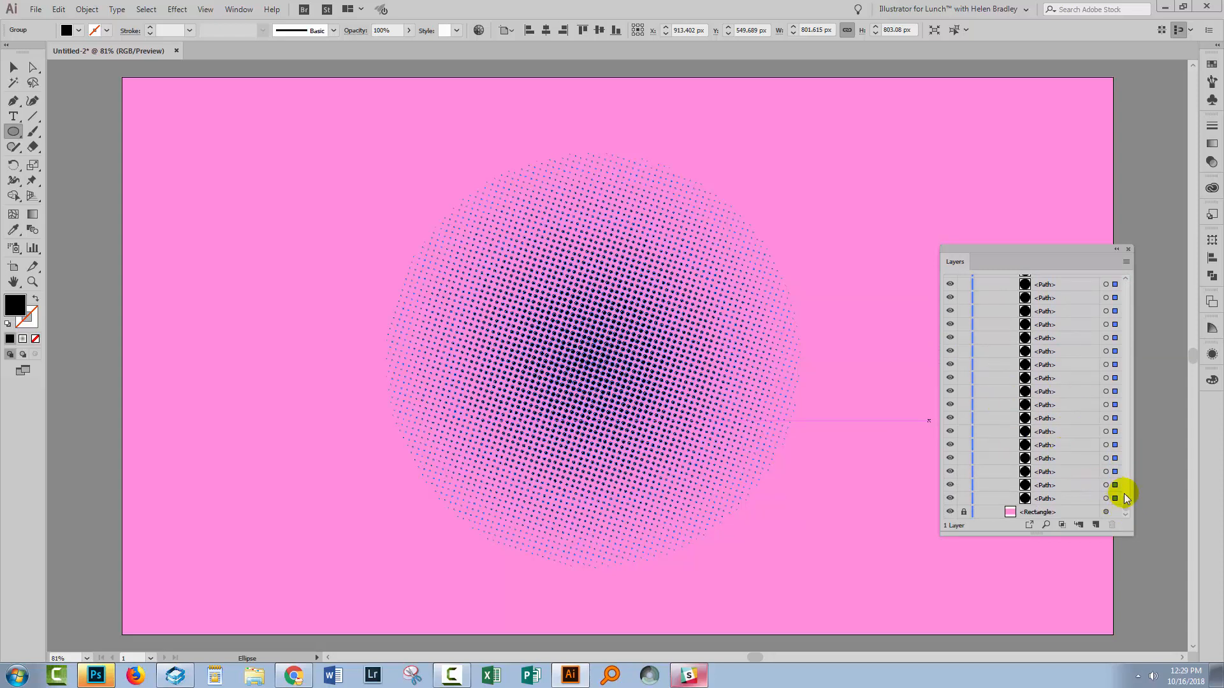
left_click(1034, 507)
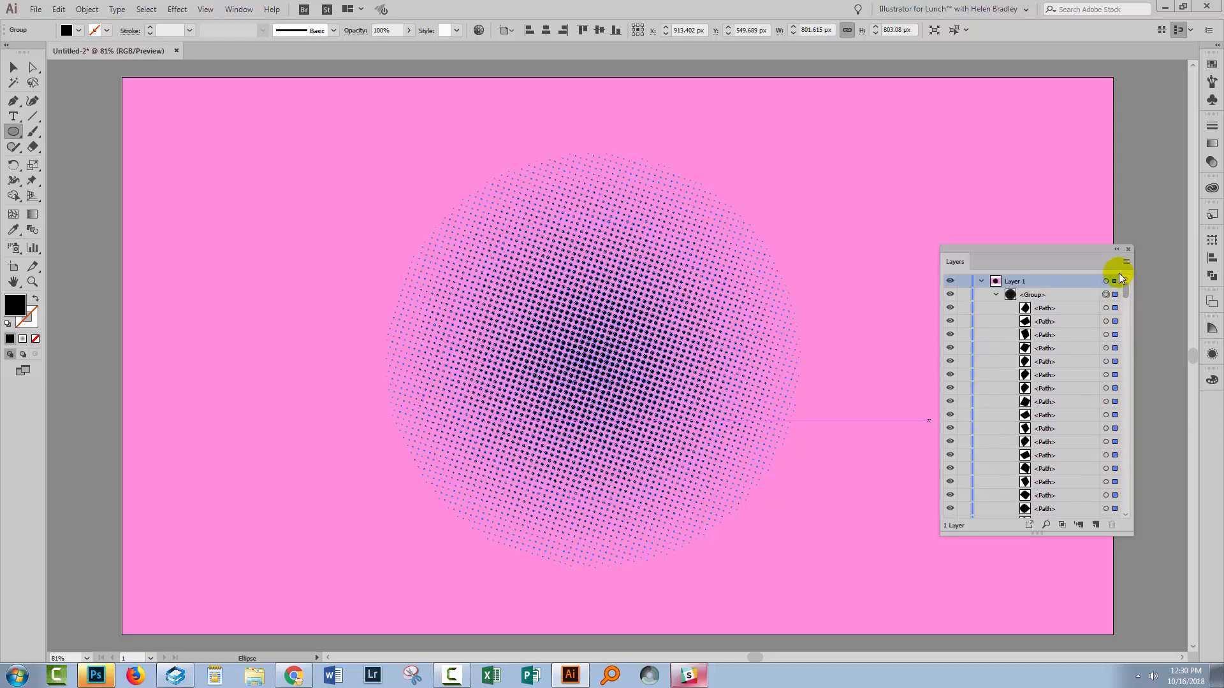
scroll("down", 3)
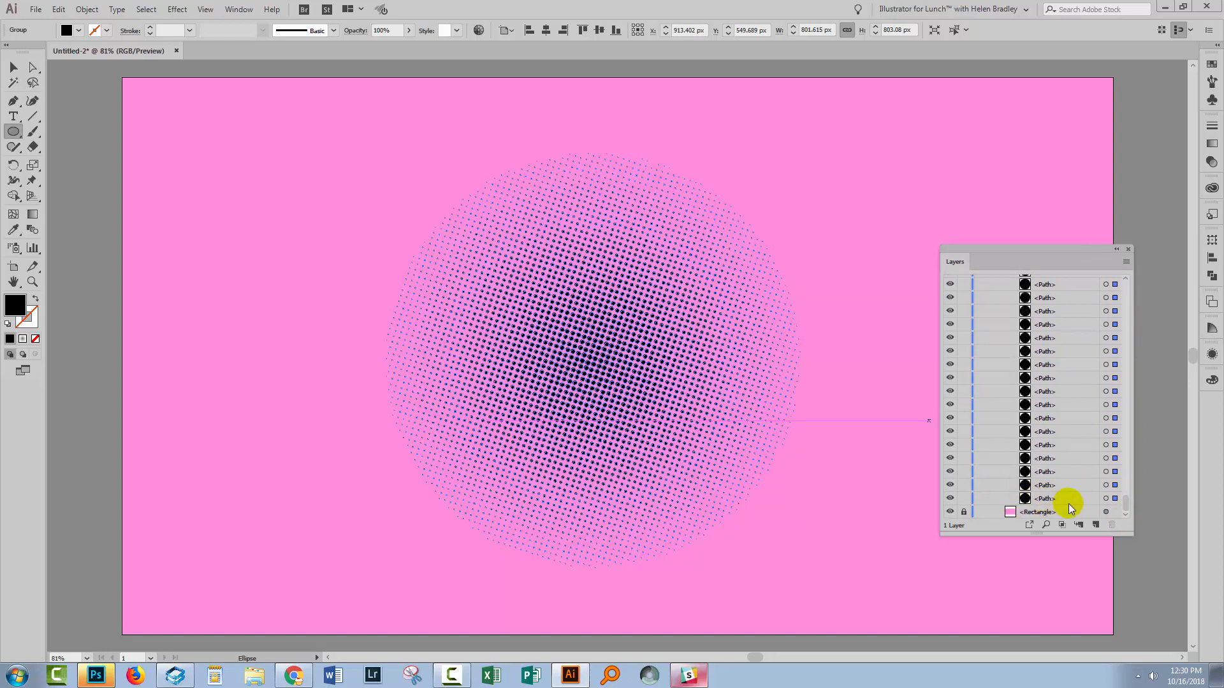
mouse_move(1011, 487)
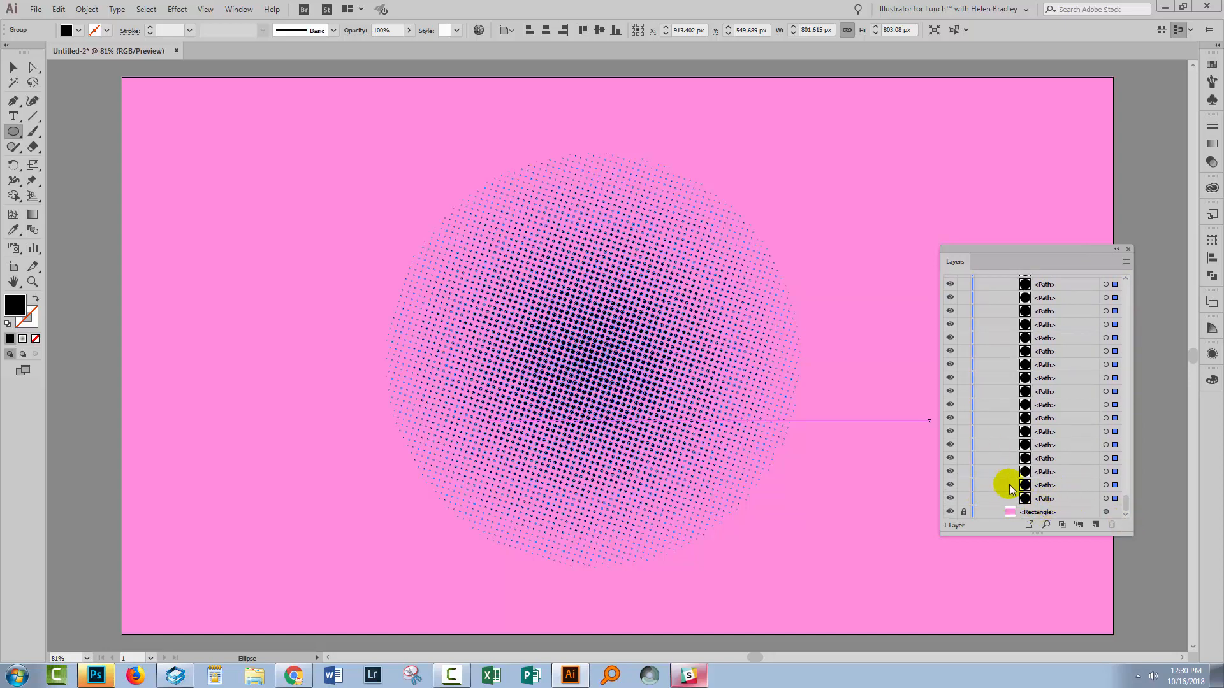
mouse_move(870, 438)
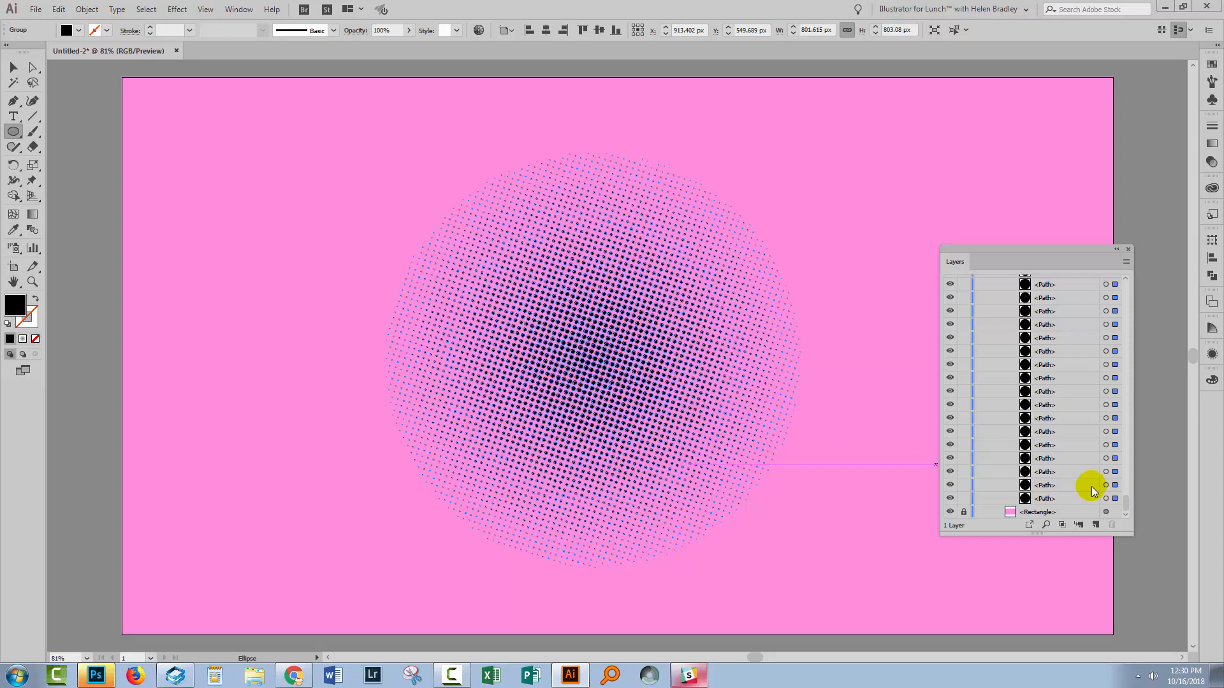
mouse_move(342, 350)
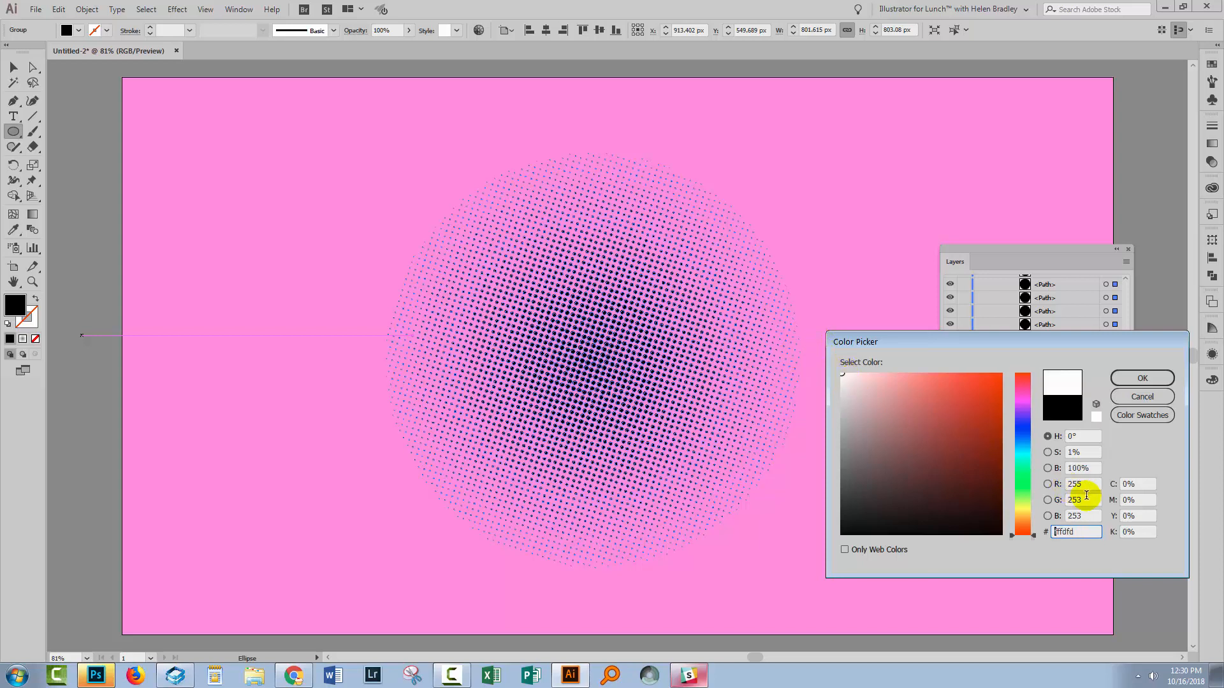
Set the dots' fill to white (RGB 255,255,255) via the Color Picker.
left_click(841, 373)
type("2")
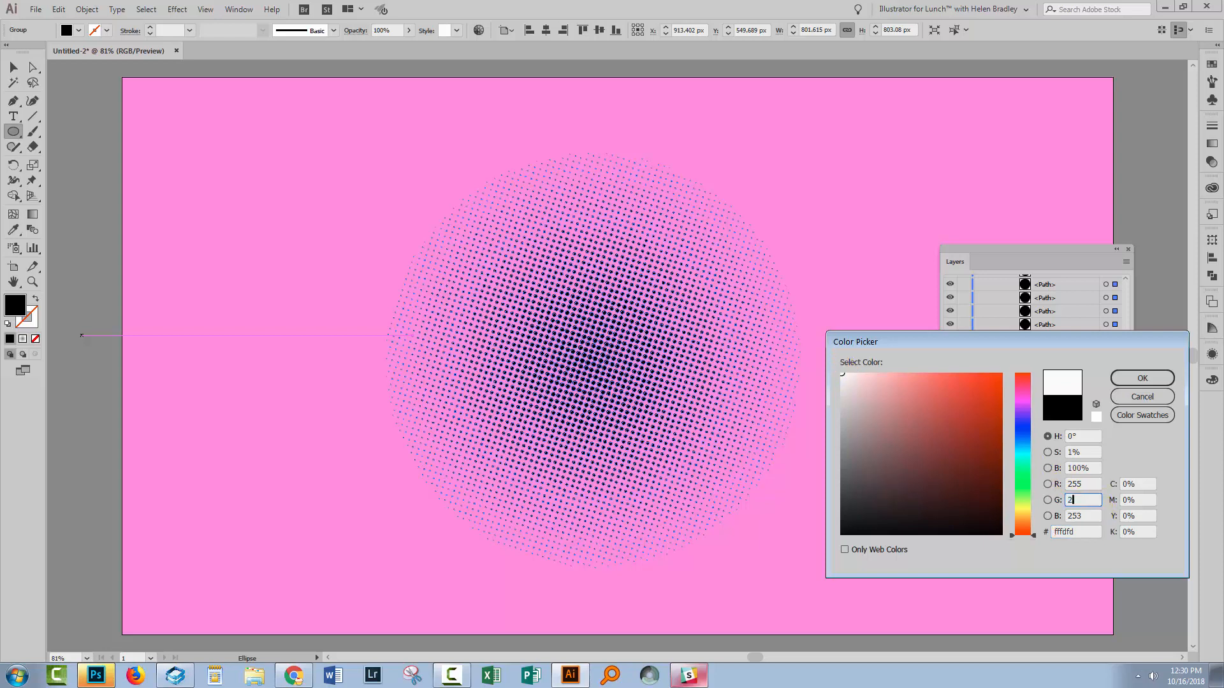
left_click(1048, 516)
type("55")
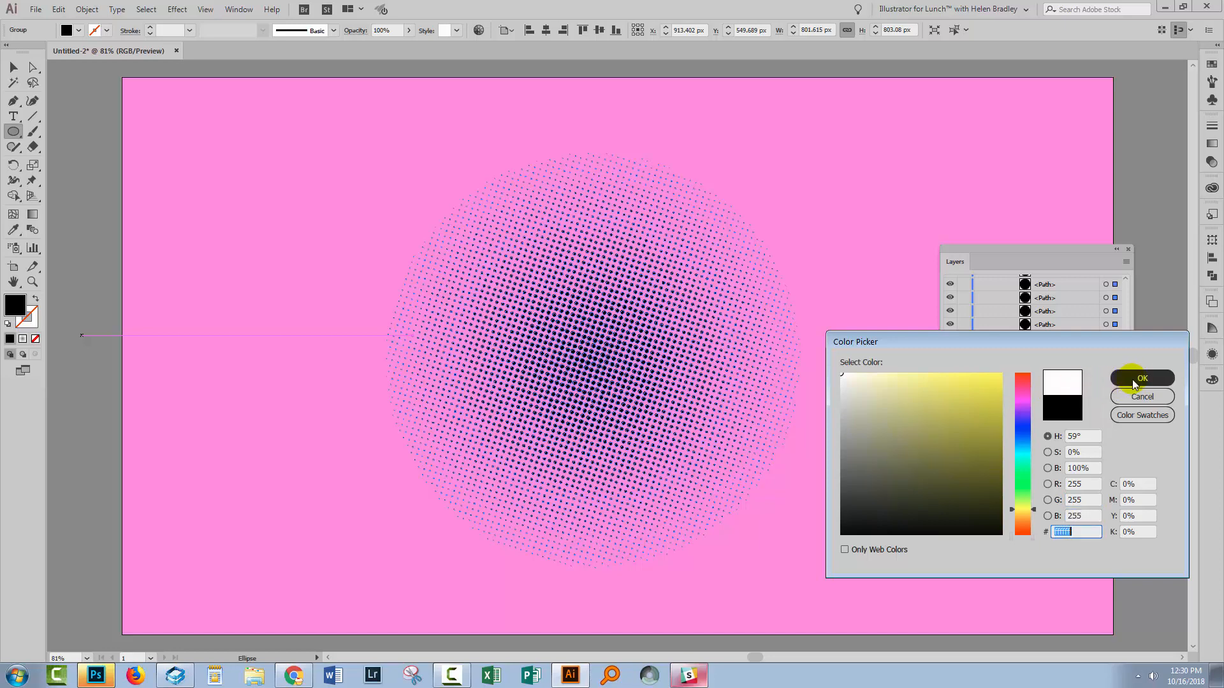
left_click(1142, 379)
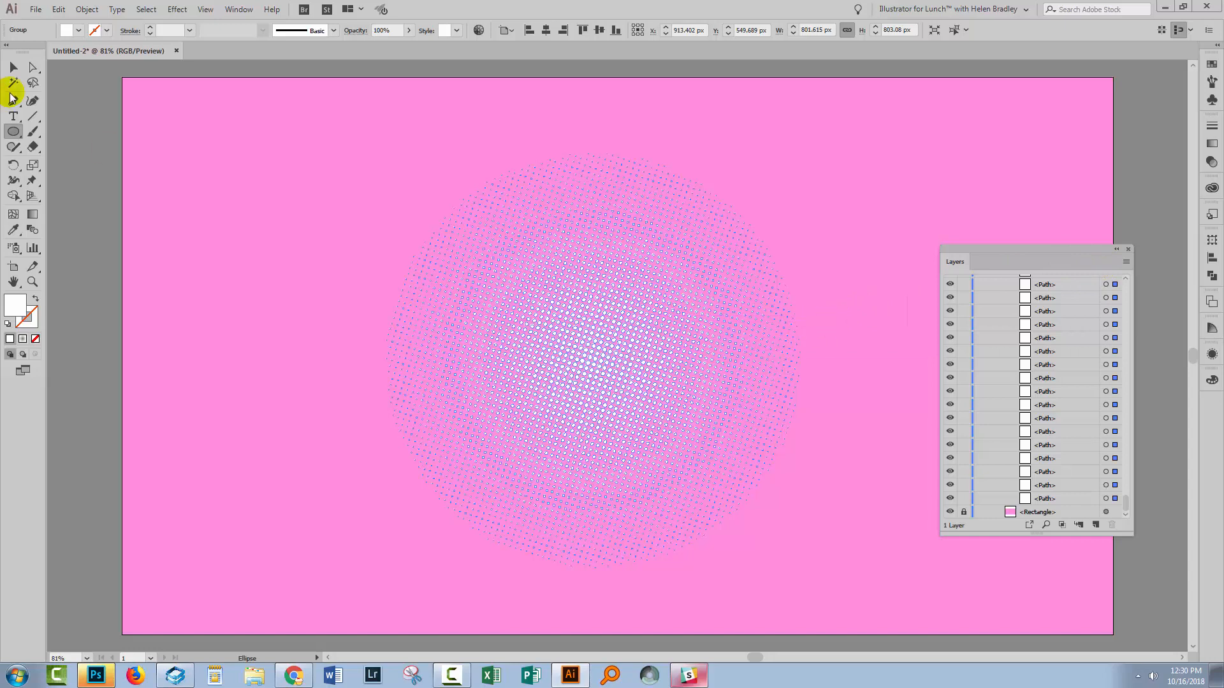
Deselect everything with the Selection Tool so the white dots show on pink.
left_click(261, 326)
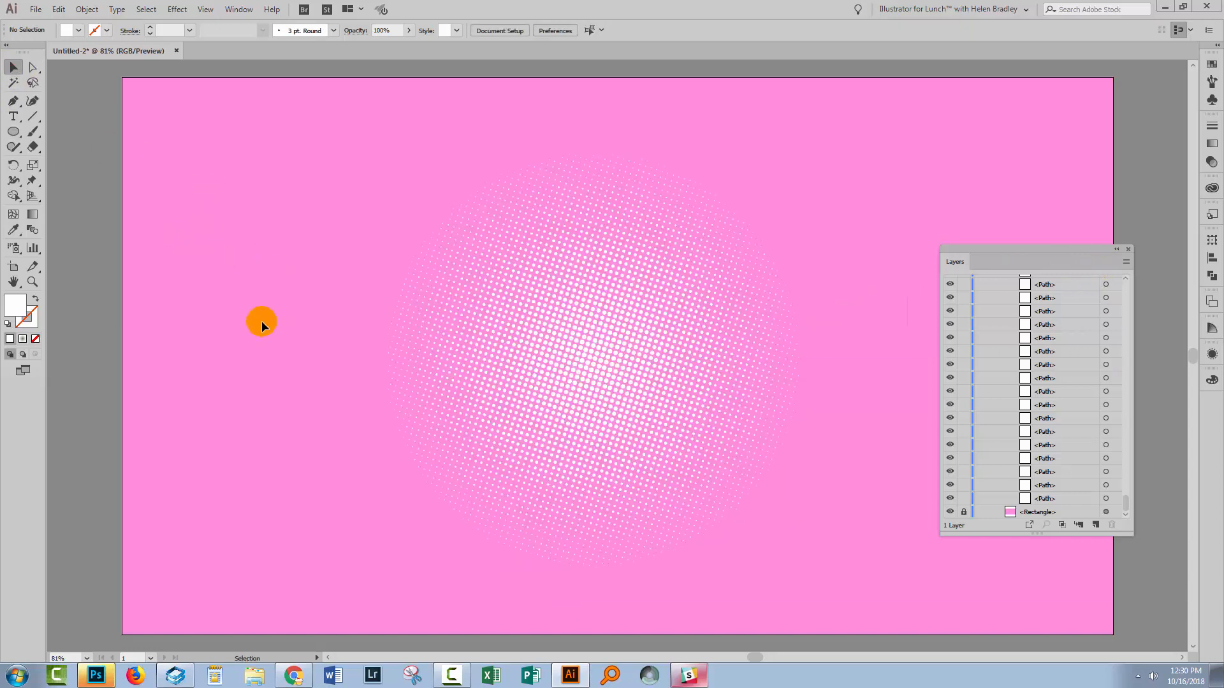
mouse_move(714, 433)
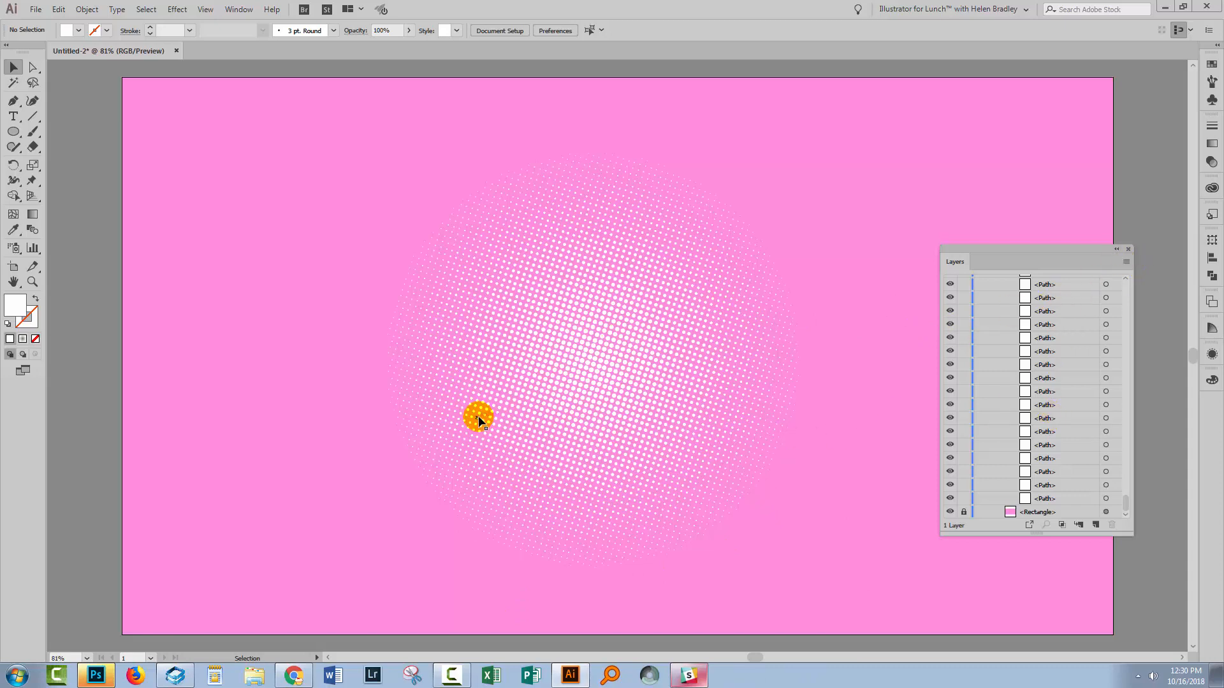
mouse_move(974, 505)
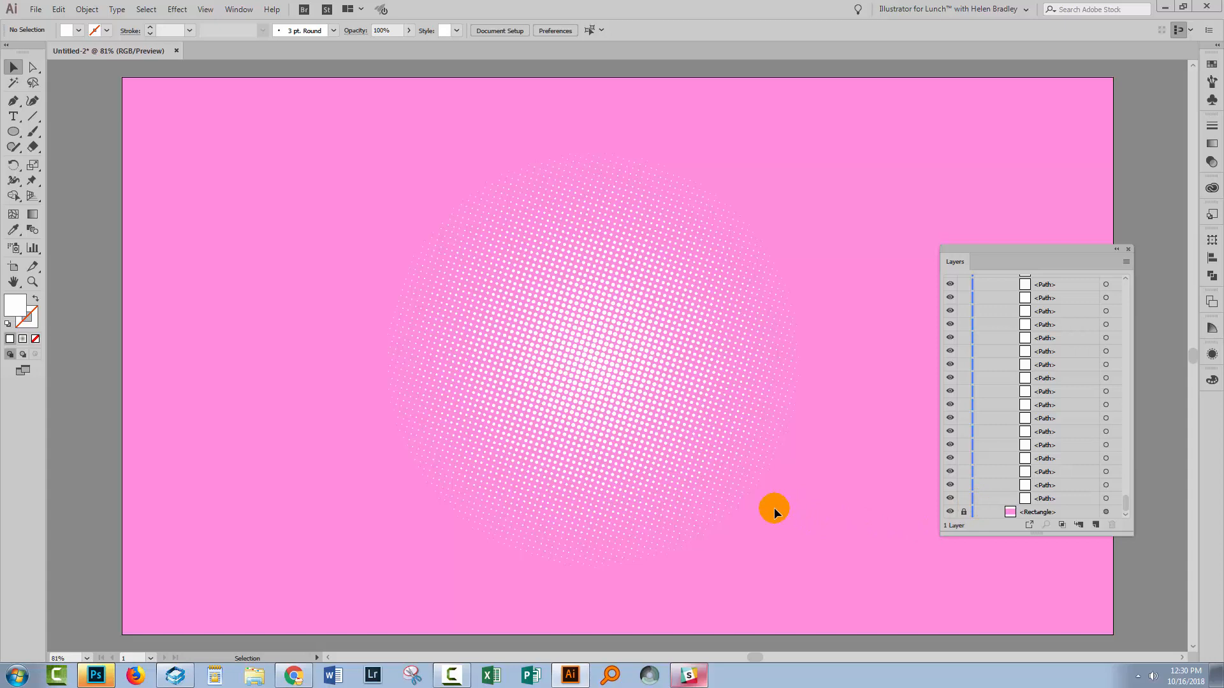
mouse_move(804, 517)
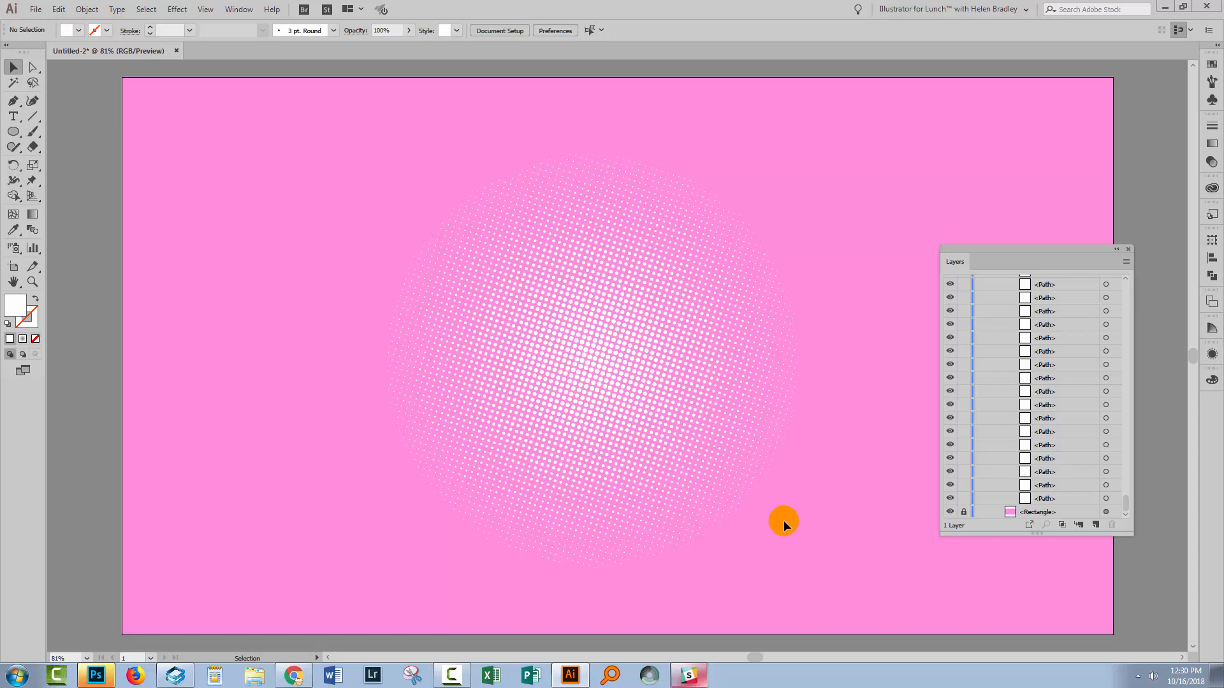
mouse_move(1022, 250)
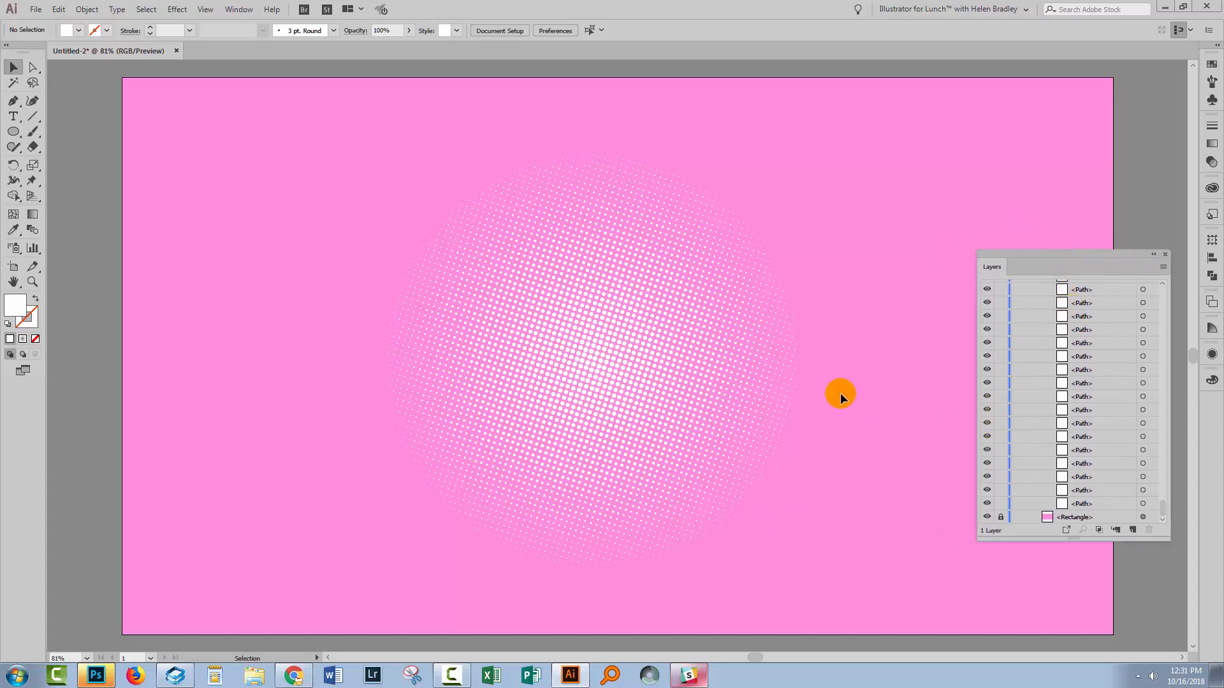
mouse_move(471, 336)
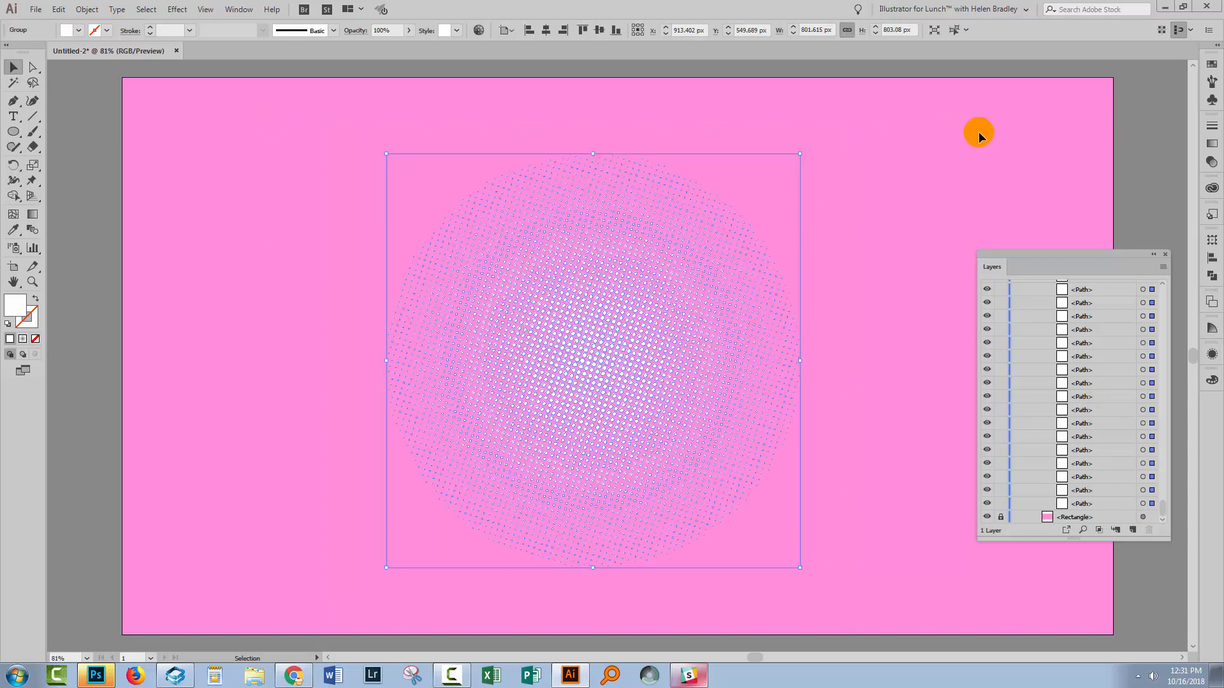
mouse_move(675, 565)
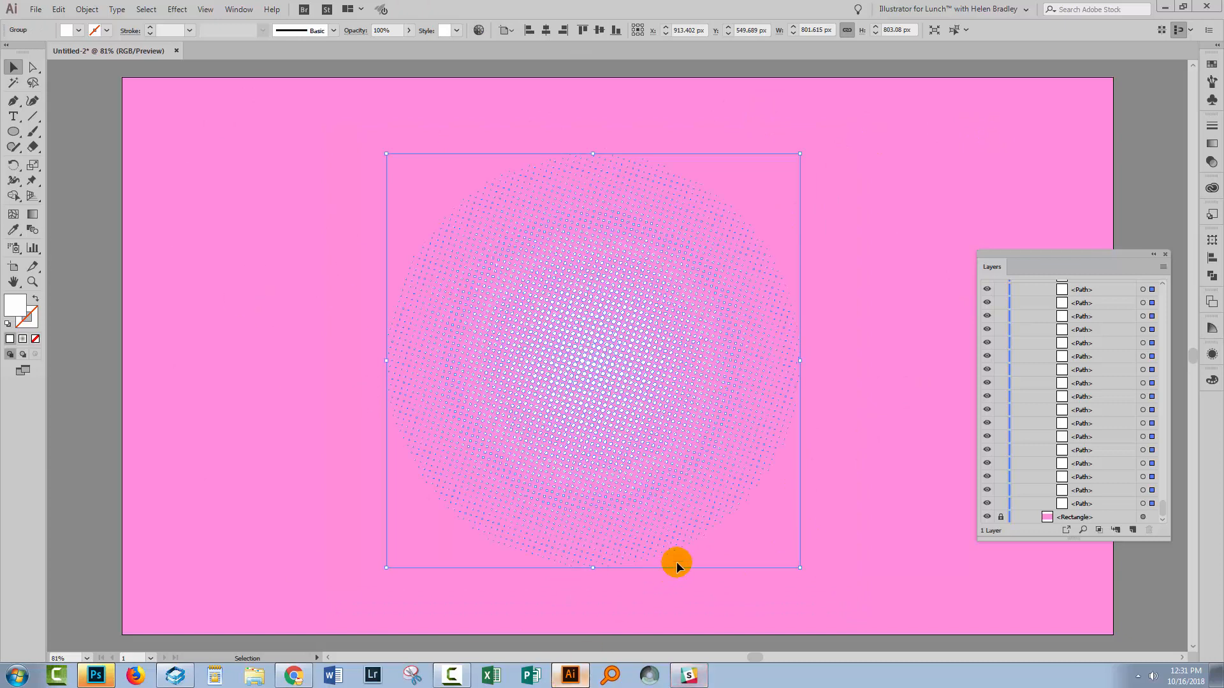
mouse_move(411, 462)
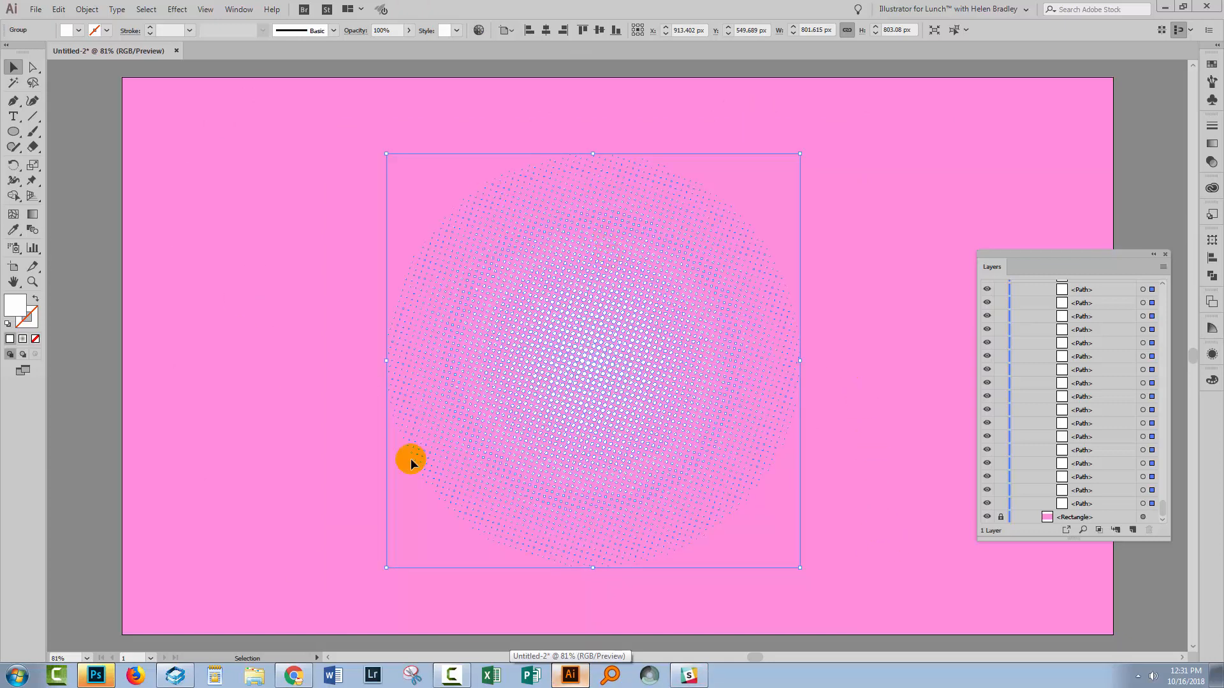
mouse_move(476, 349)
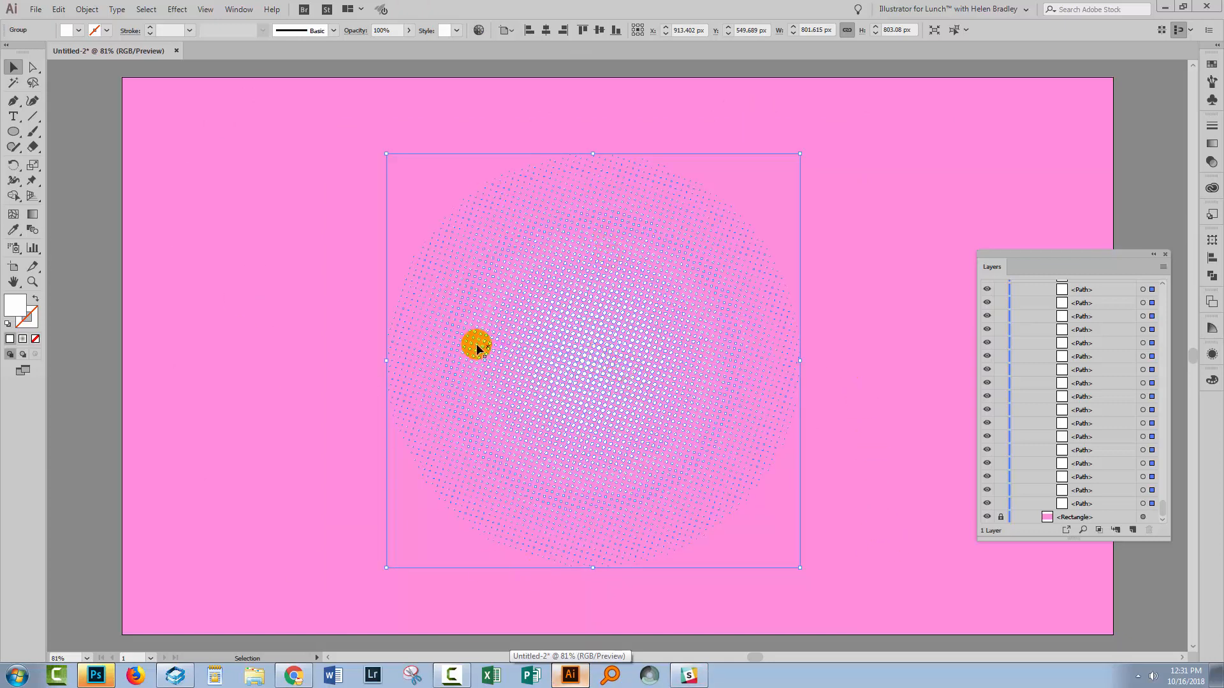
Reselect the whole white halftone dot group, 801.61 × 803.08 px.
left_click(13, 267)
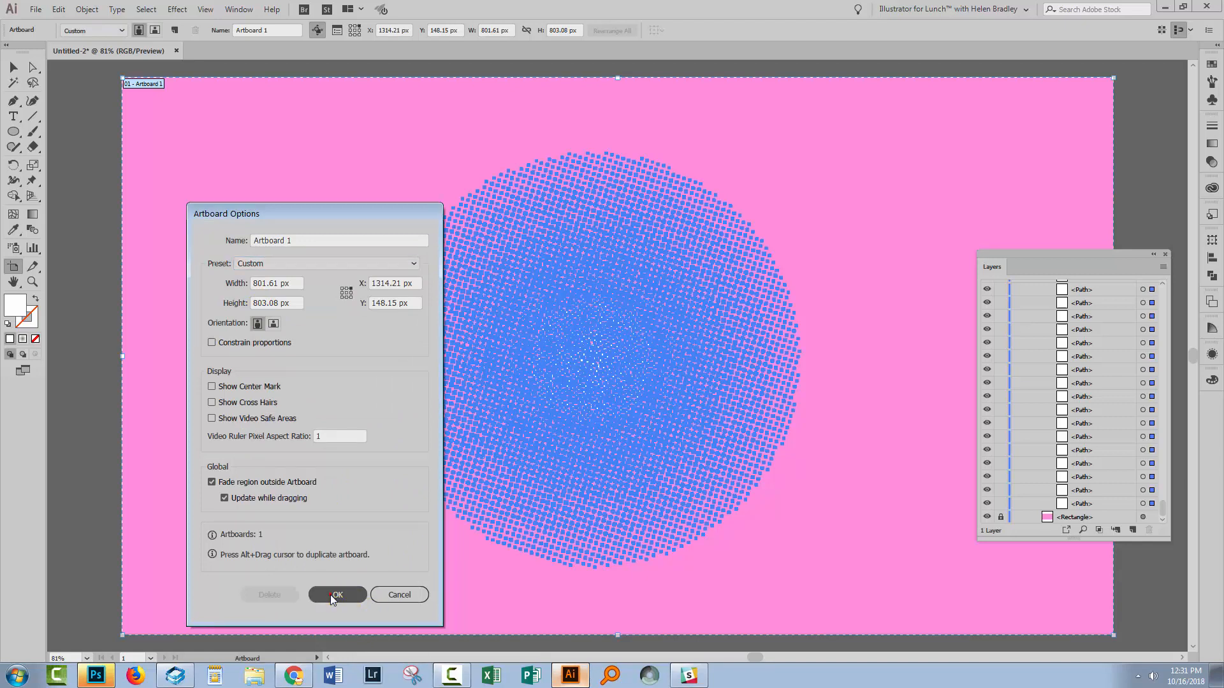
Confirm the artboard fitted to the selected art at about 801.61 × 803.08 px.
left_click(336, 595)
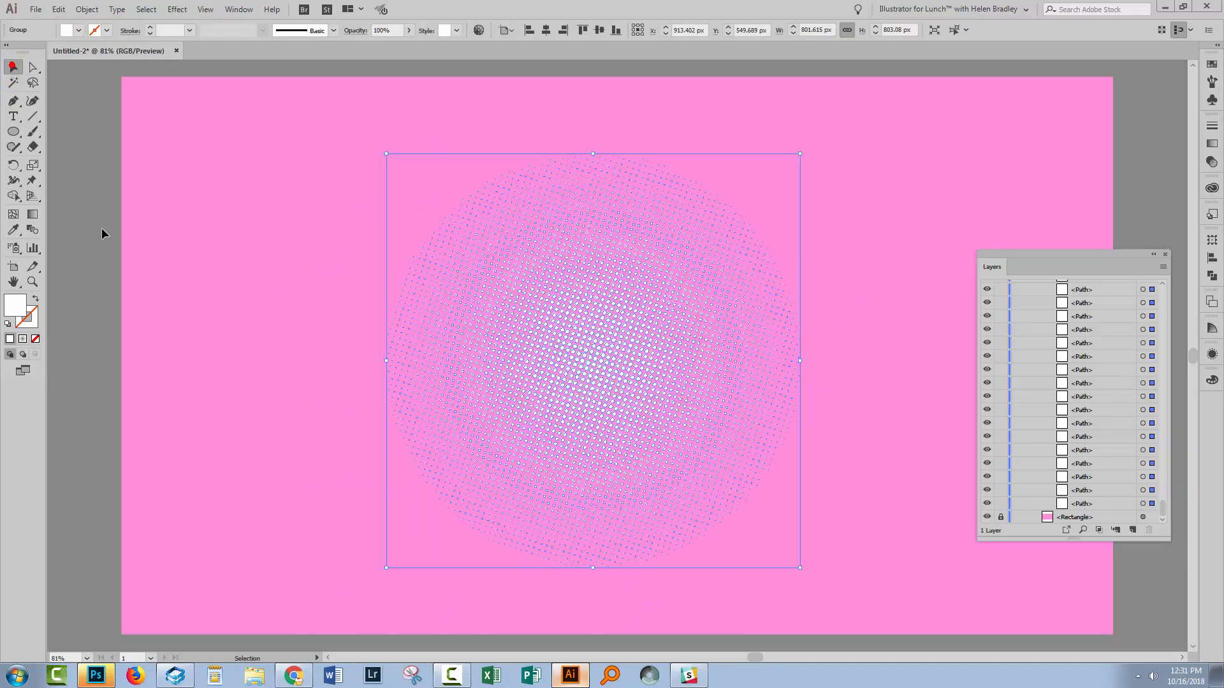
left_click(897, 445)
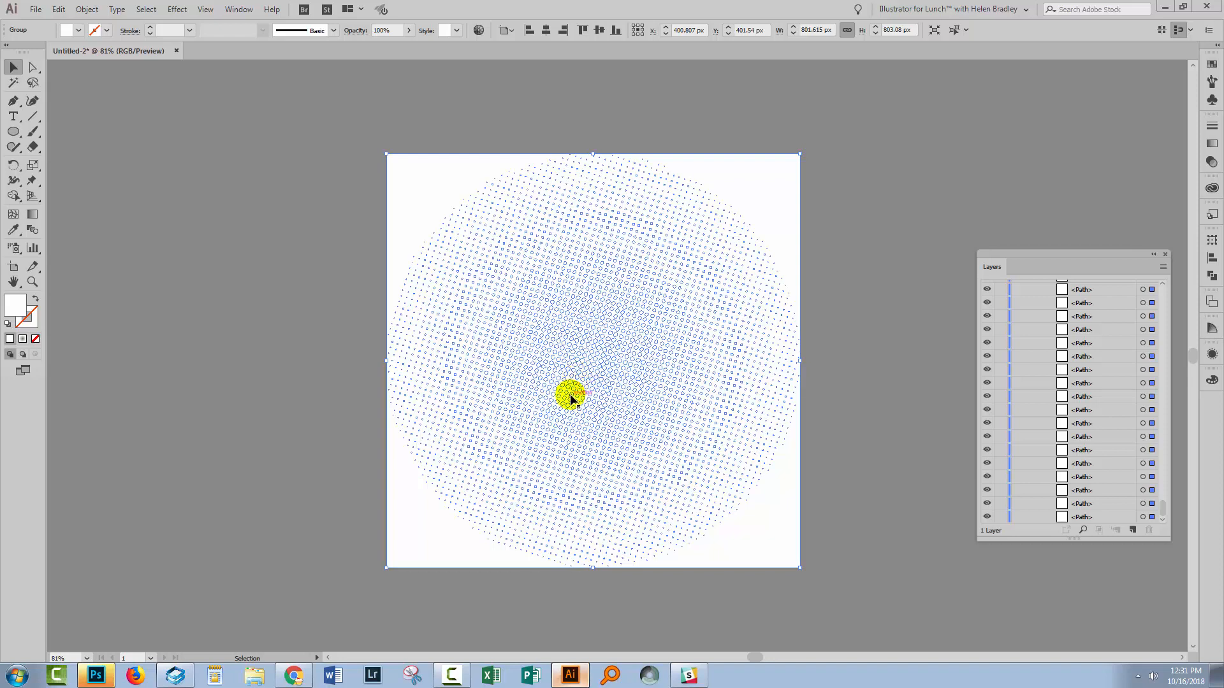
mouse_move(715, 535)
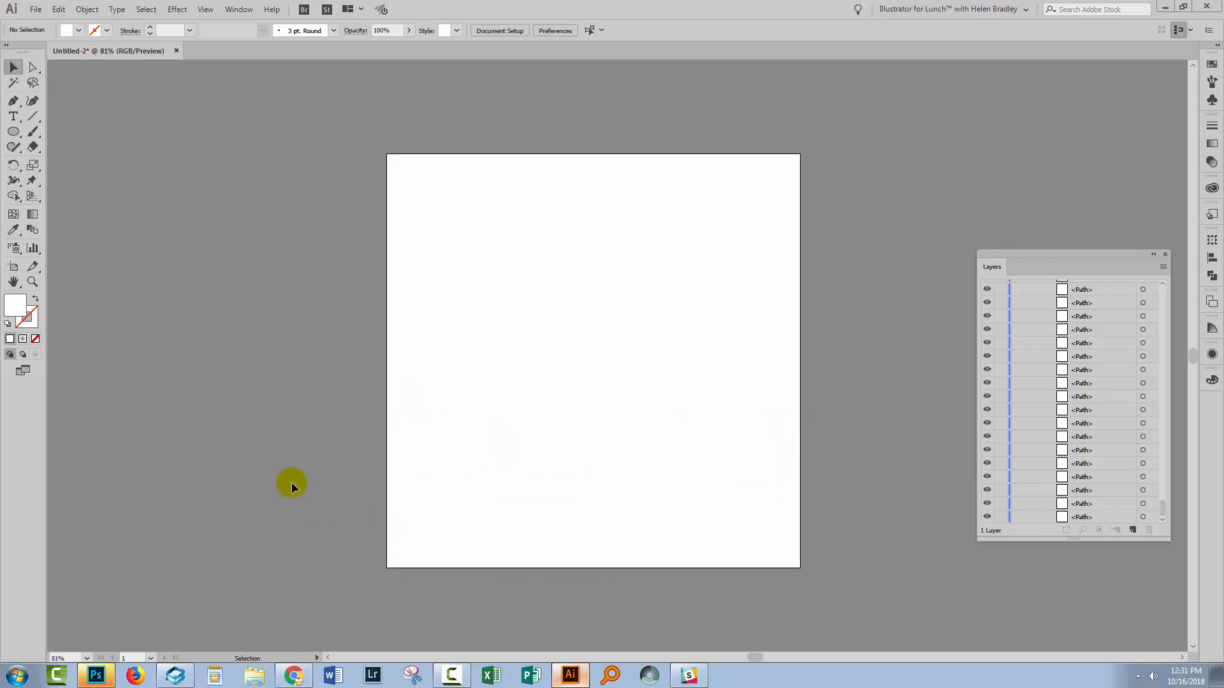
mouse_move(1038, 278)
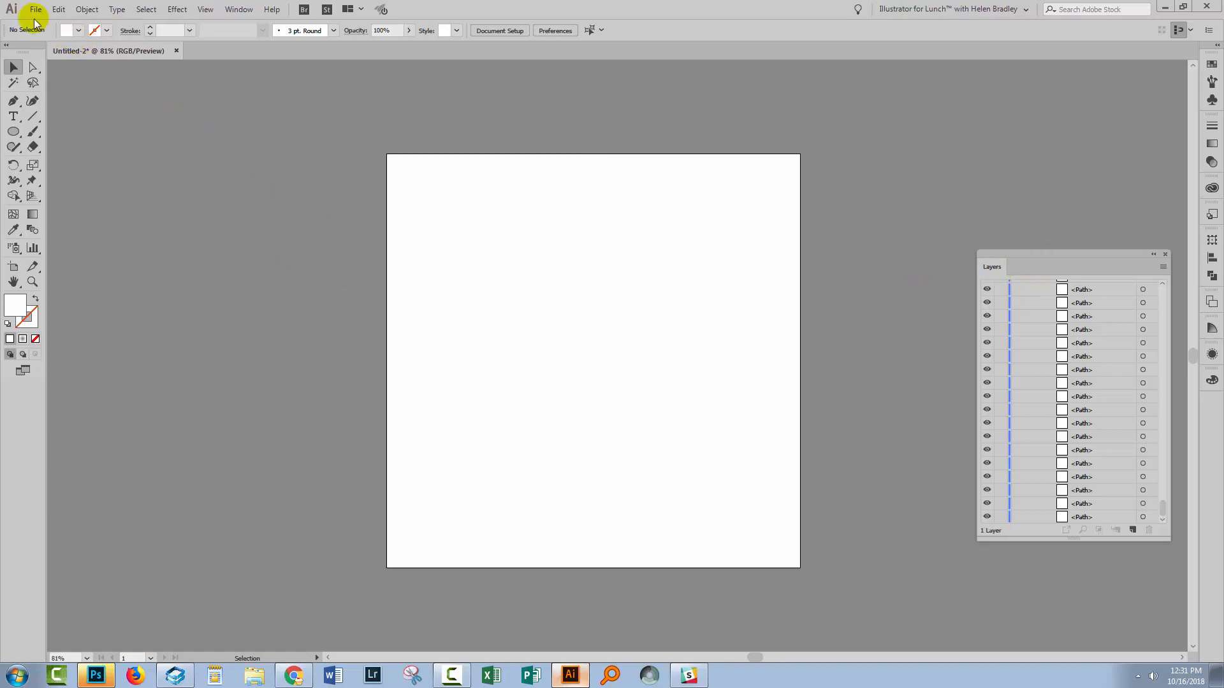
Export via Save for Web (Legacy) as a transparent PNG-24 at 802 × 803 px.
left_click(35, 8)
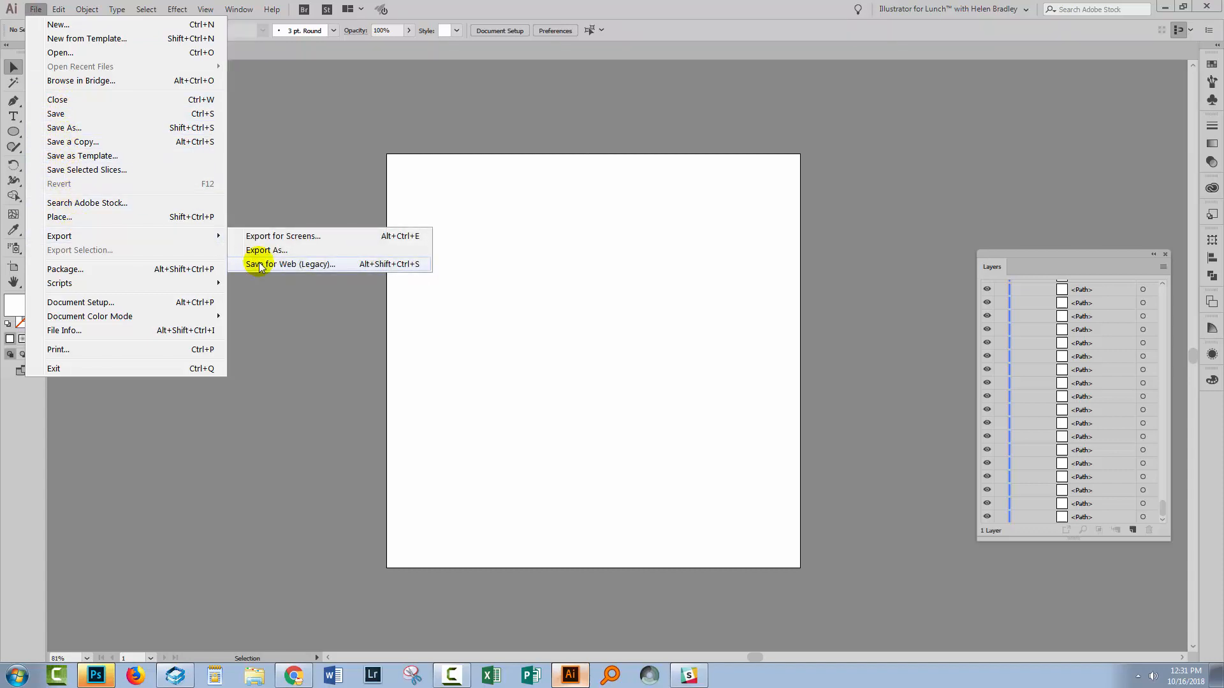
left_click(291, 264)
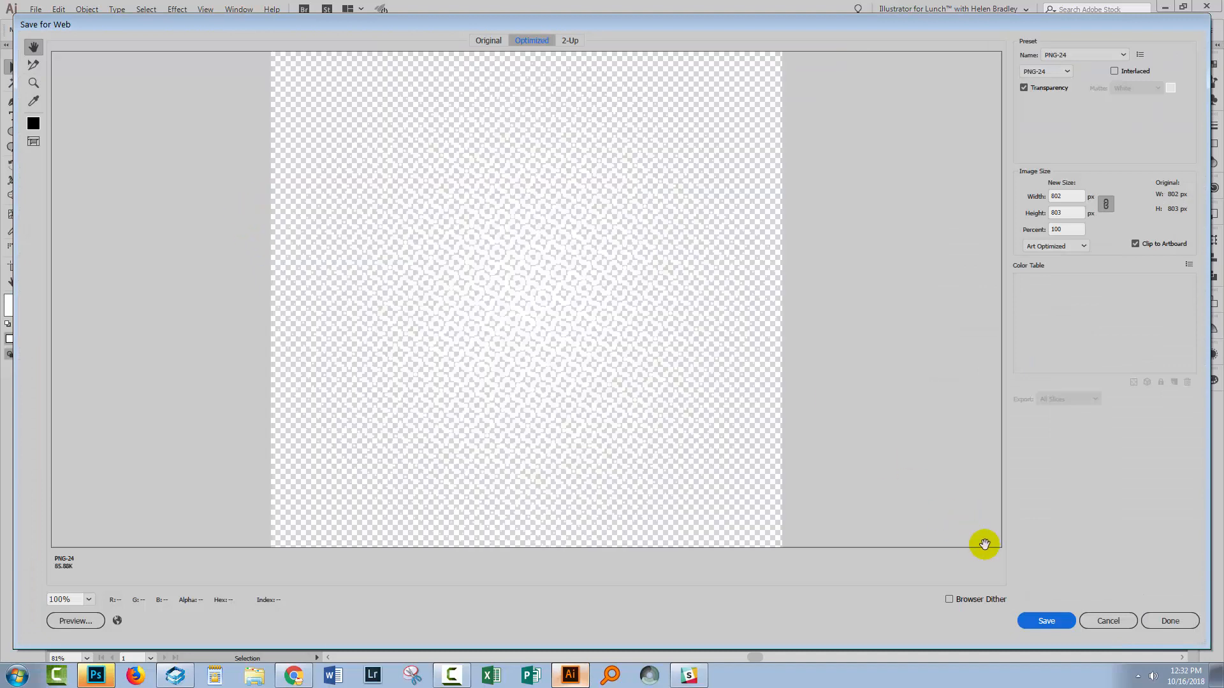
mouse_move(1039, 240)
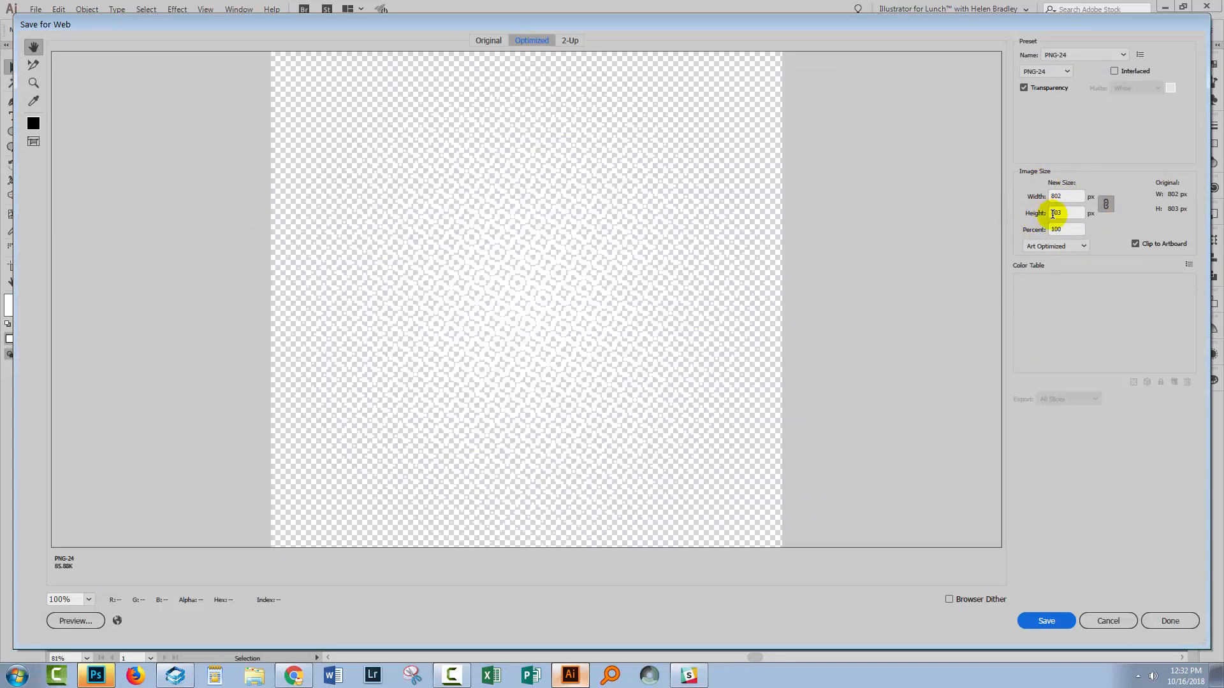
mouse_move(1057, 212)
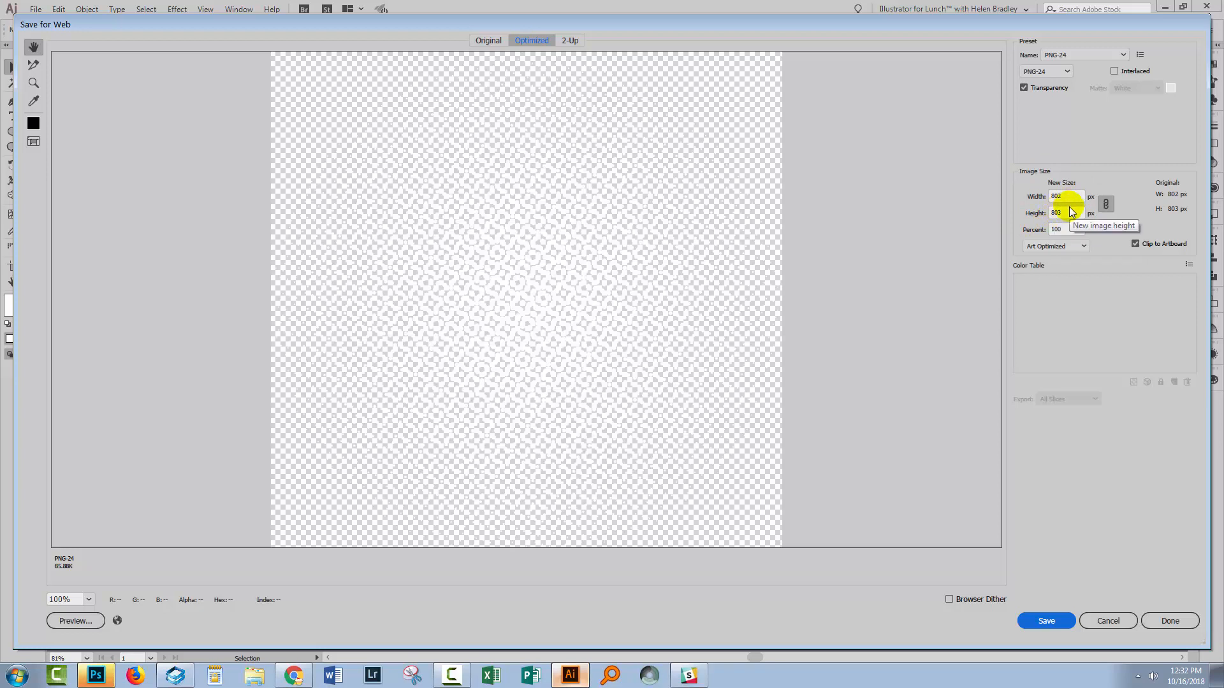
mouse_move(1065, 71)
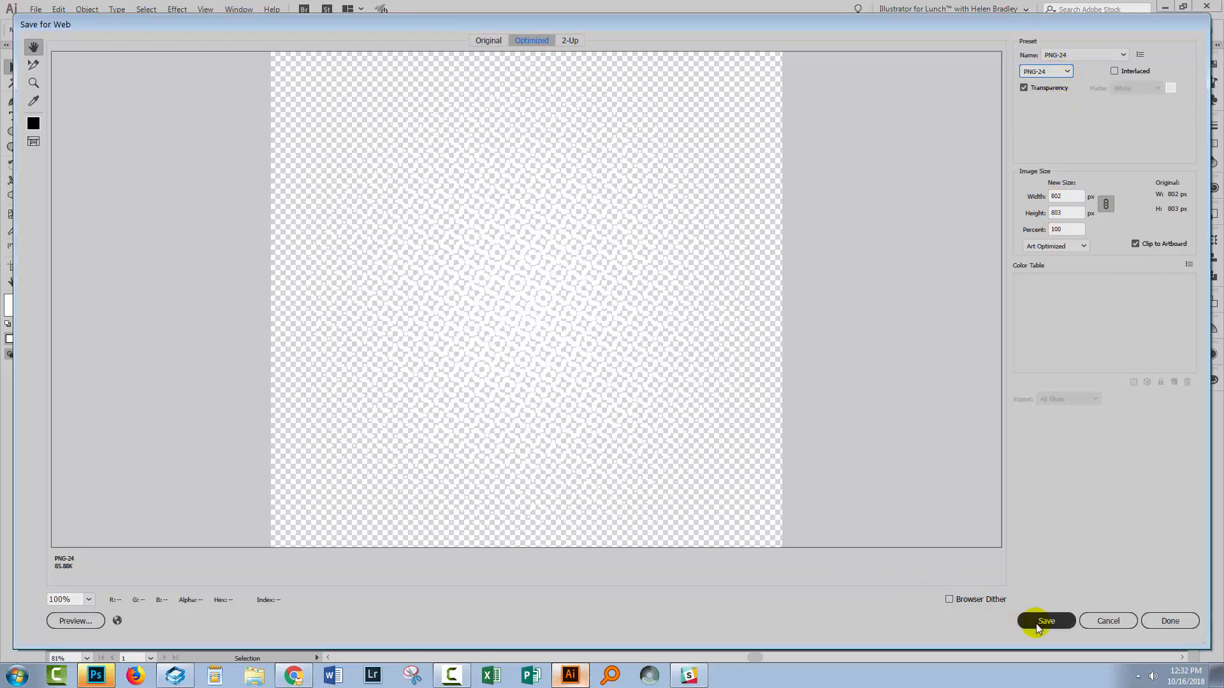
left_click(1045, 620)
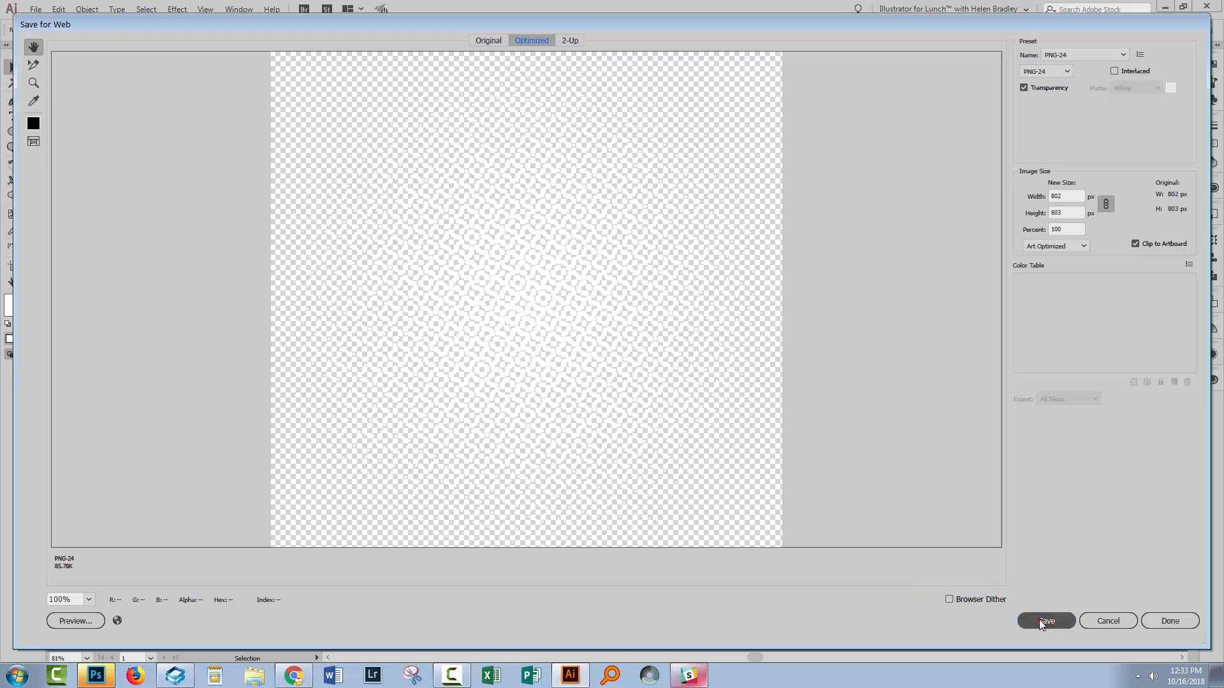
Save the exported image as Dots.png in the Working images folder.
left_click(1045, 620)
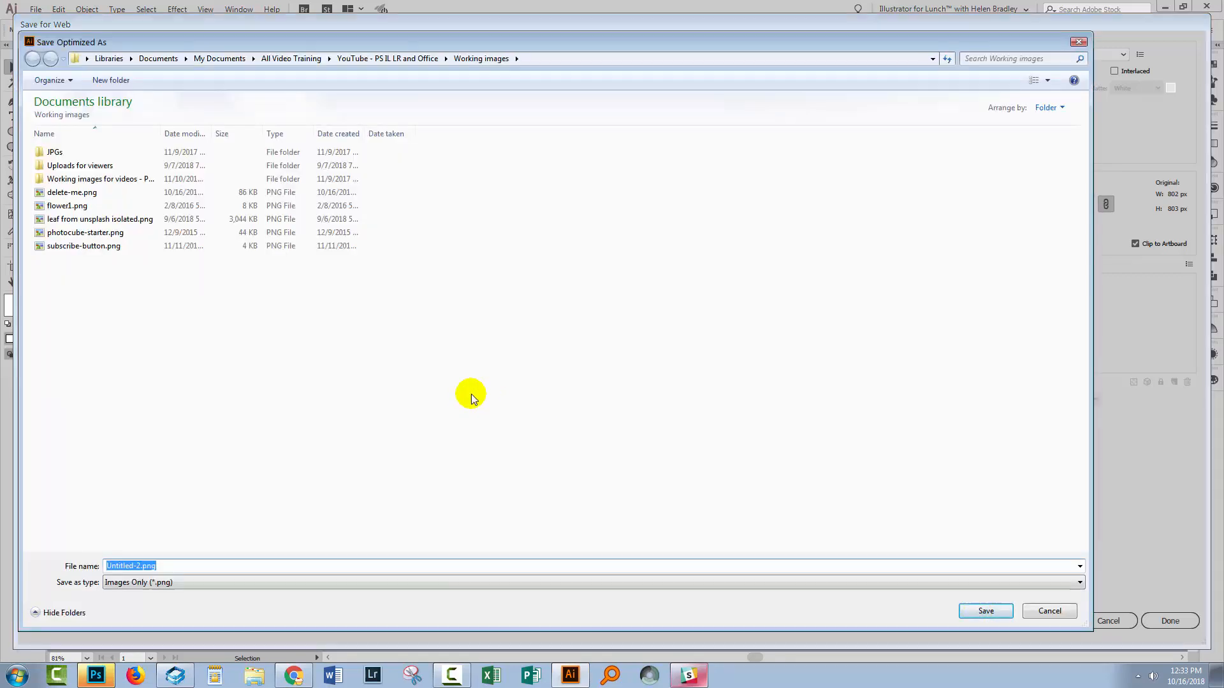
type("Dots")
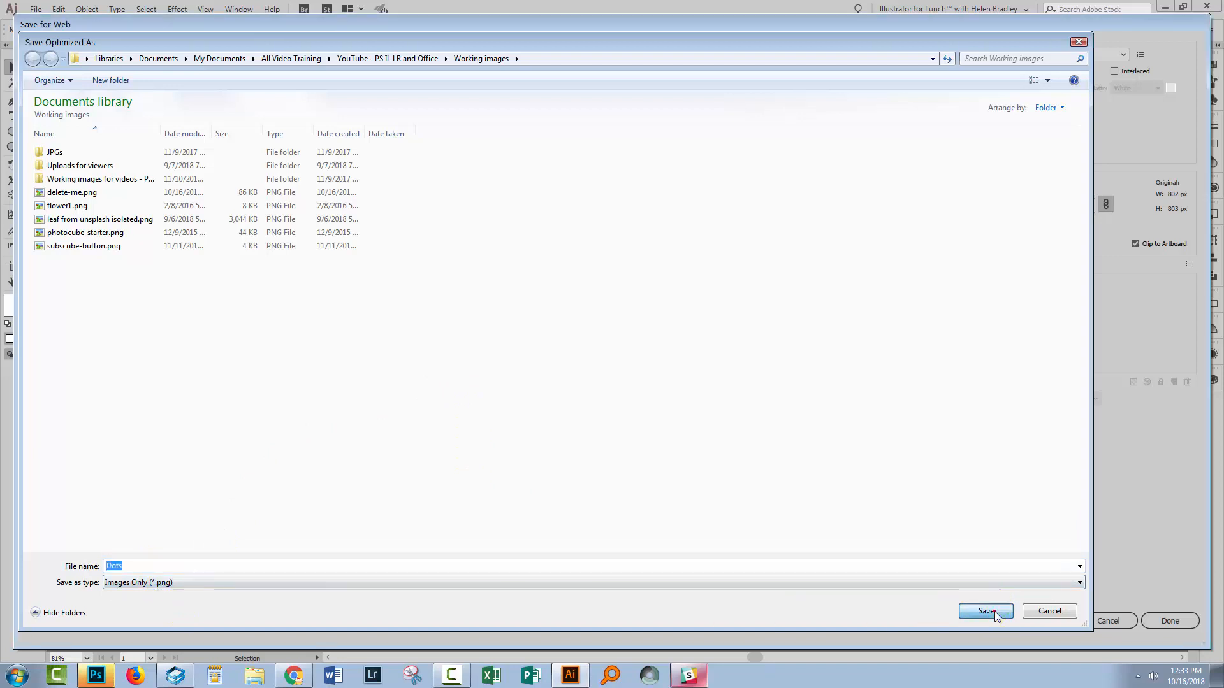
left_click(985, 611)
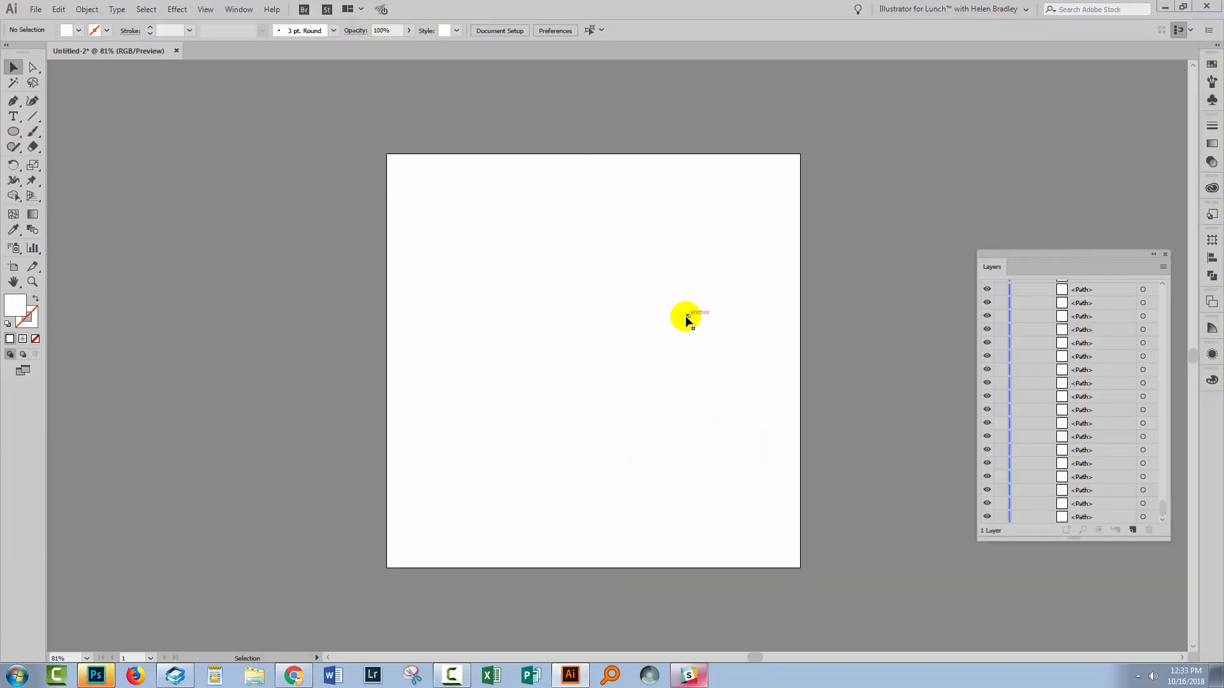
Create a new 1920 × 1080 px web document with a black rectangle covering the artboard.
left_click(36, 9)
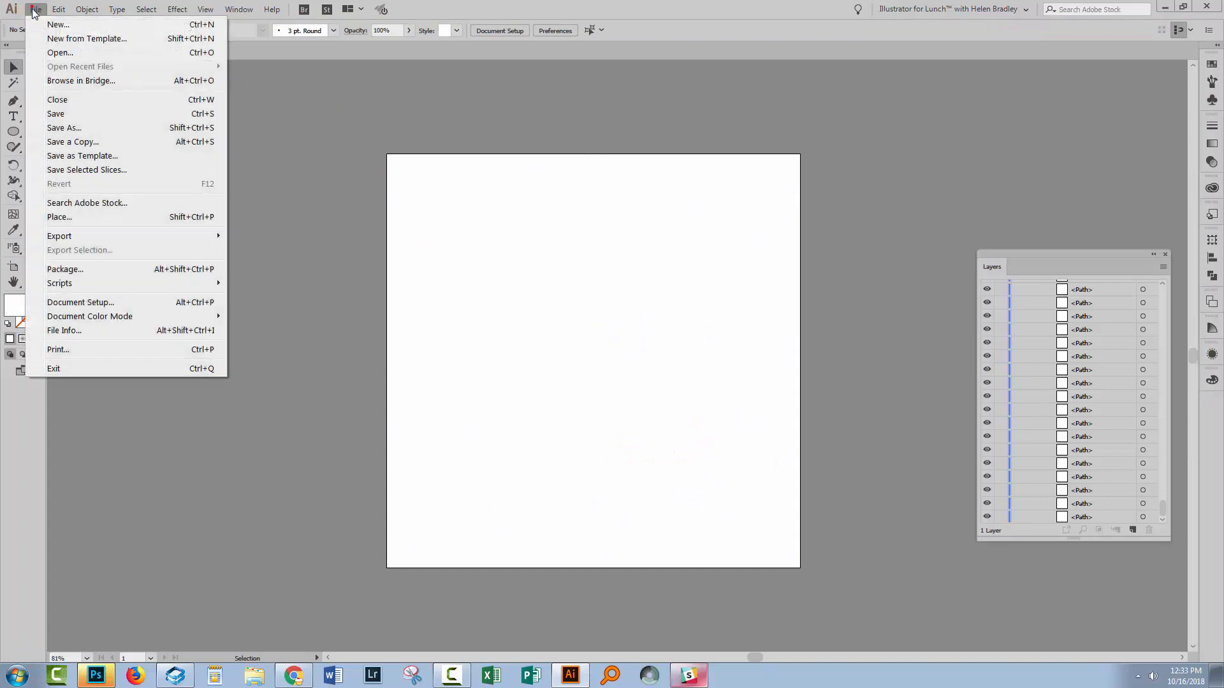
left_click(58, 24)
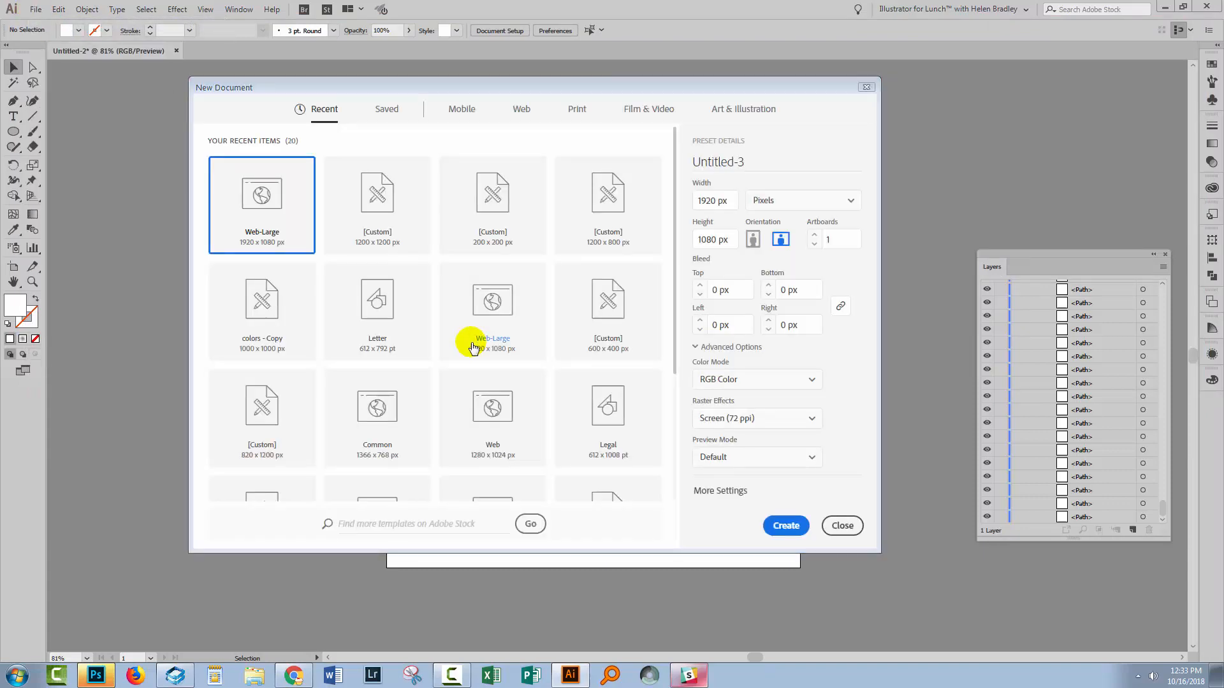
left_click(786, 525)
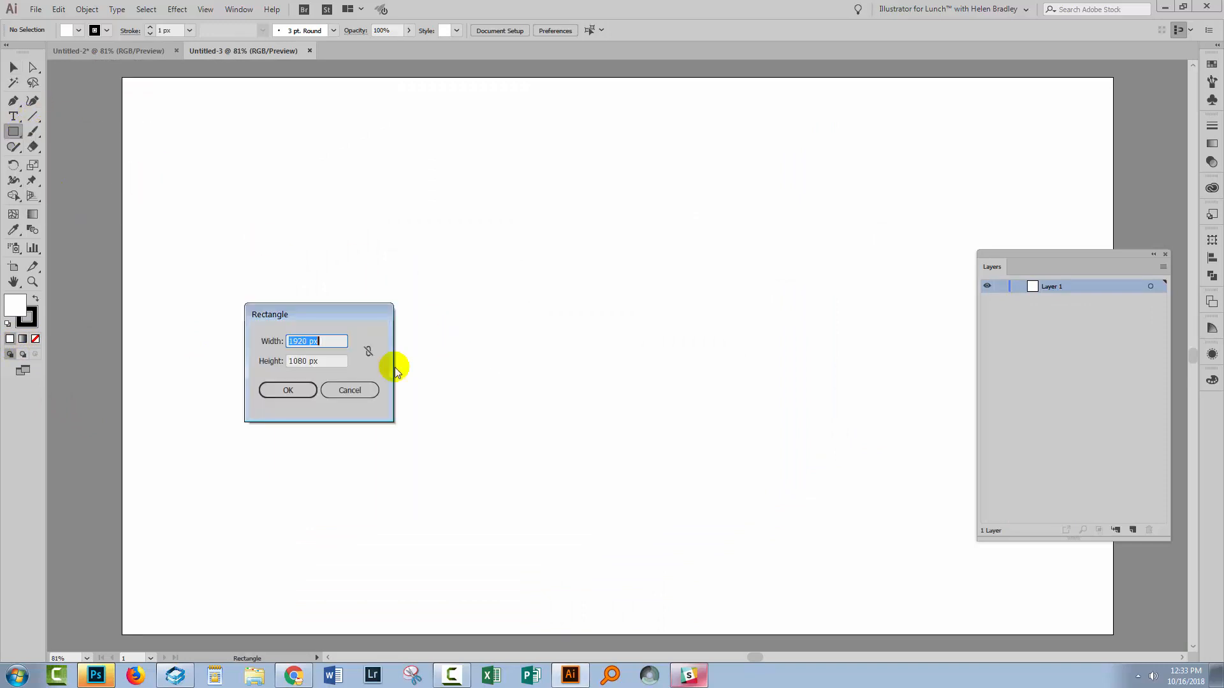
left_click(288, 390)
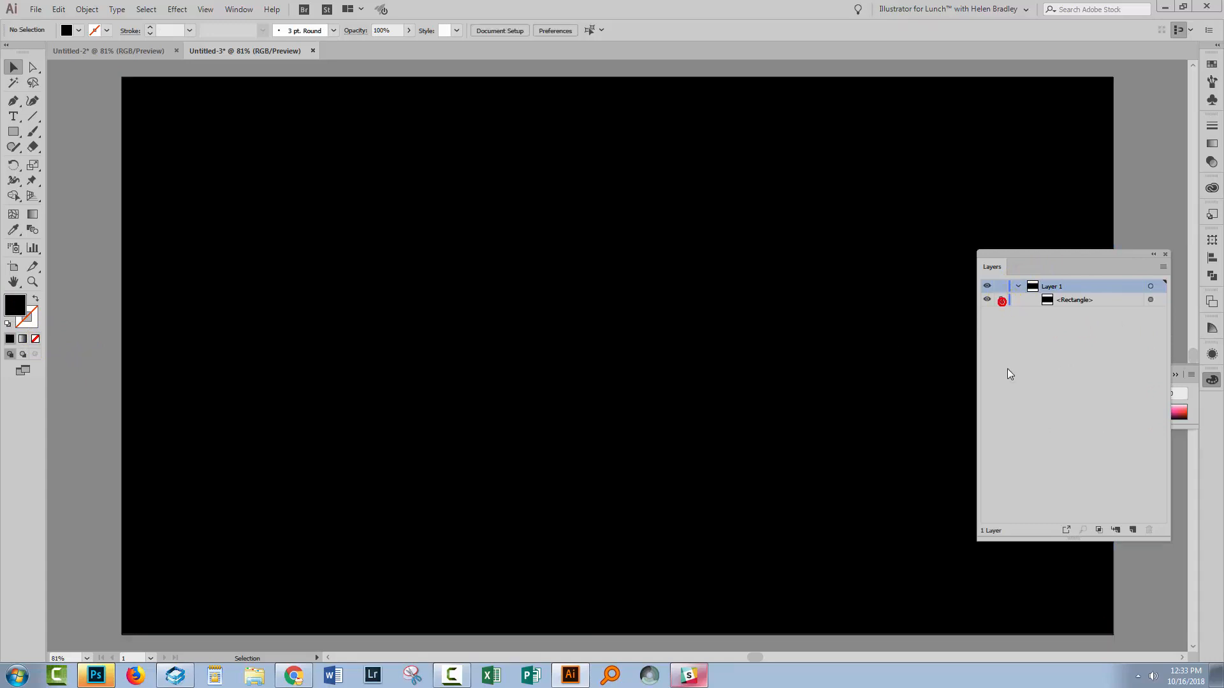
Lock the black rectangle and place Dots.png on top of it.
left_click(1001, 301)
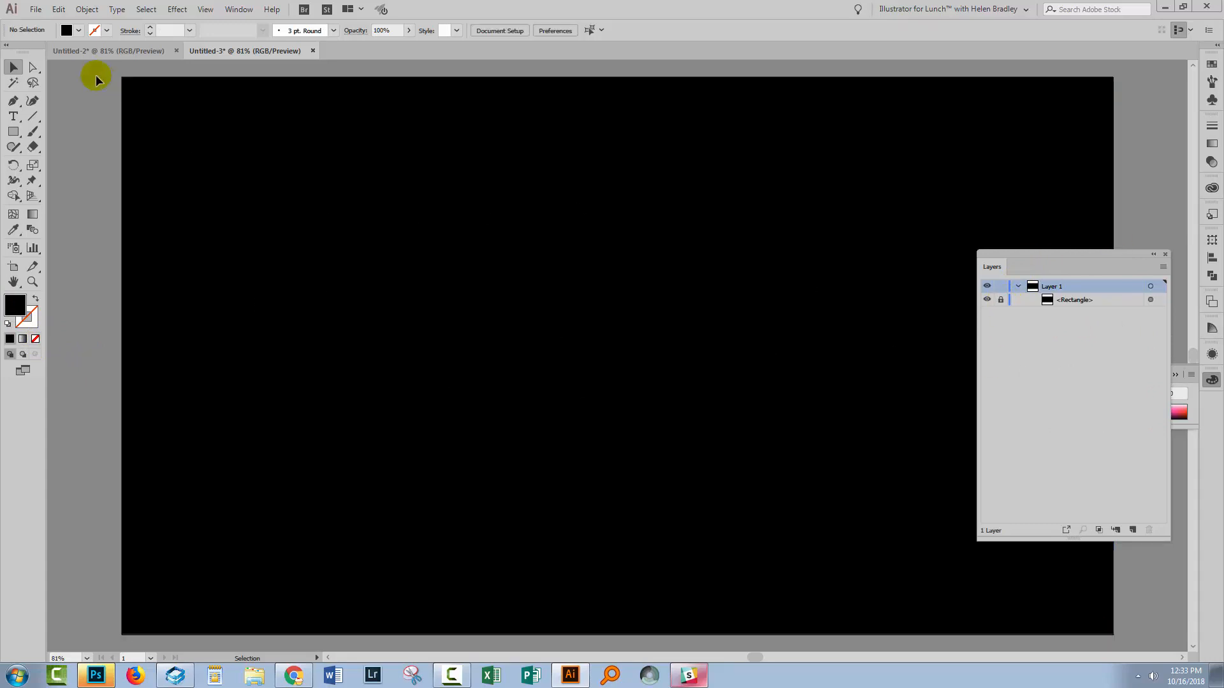
left_click(35, 8)
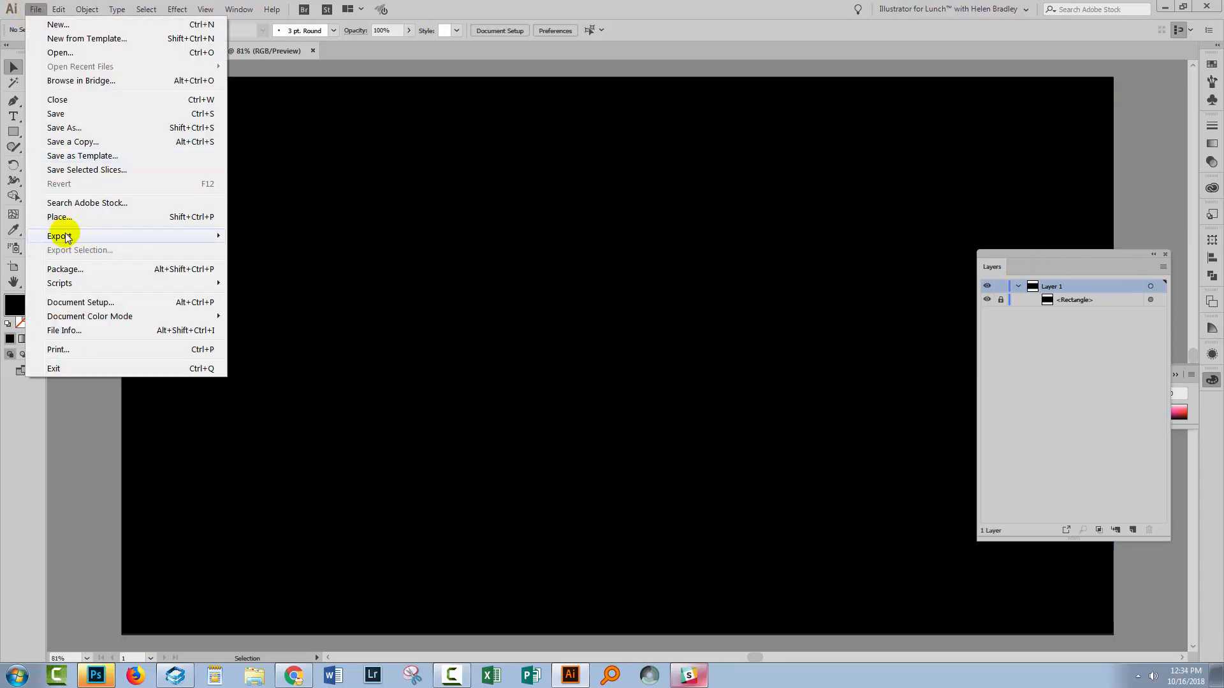
left_click(59, 216)
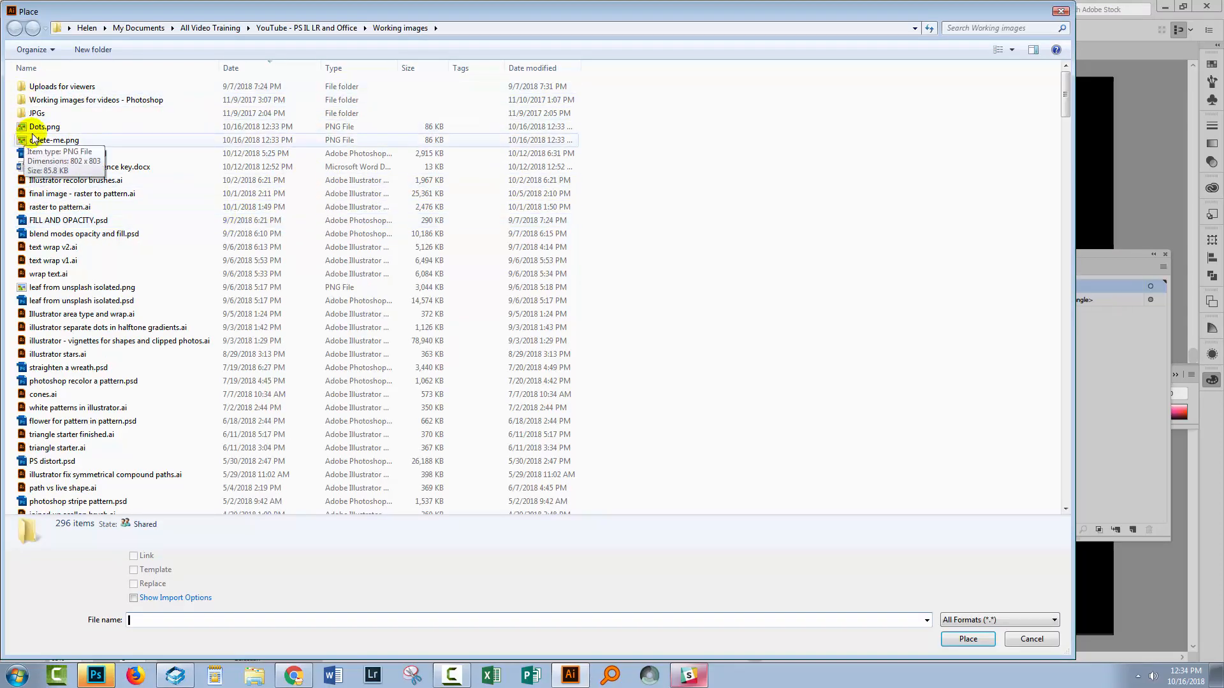
left_click(44, 126)
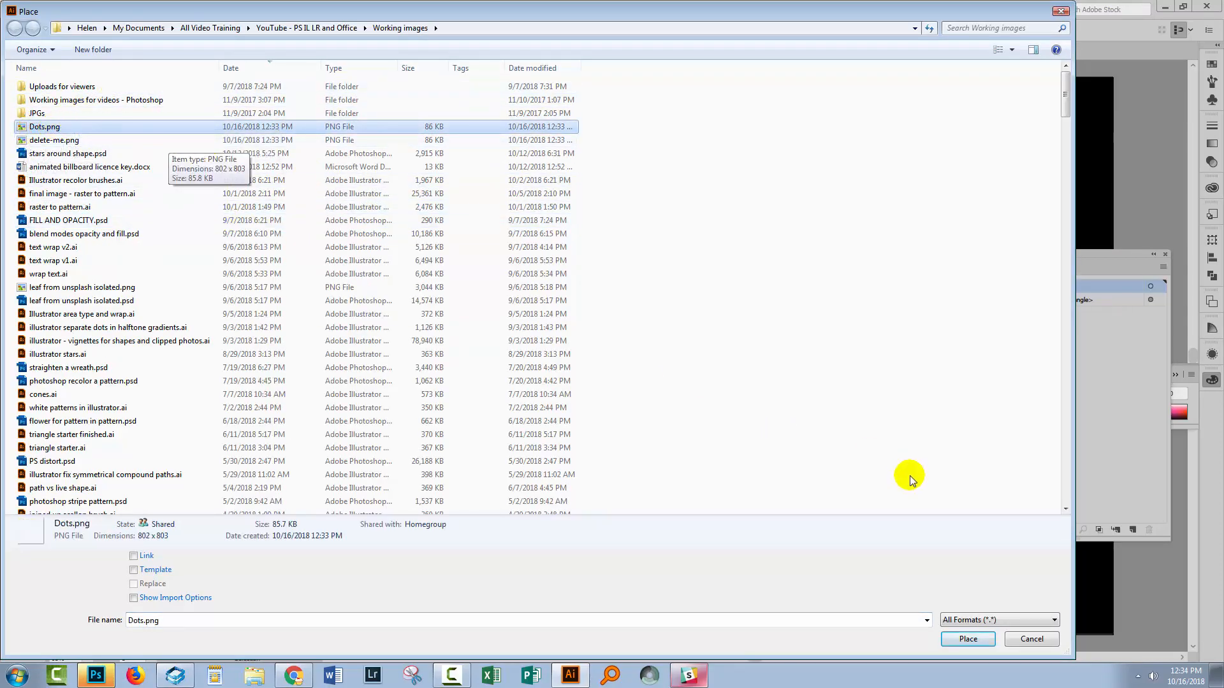
left_click(966, 639)
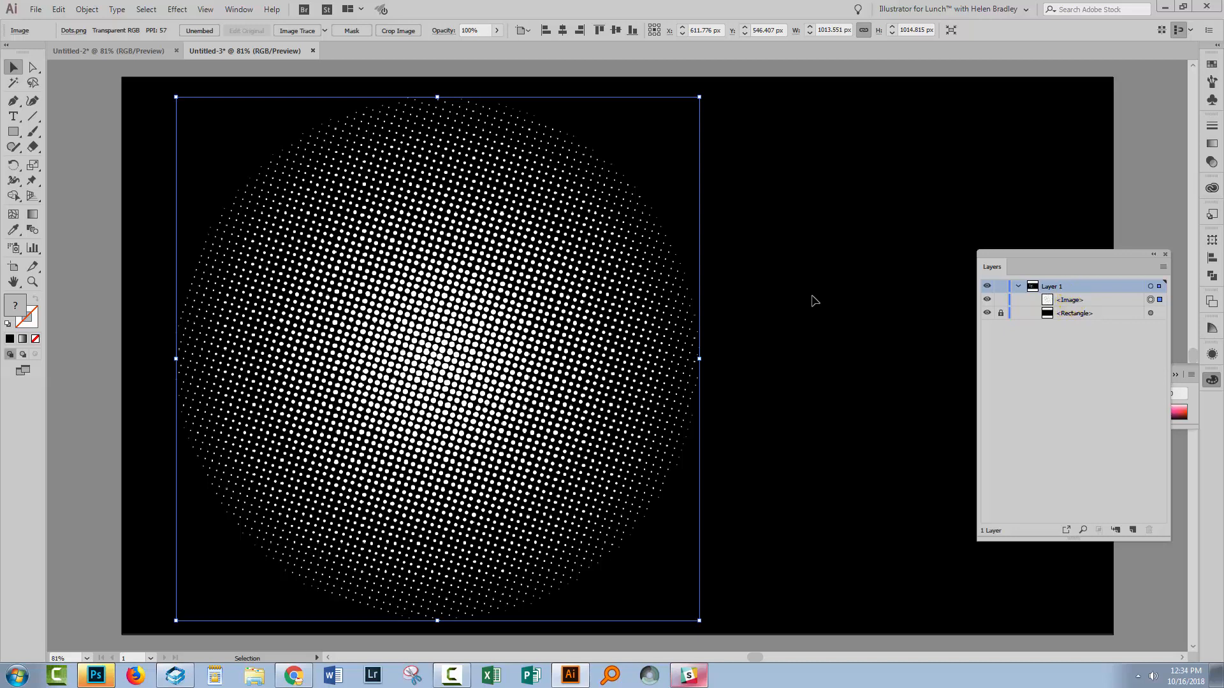
left_click(801, 545)
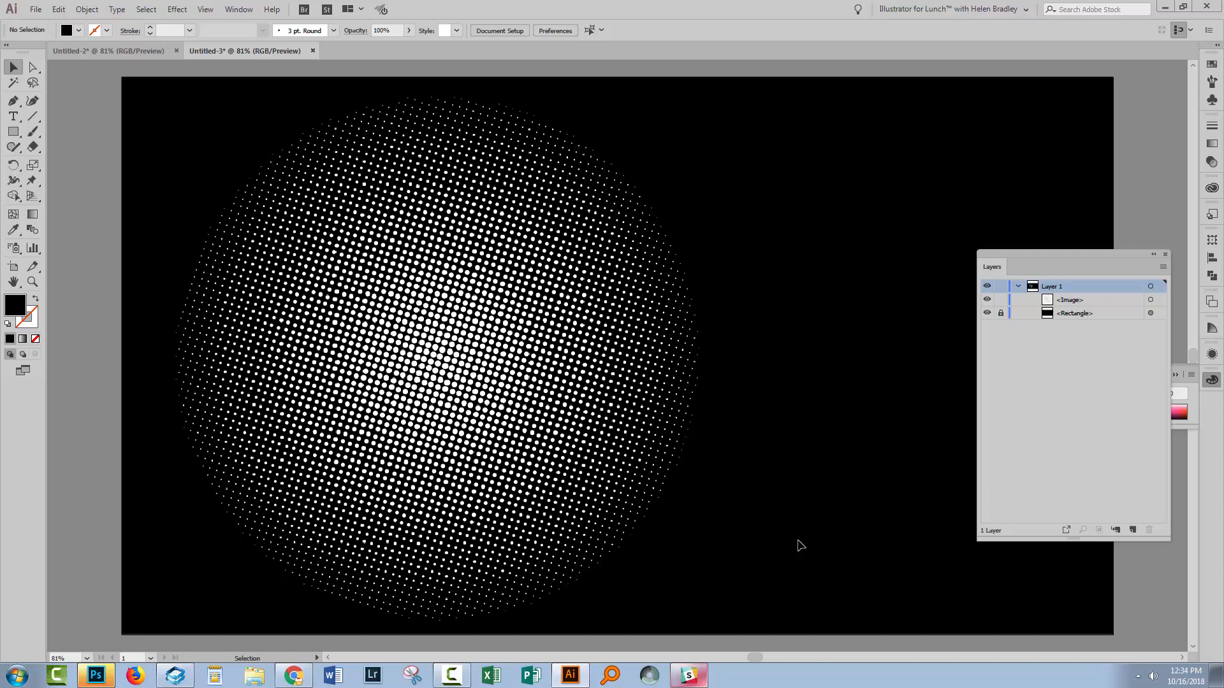
mouse_move(768, 284)
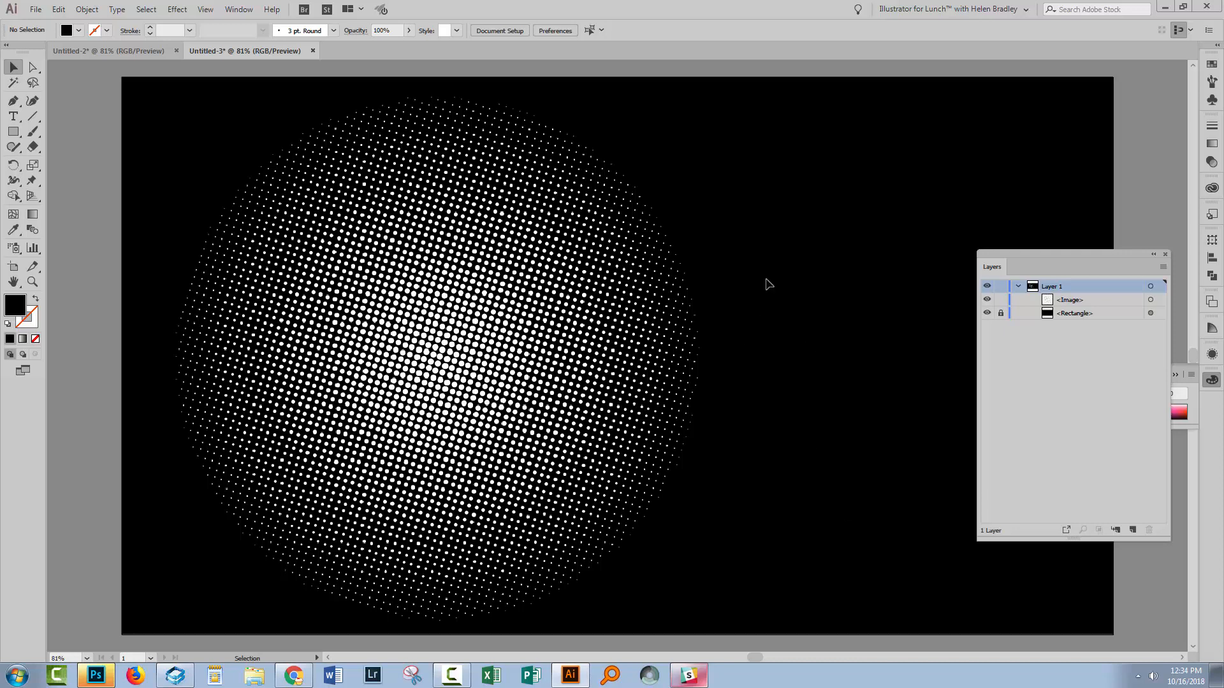
mouse_move(773, 511)
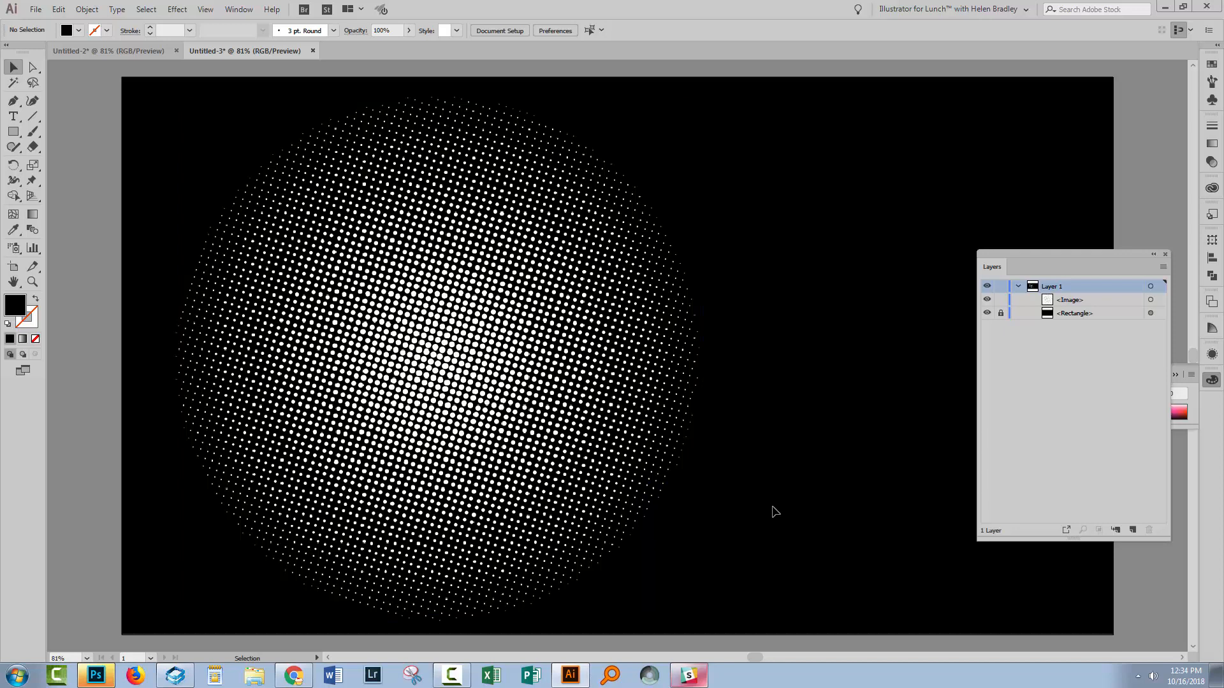
mouse_move(915, 358)
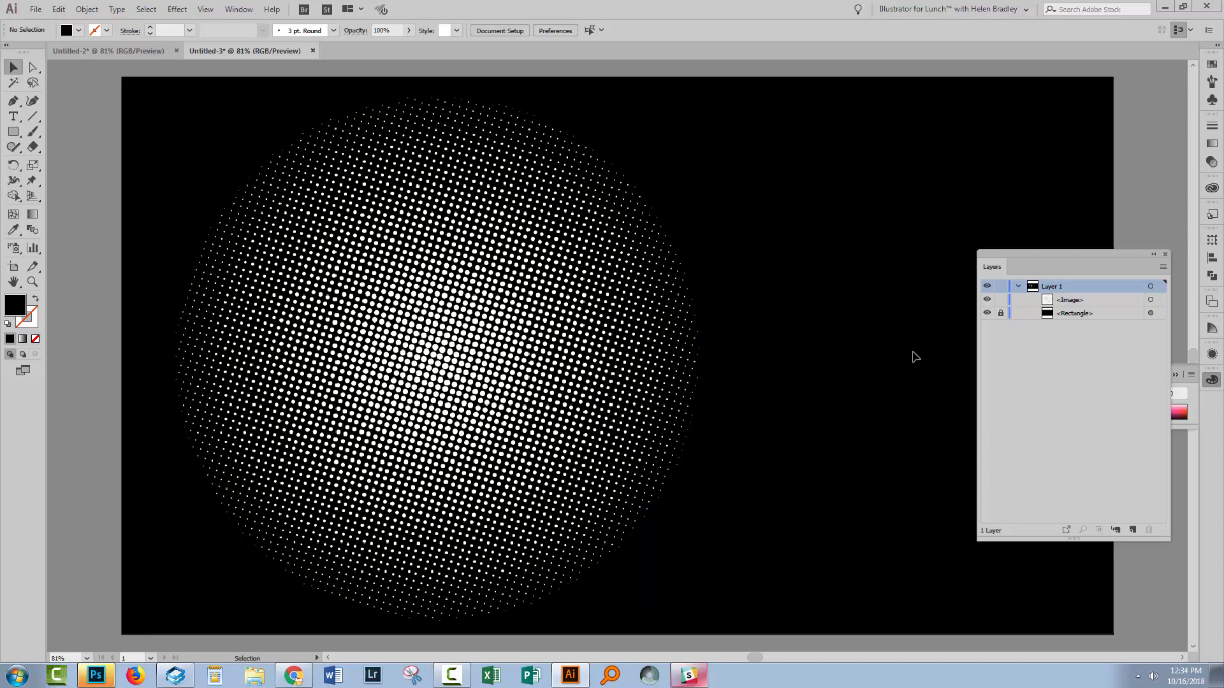